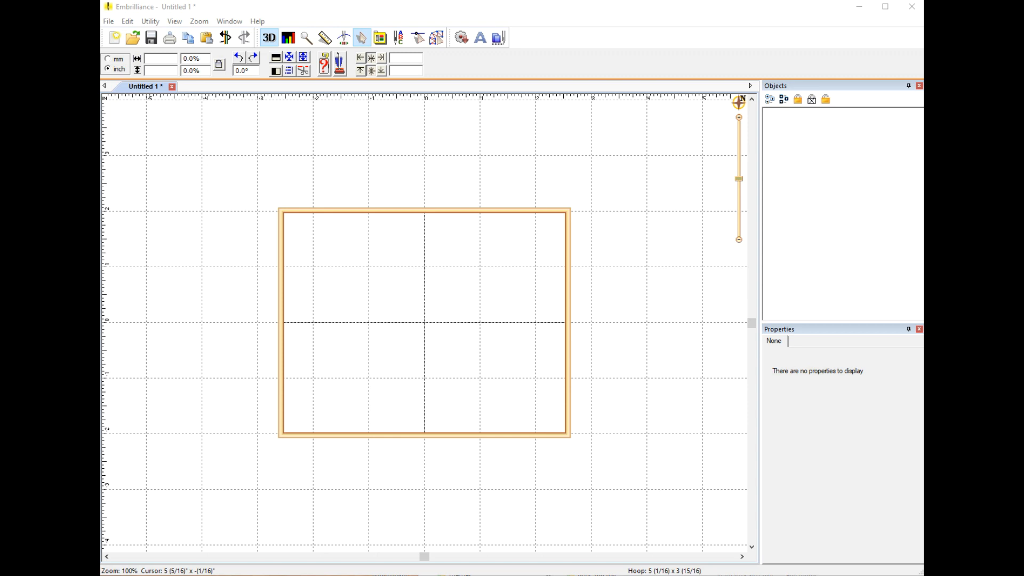
mouse_move(503, 305)
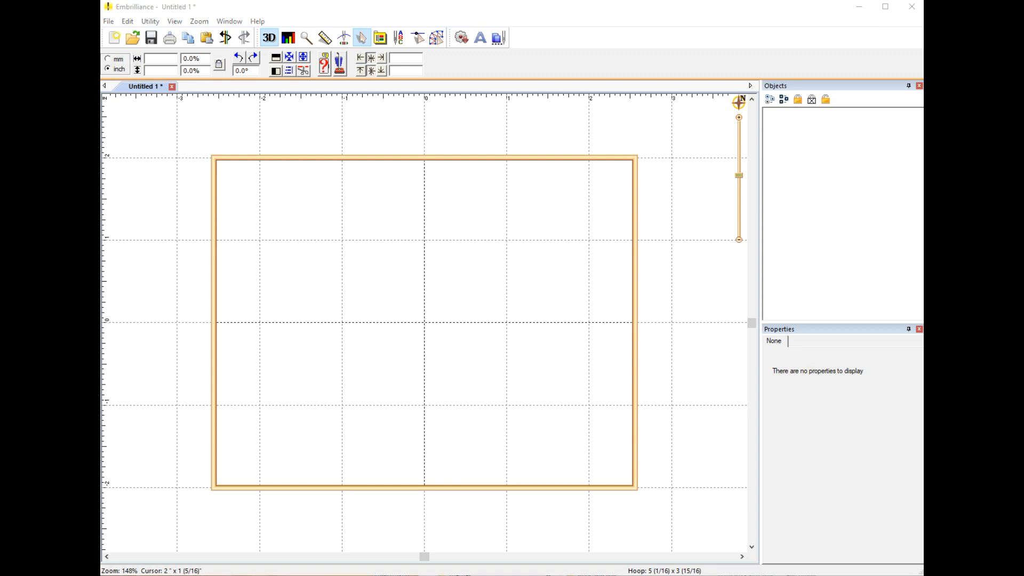
mouse_move(392, 292)
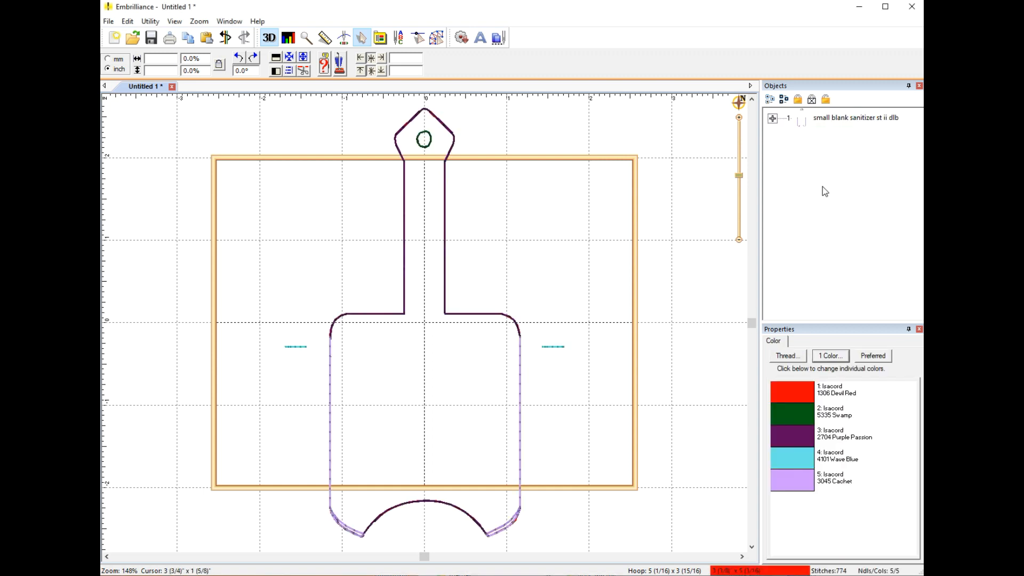
mouse_move(797, 430)
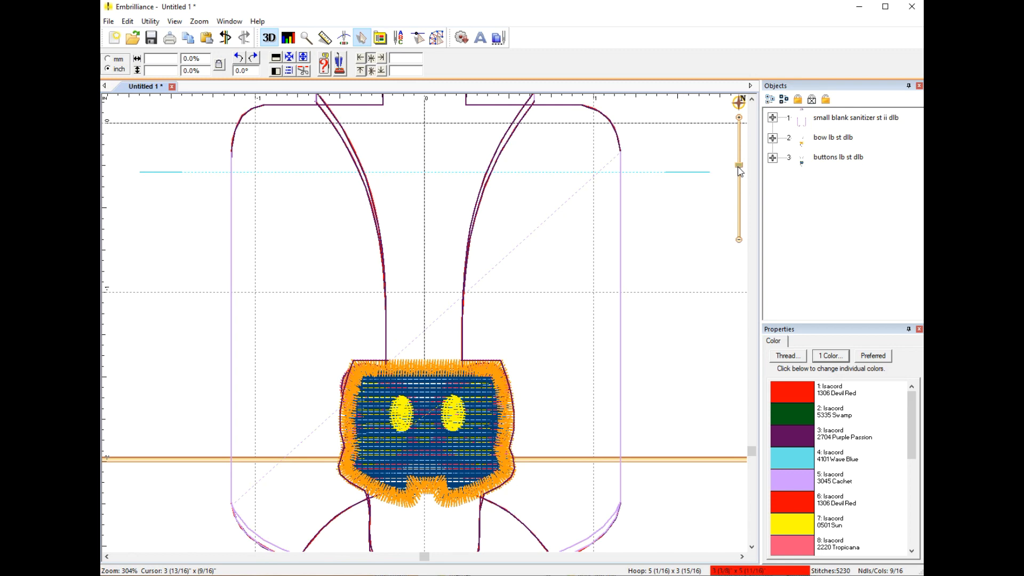
scroll("down", 3)
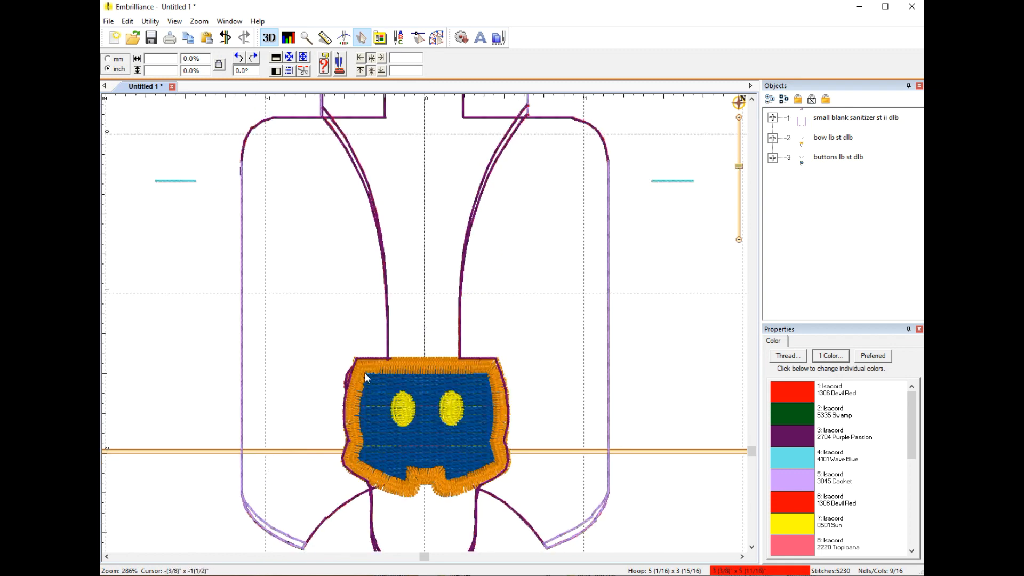
mouse_move(486, 363)
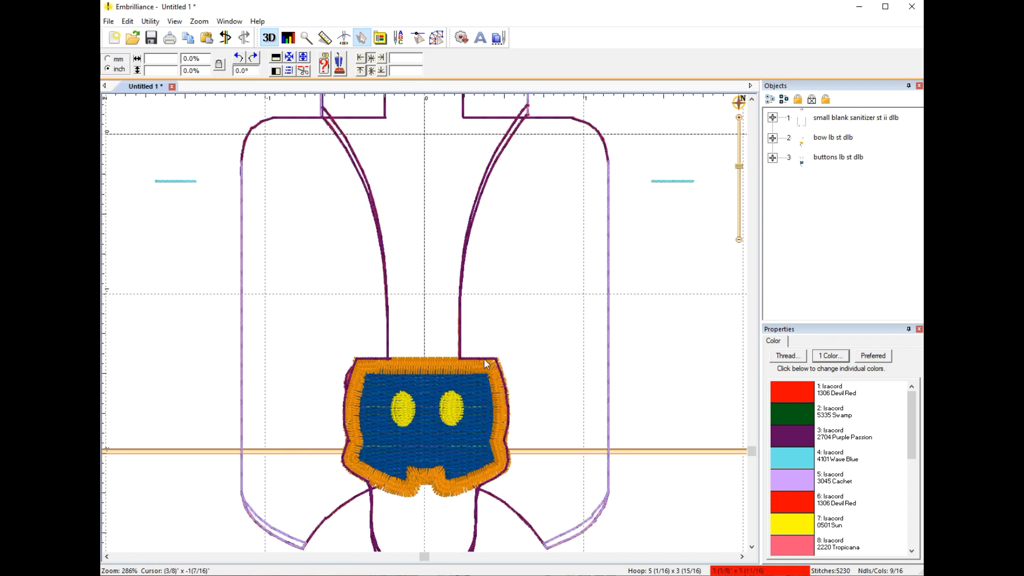
mouse_move(463, 363)
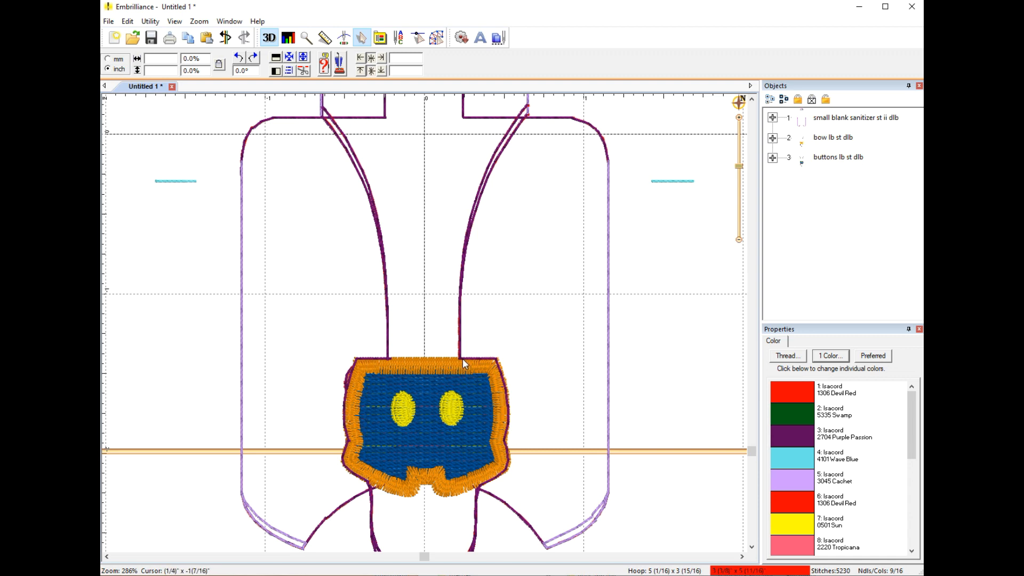
mouse_move(444, 363)
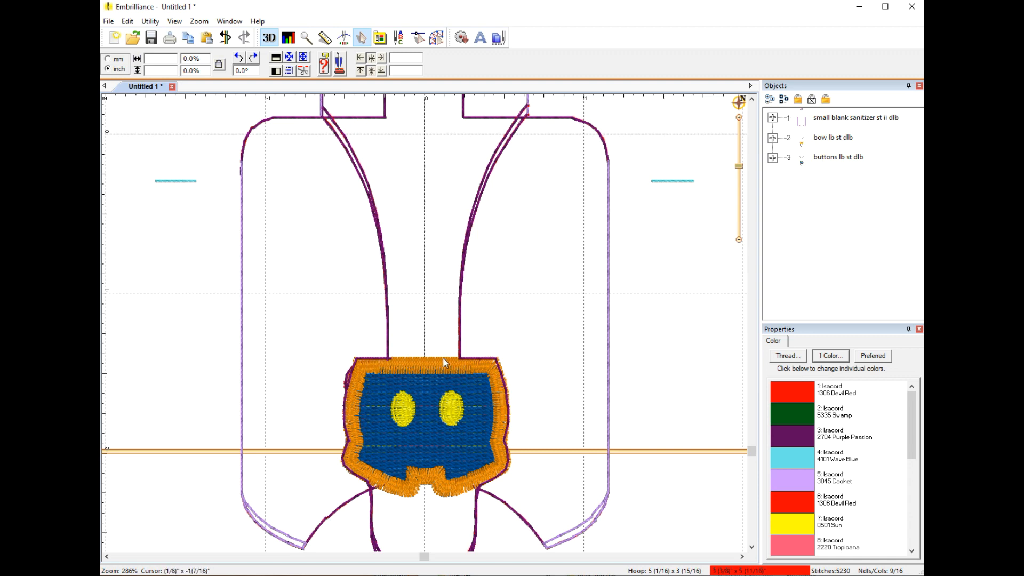
mouse_move(370, 485)
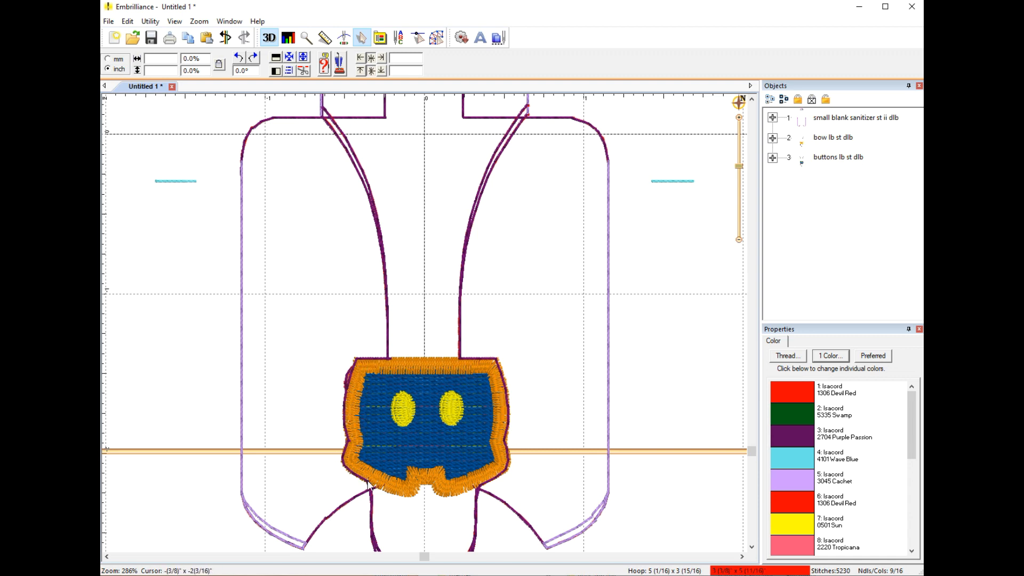
mouse_move(444, 359)
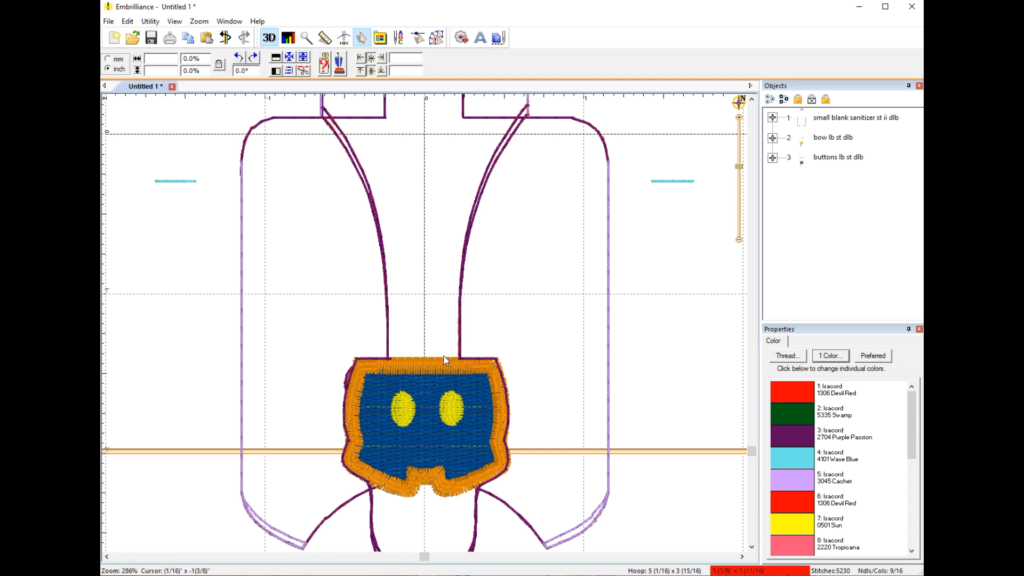
mouse_move(625, 306)
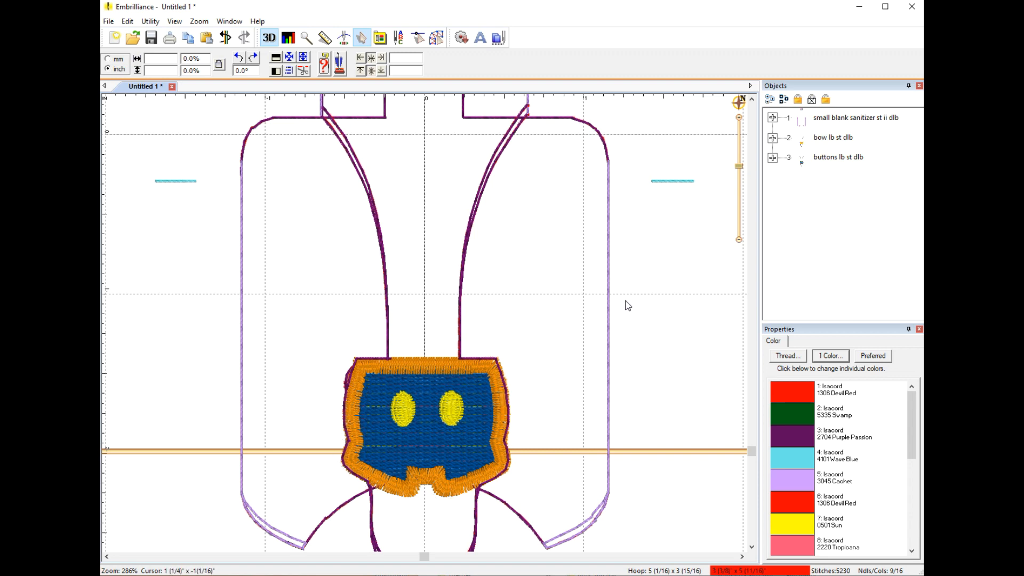
mouse_move(637, 309)
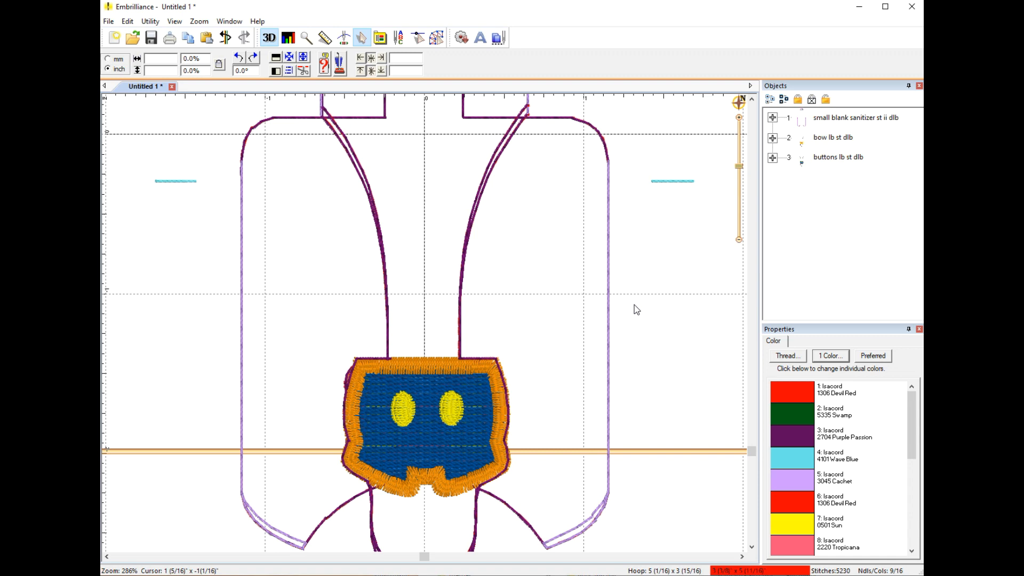
mouse_move(719, 153)
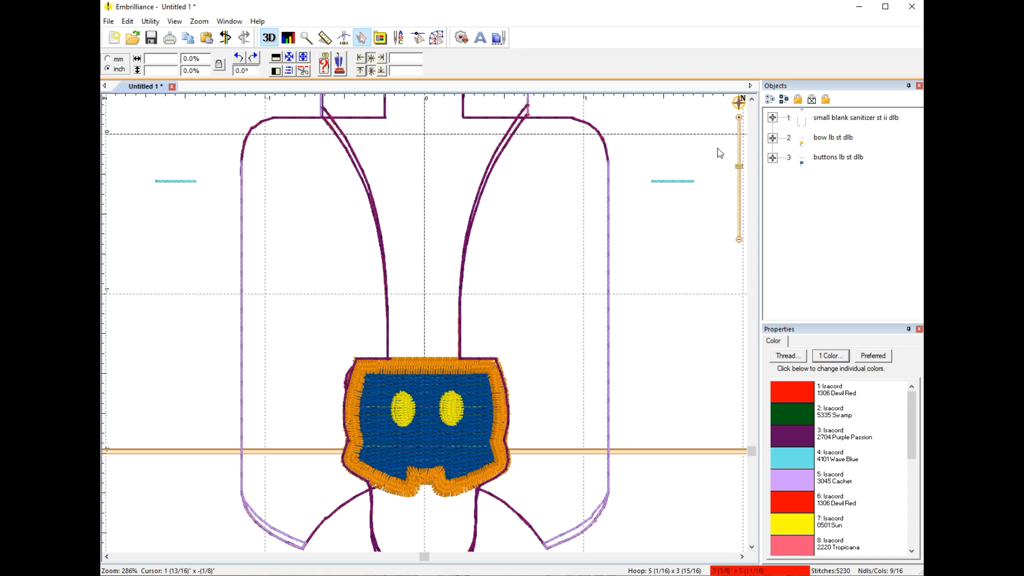
mouse_move(741, 172)
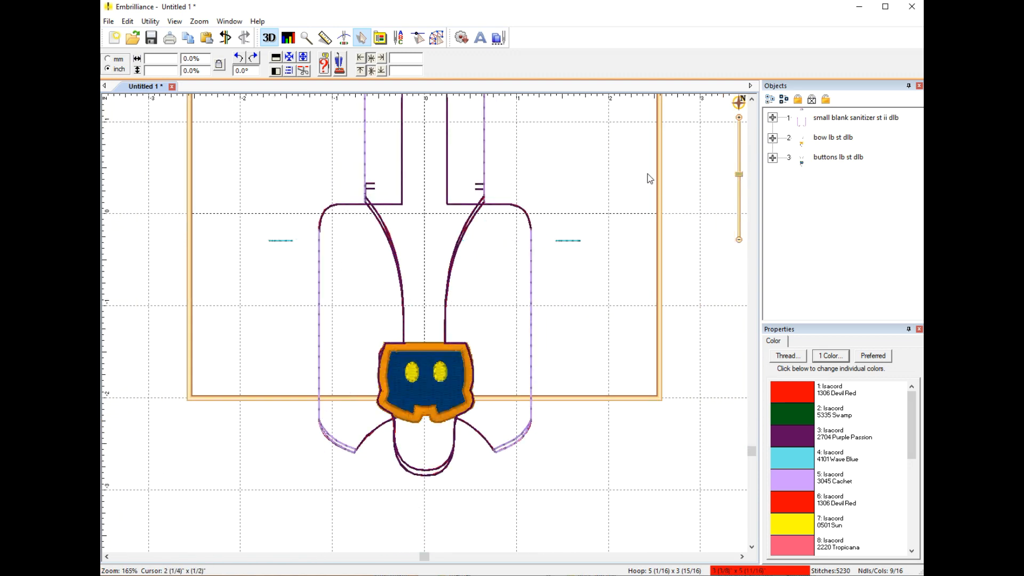
mouse_move(638, 233)
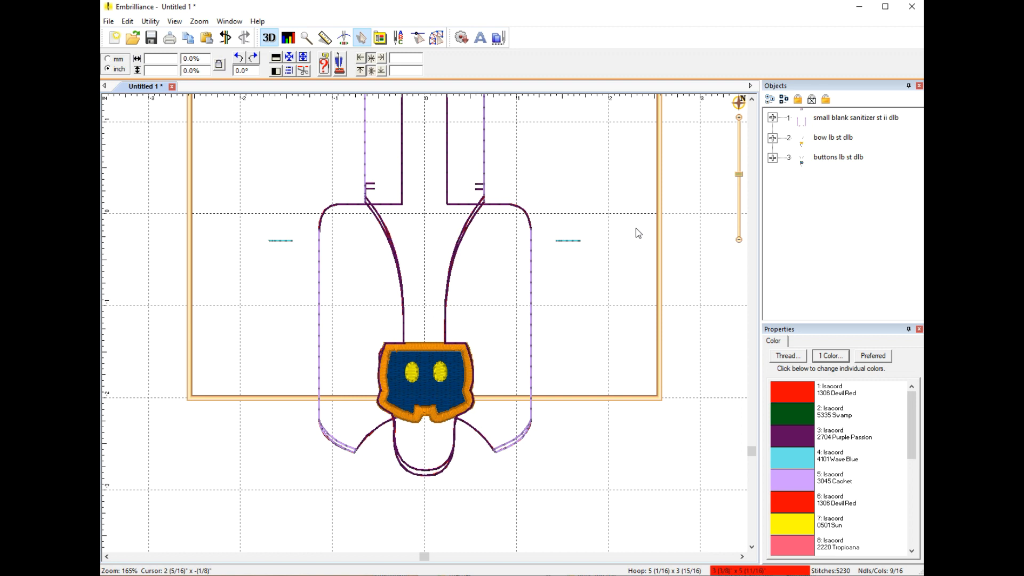
mouse_move(207, 70)
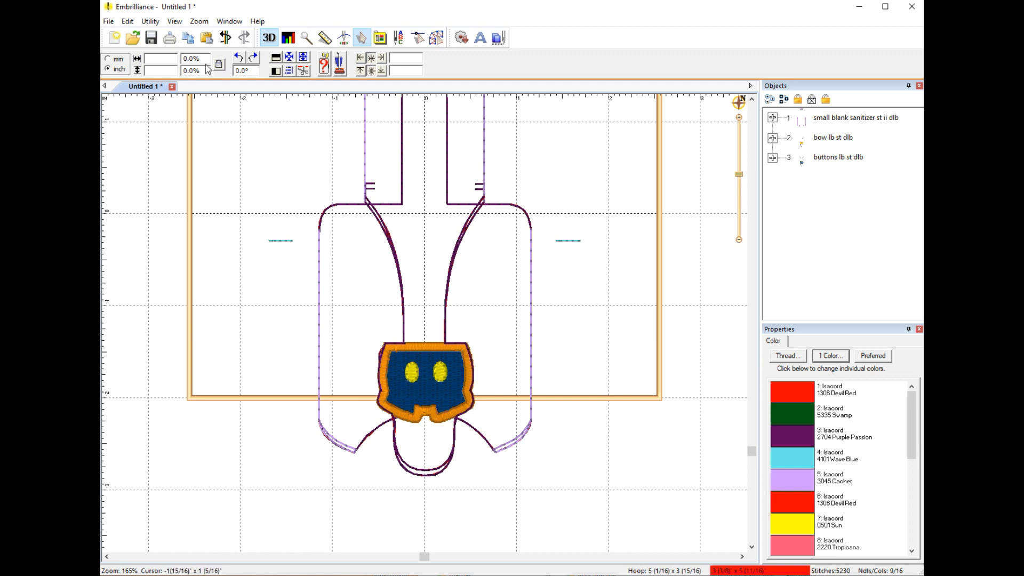
mouse_move(187, 38)
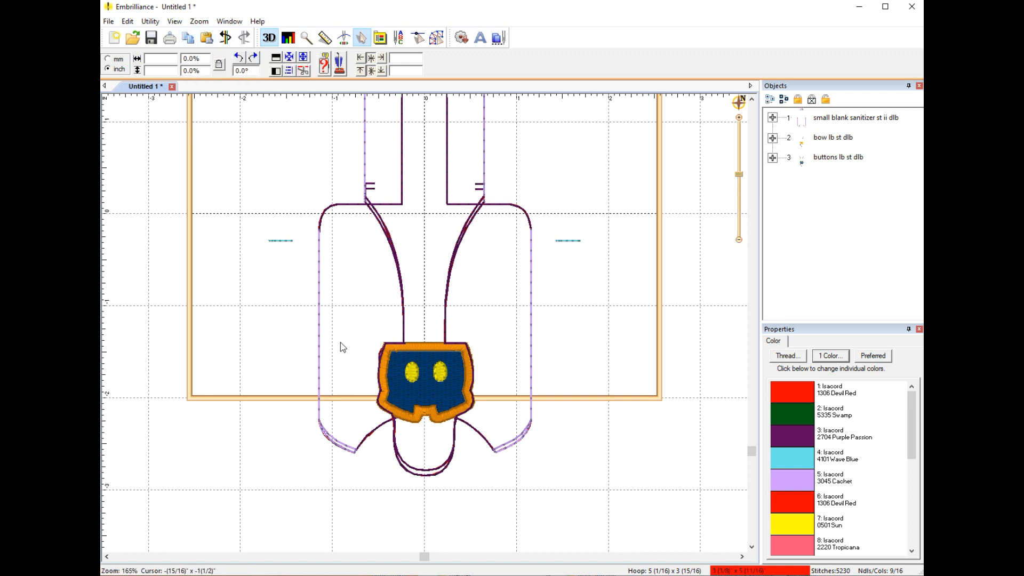
mouse_move(276, 295)
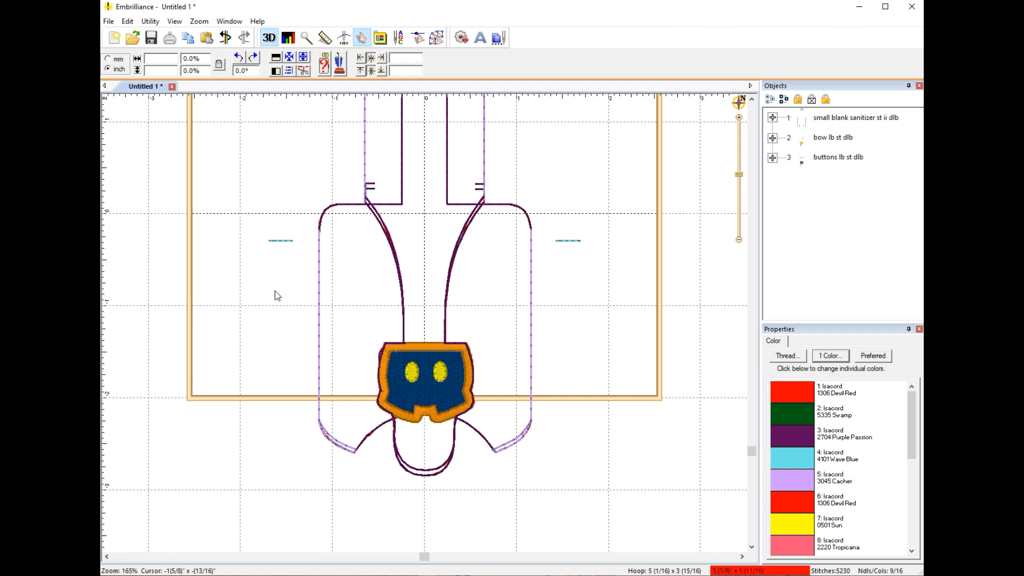
left_click(855, 117)
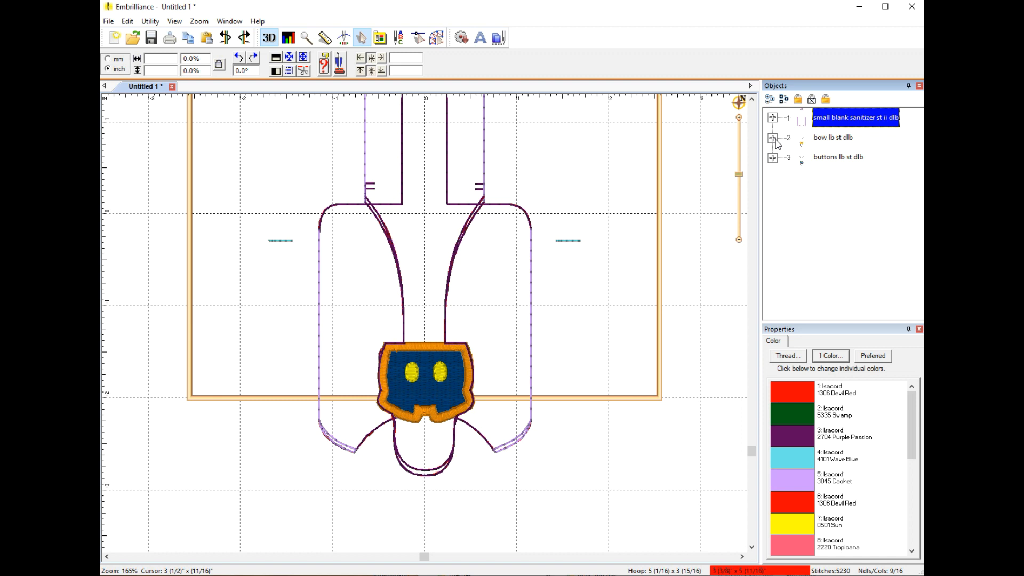
Inspect the bow's Devil Red, Sun, Tropicana and Purple Passion pieces, then delete the bow object.
left_click(773, 137)
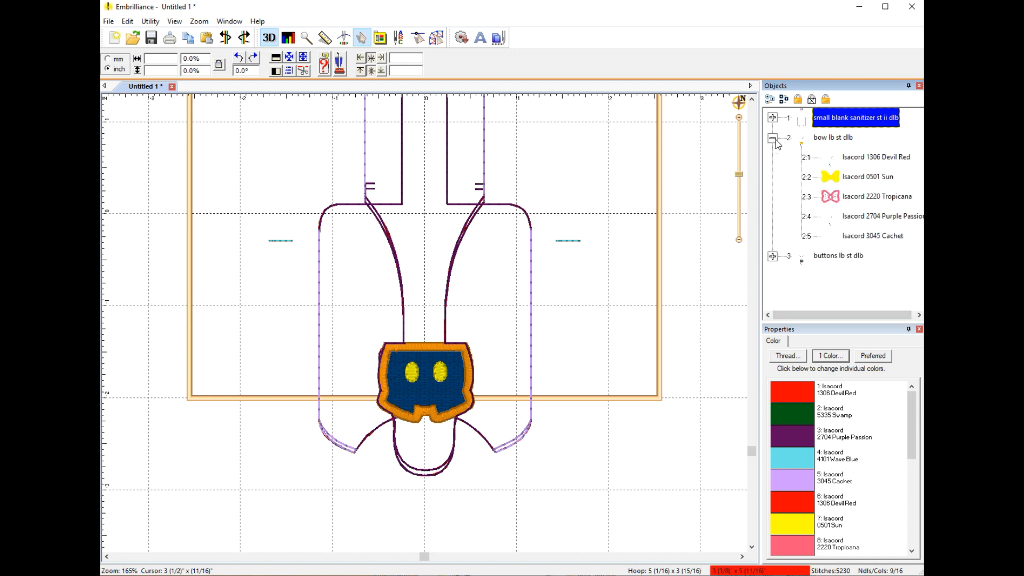
mouse_move(835, 163)
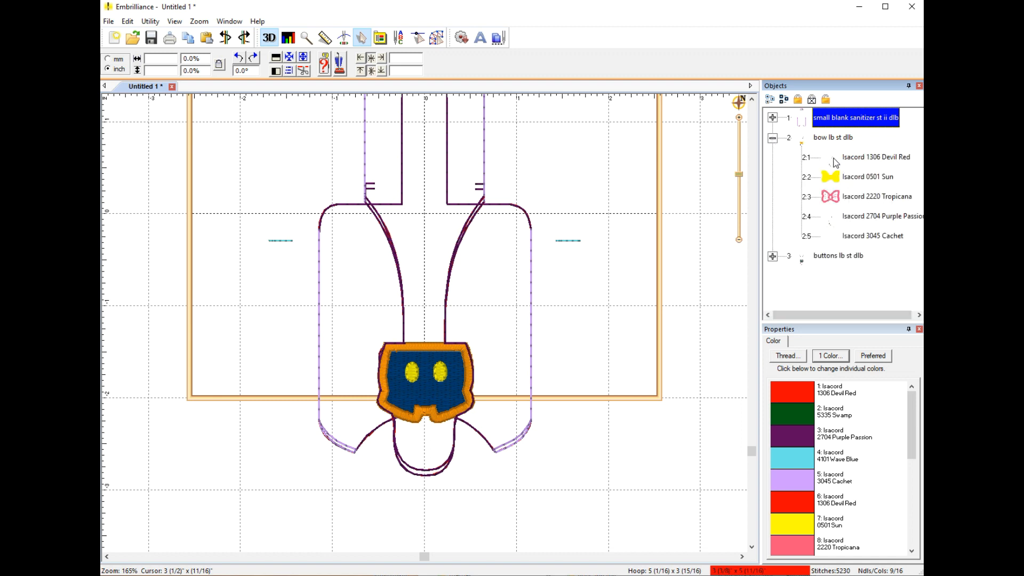
left_click(875, 157)
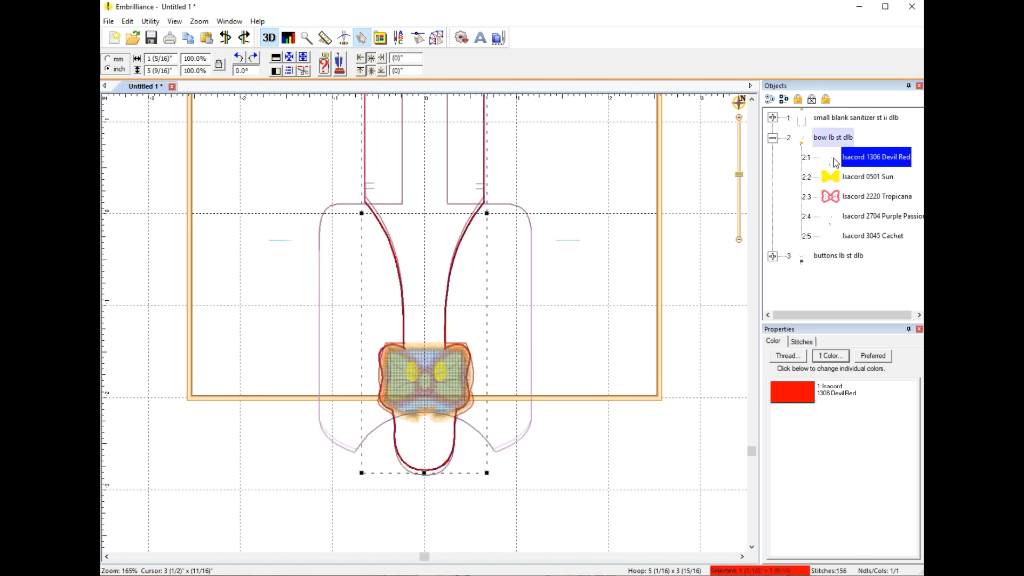
left_click(867, 177)
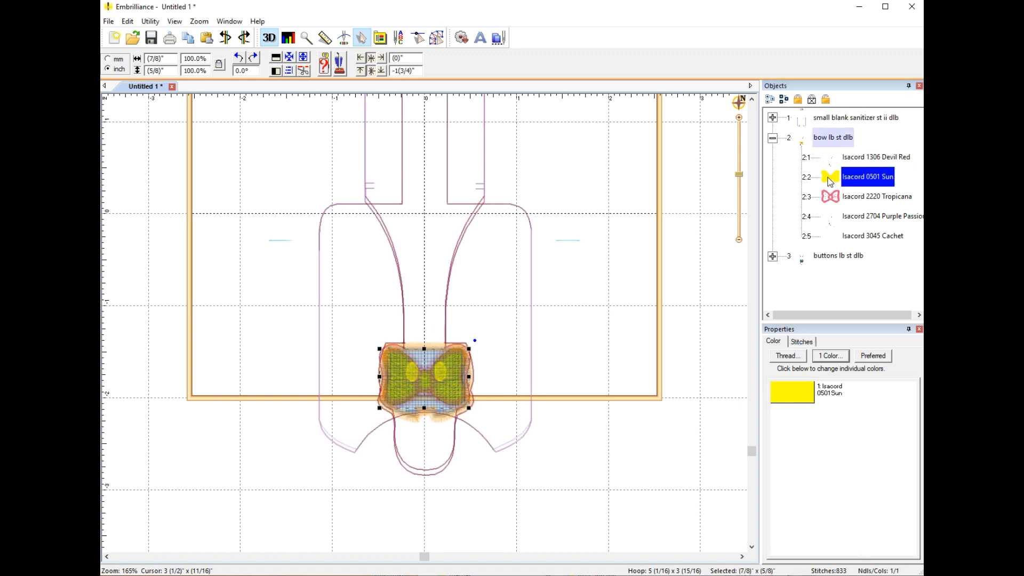
left_click(876, 195)
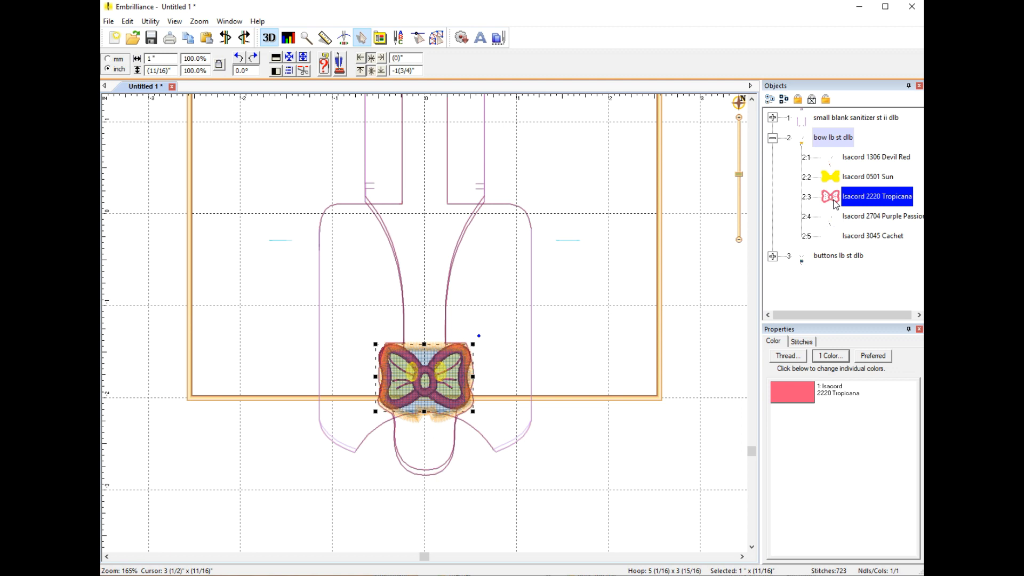
left_click(882, 216)
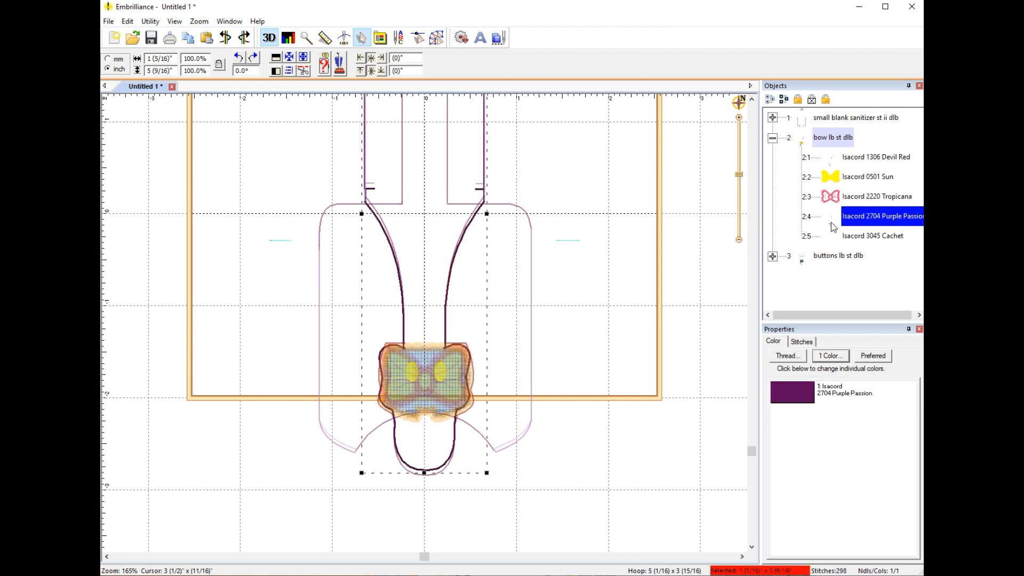
mouse_move(834, 215)
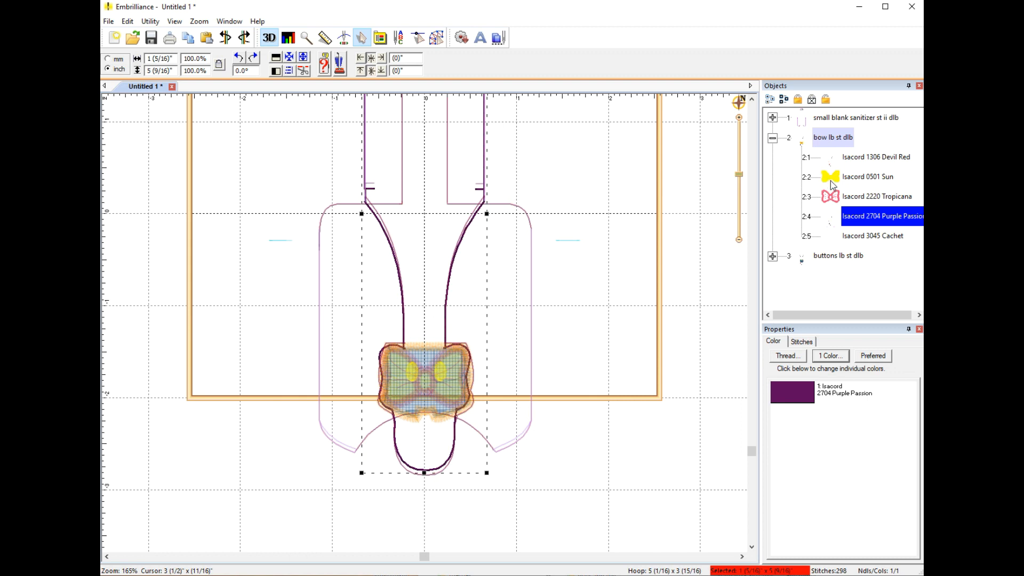
left_click(867, 176)
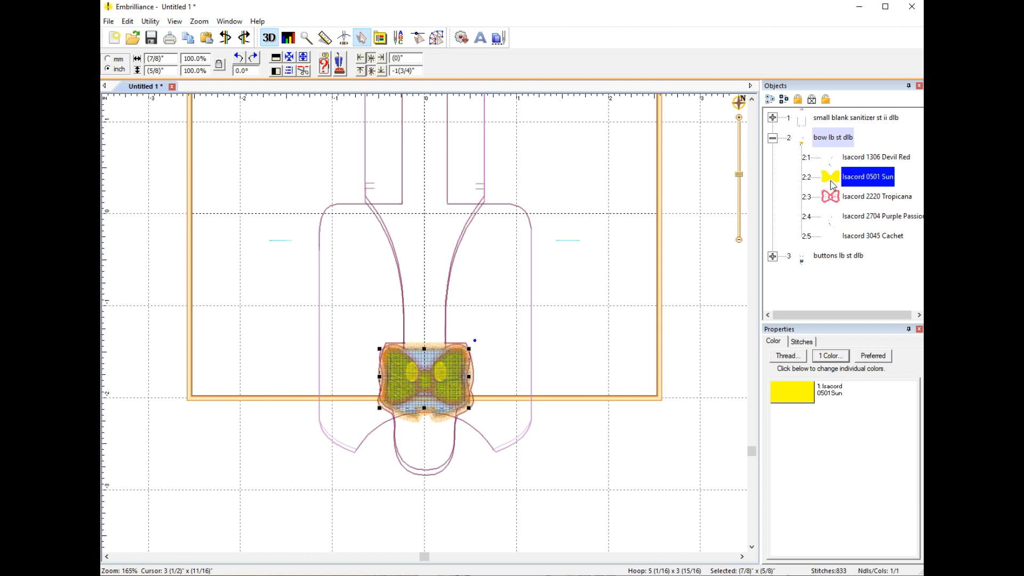
mouse_move(836, 200)
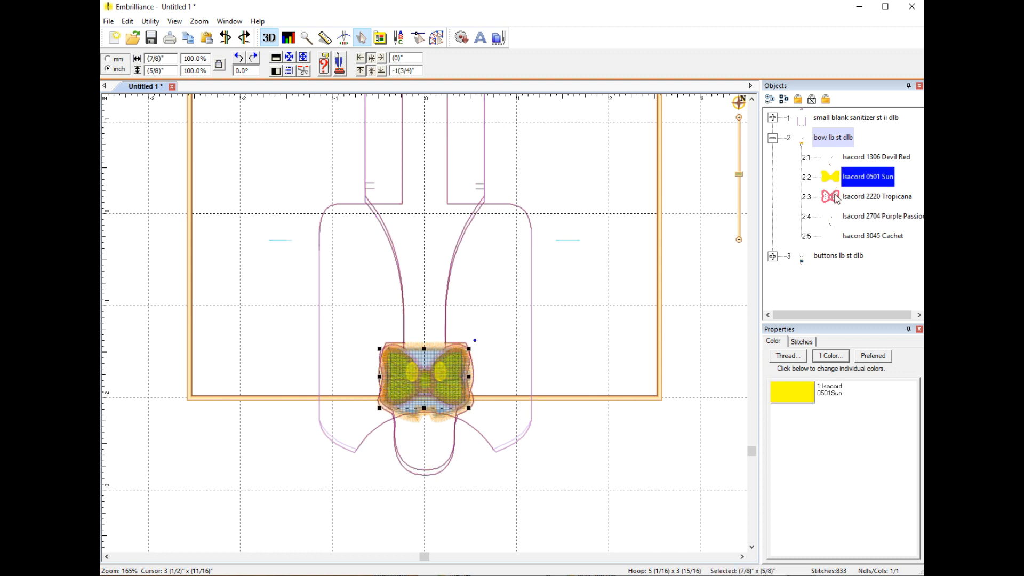
left_click(877, 195)
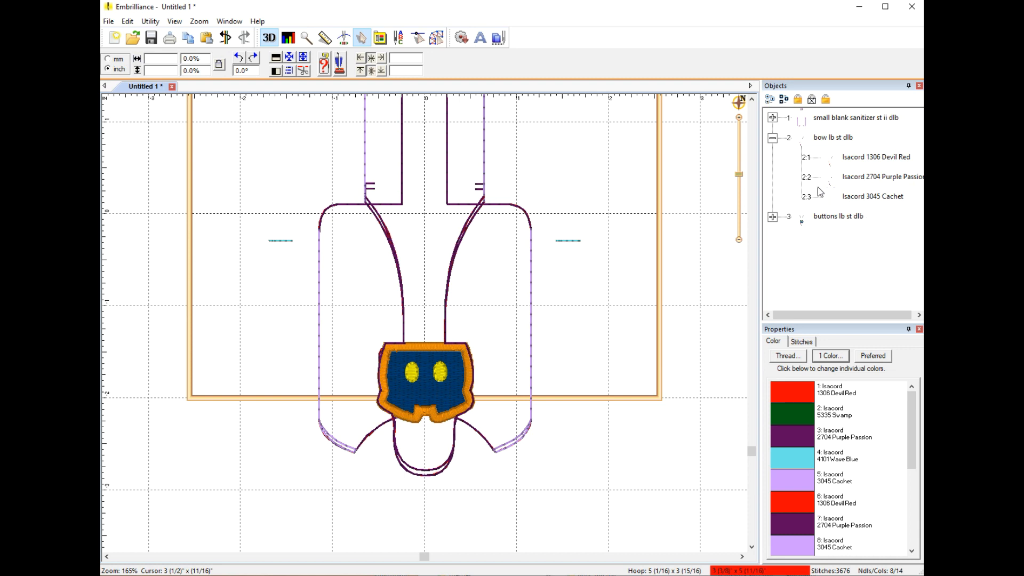
mouse_move(654, 311)
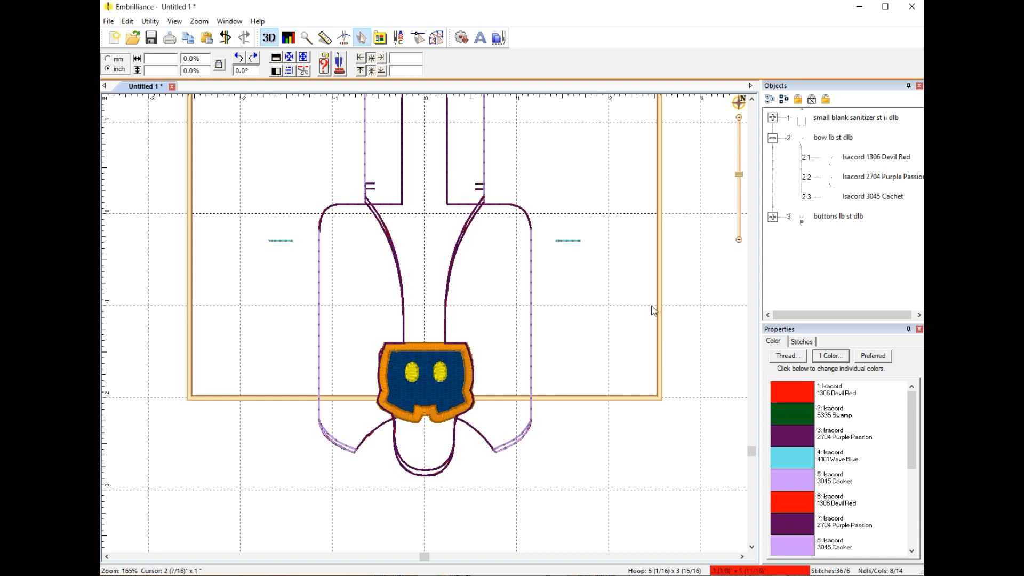
mouse_move(797, 153)
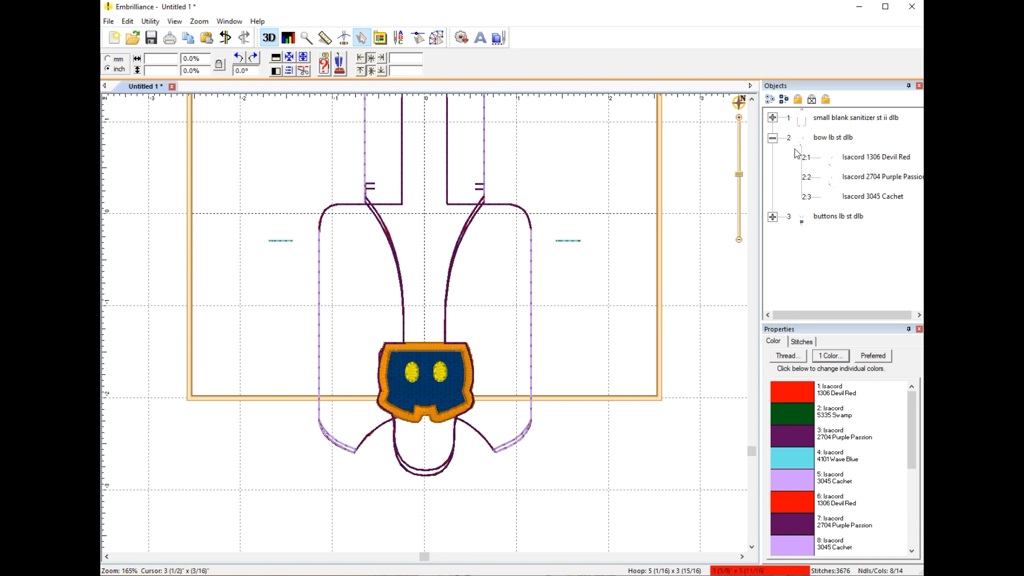
left_click(832, 137)
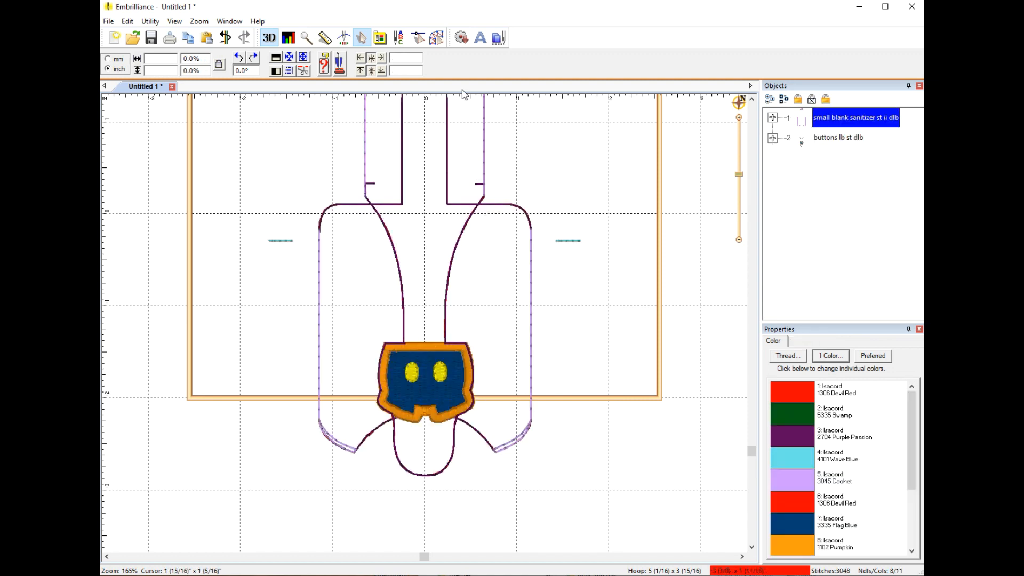
Merge the yellow-and-pink bow, rotate it, scale to about 135%, and place it left of the shorts.
left_click(830, 209)
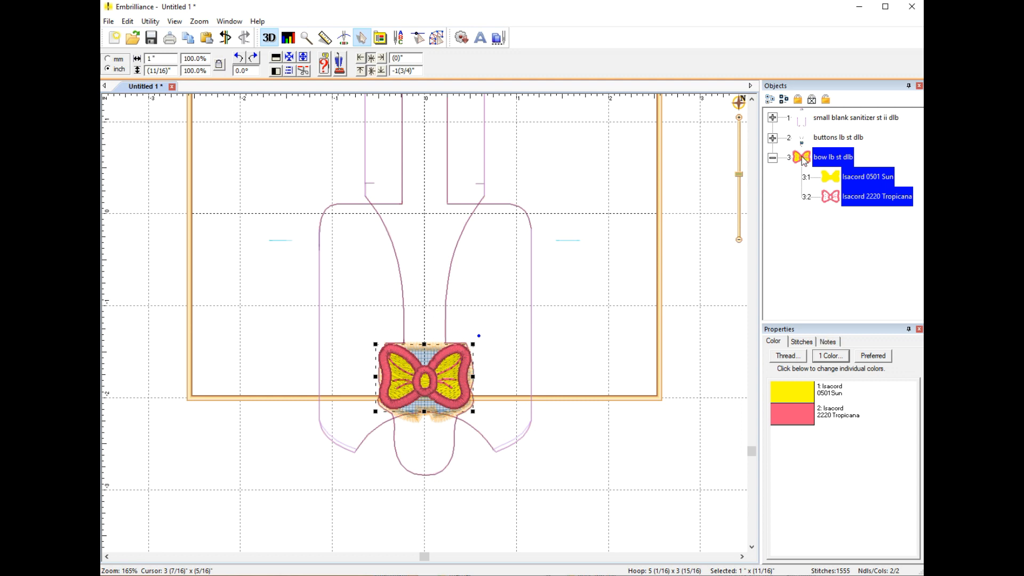
mouse_move(481, 326)
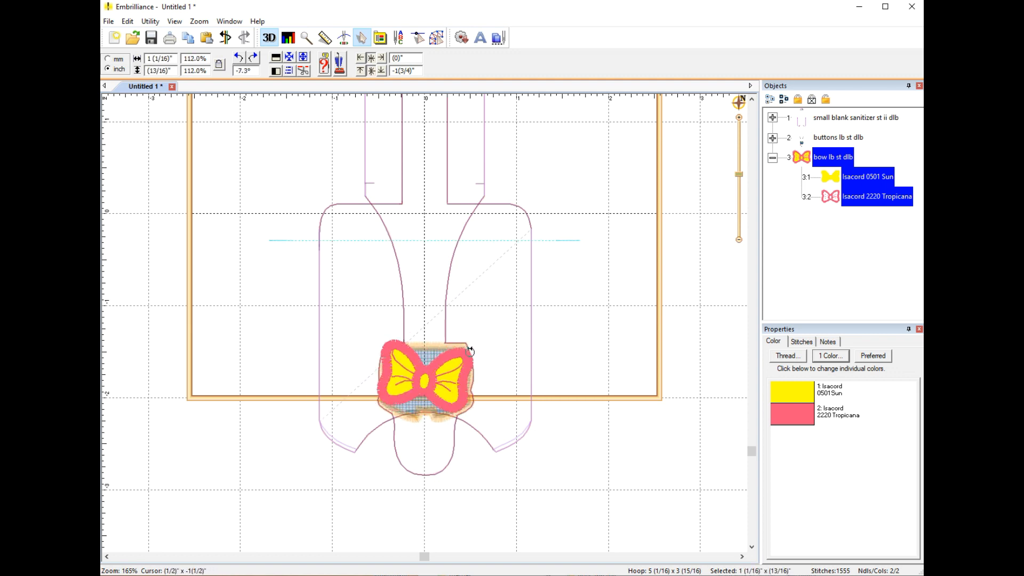
left_click(239, 58)
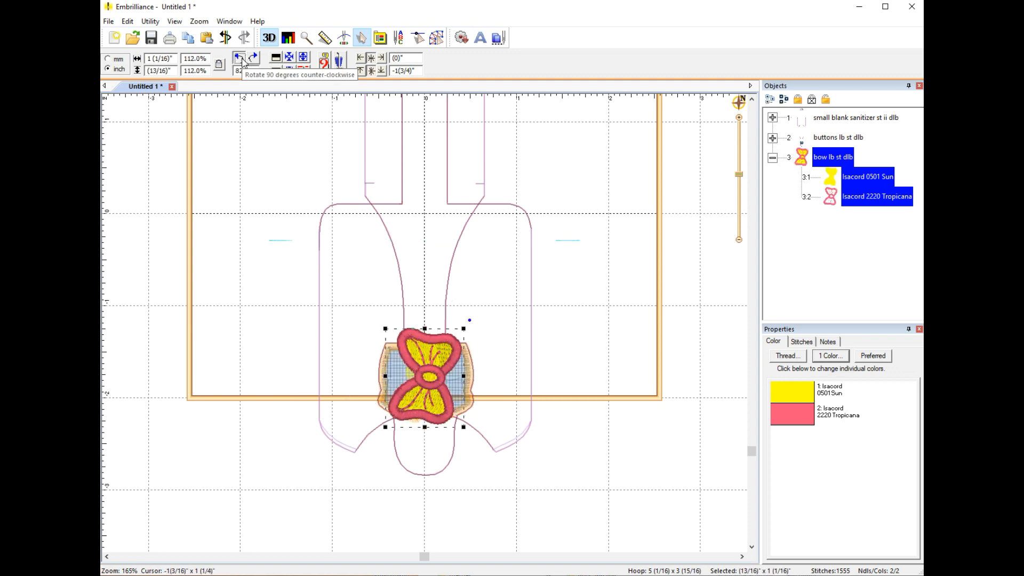
left_click(239, 58)
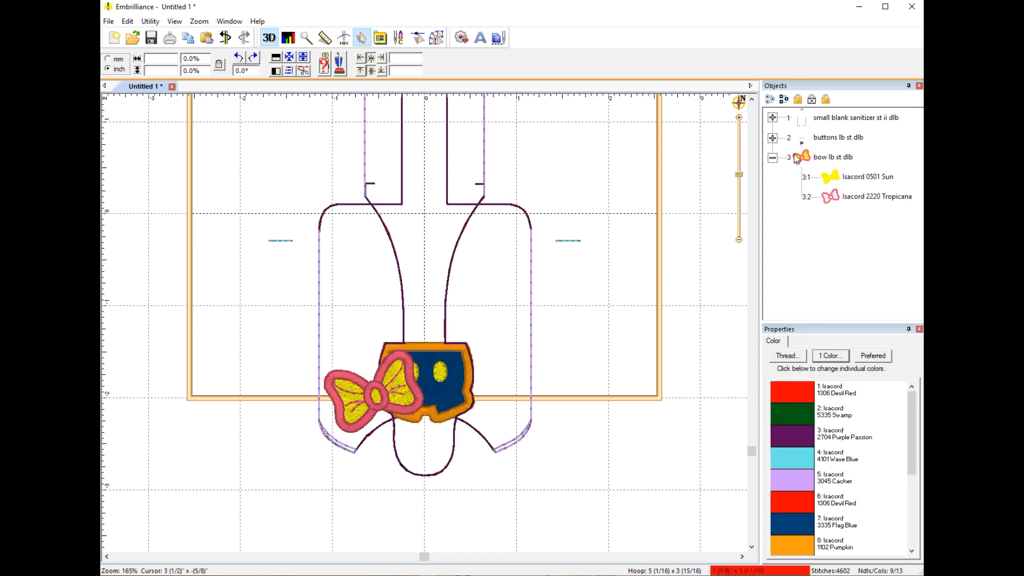
left_click(833, 157)
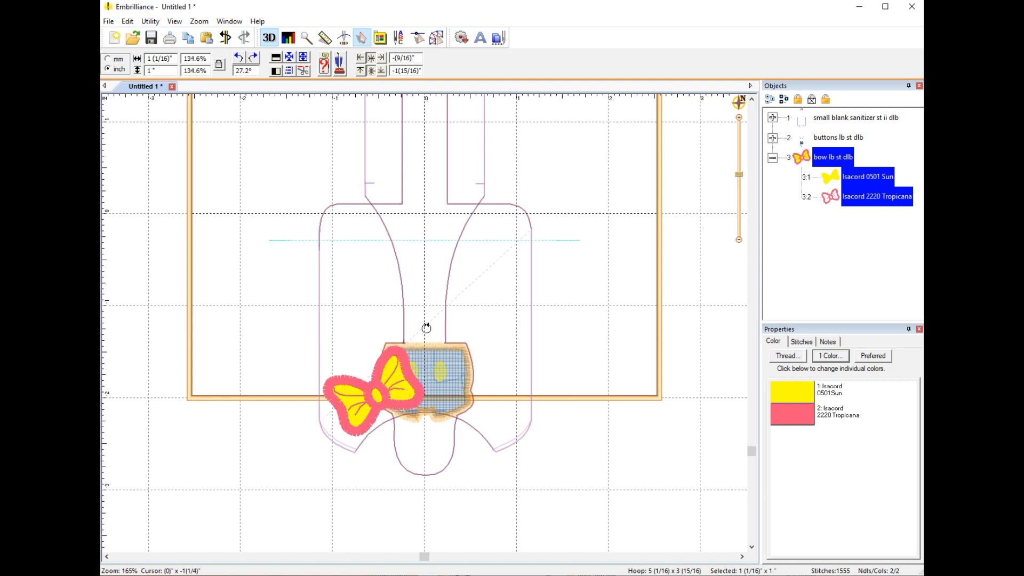
left_click(375, 392)
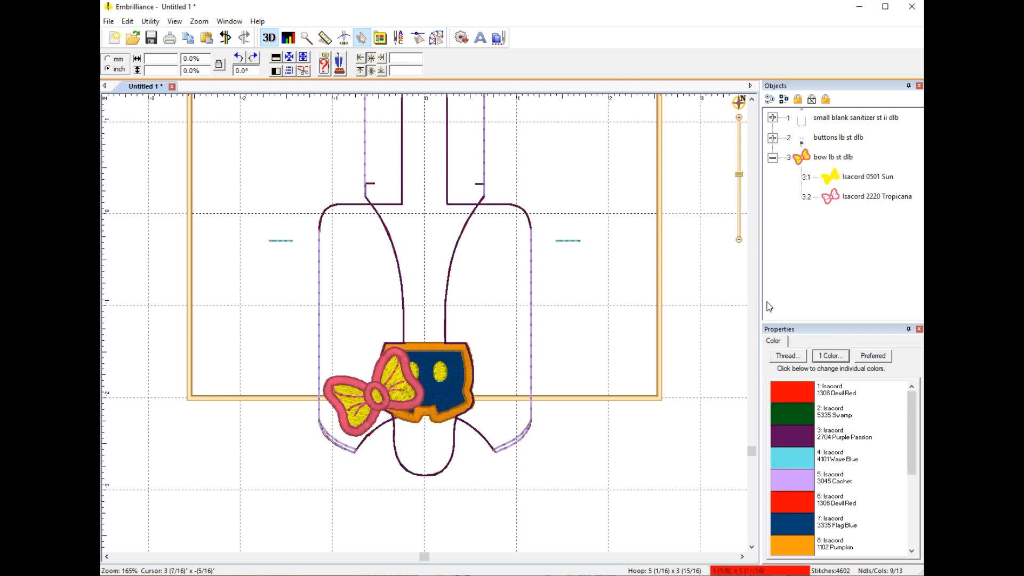
Extract the Flag Blue, Pumpkin and Sun shorts parts, then resize the shorts to 91.7% near the top.
left_click(772, 137)
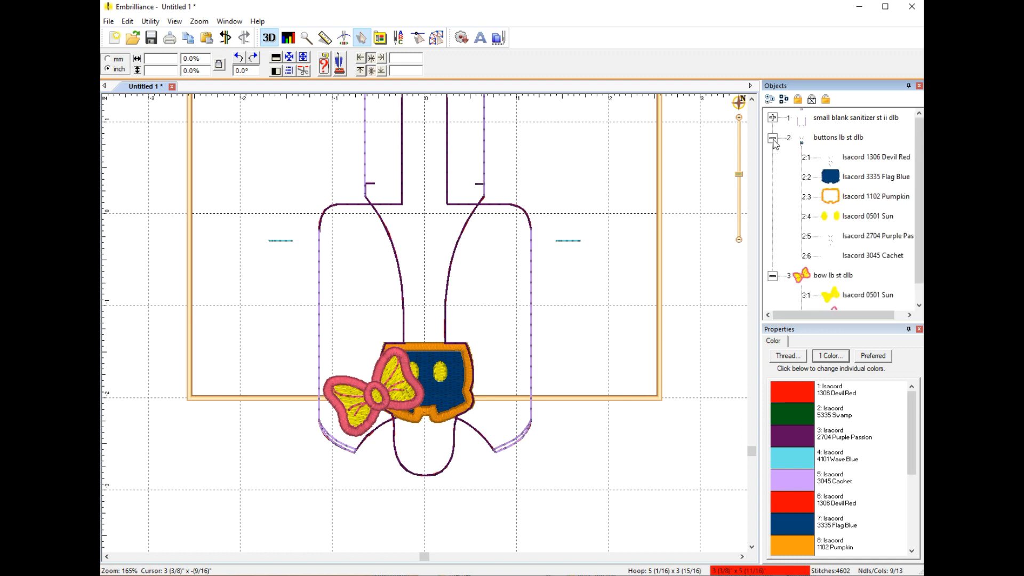
left_click(875, 156)
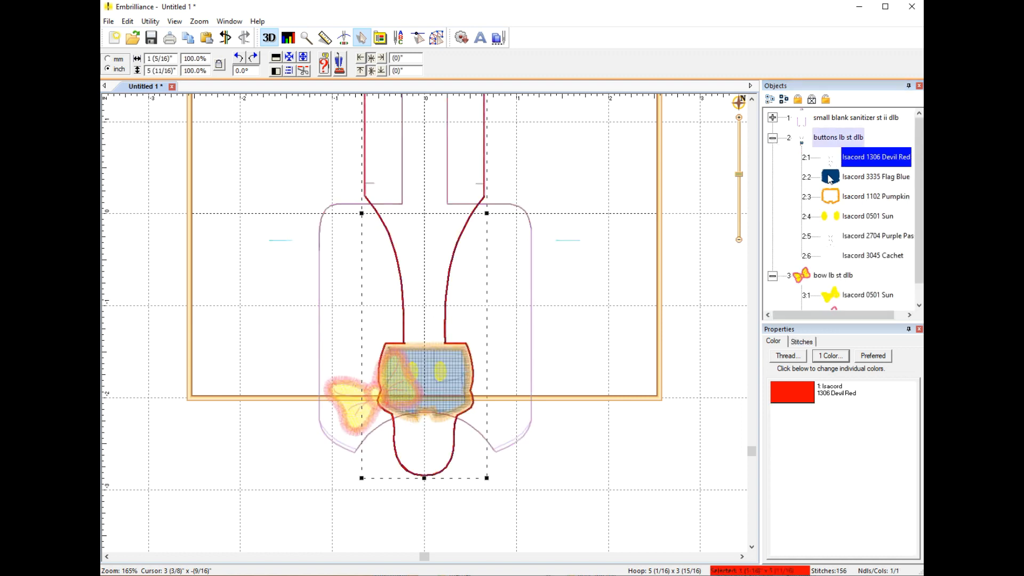
left_click(875, 176)
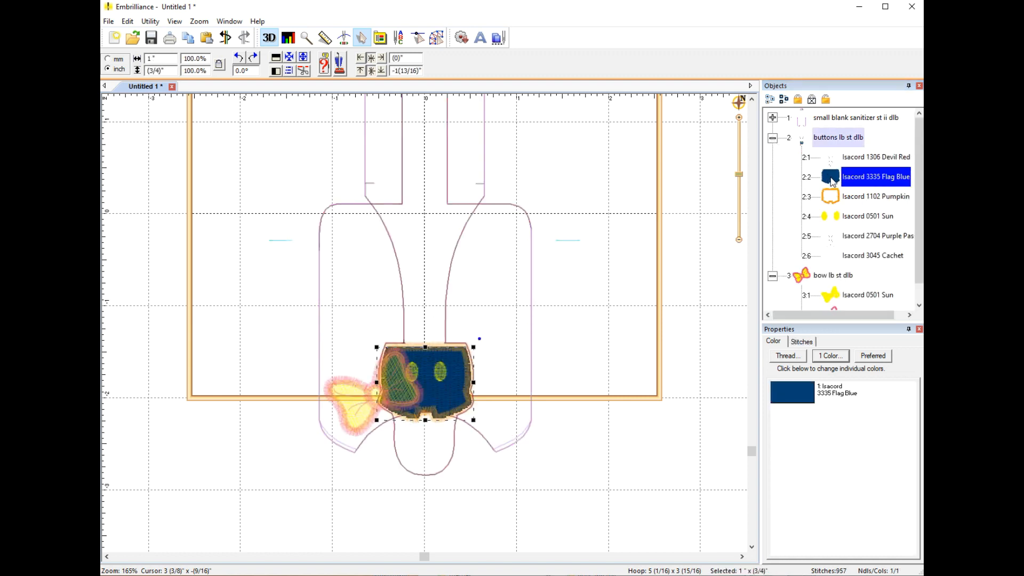
left_click(867, 216)
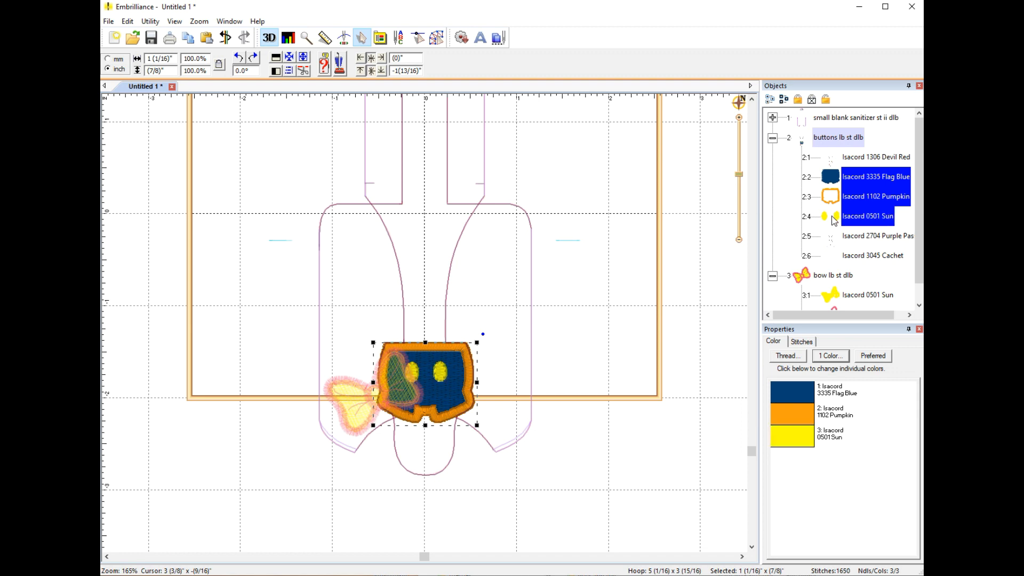
mouse_move(858, 228)
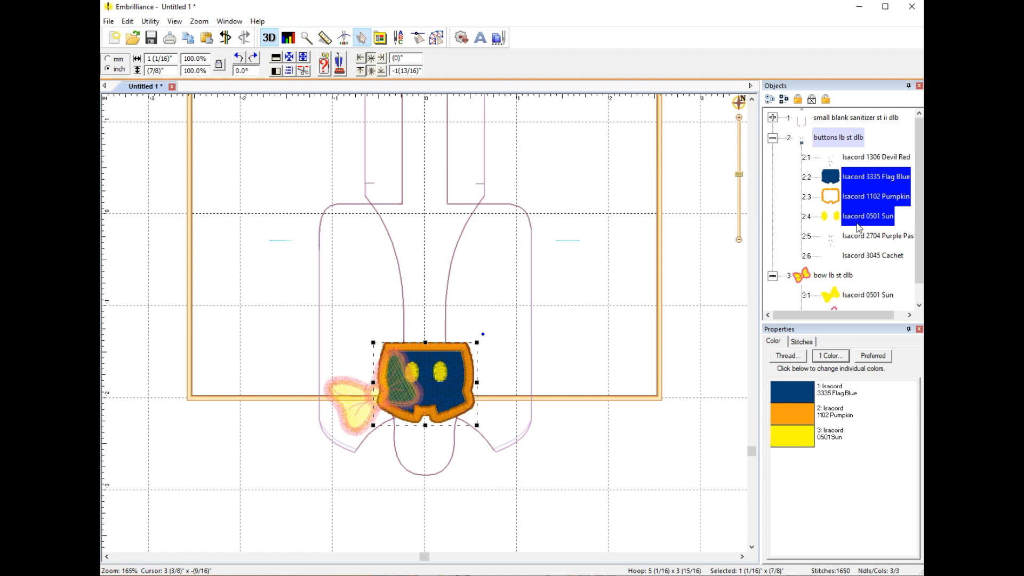
left_click(837, 137)
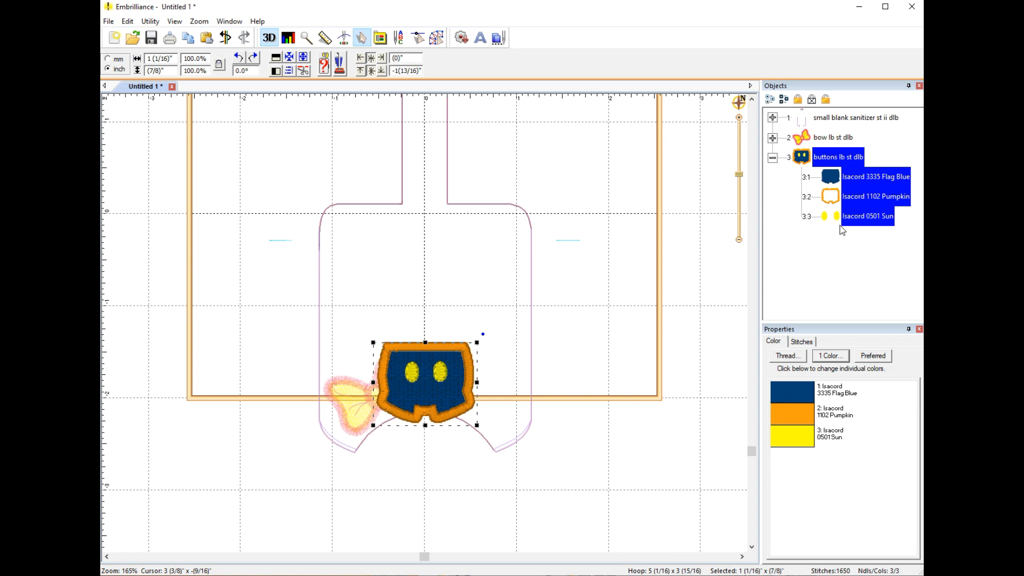
mouse_move(447, 397)
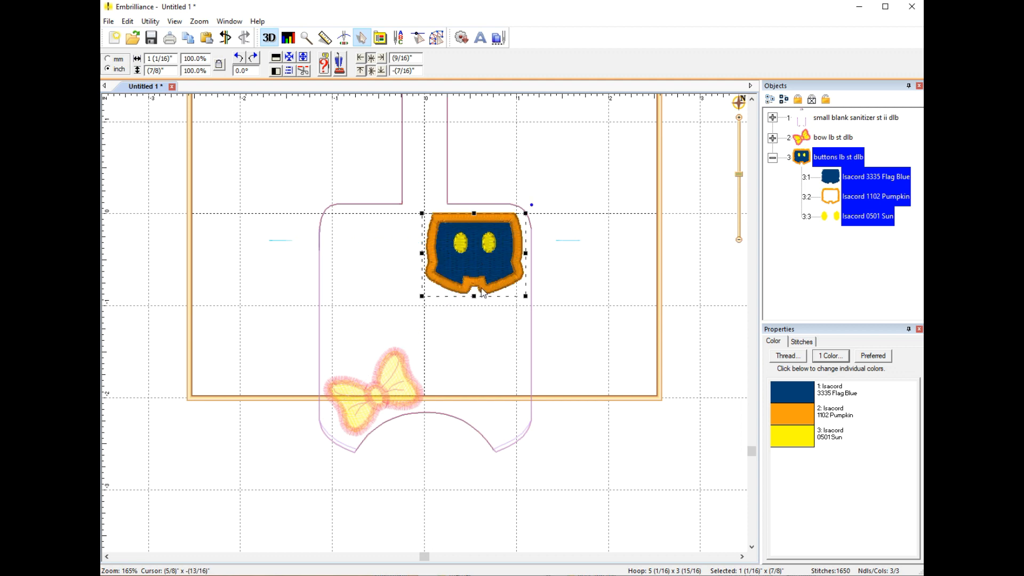
mouse_move(421, 295)
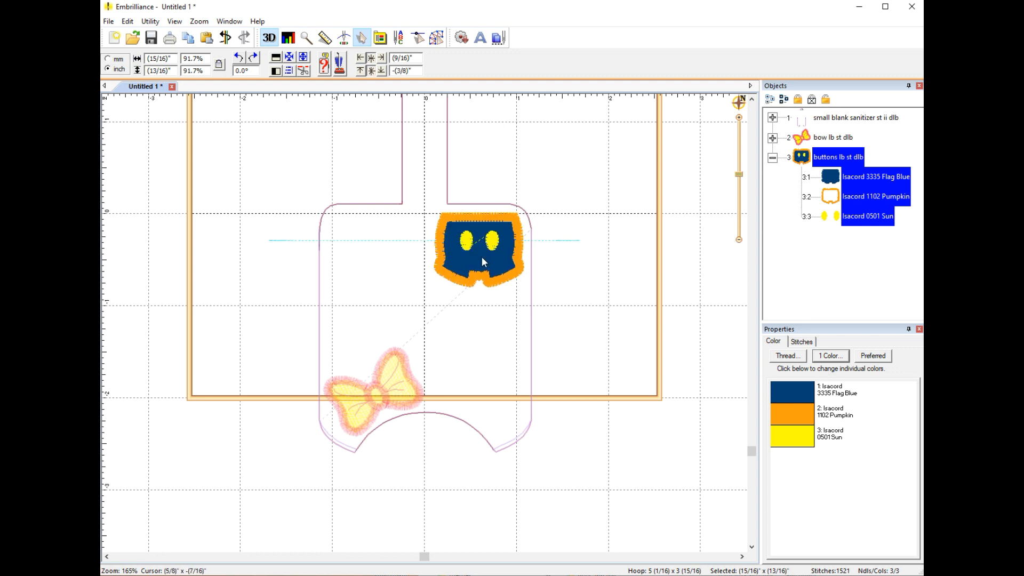
mouse_move(454, 255)
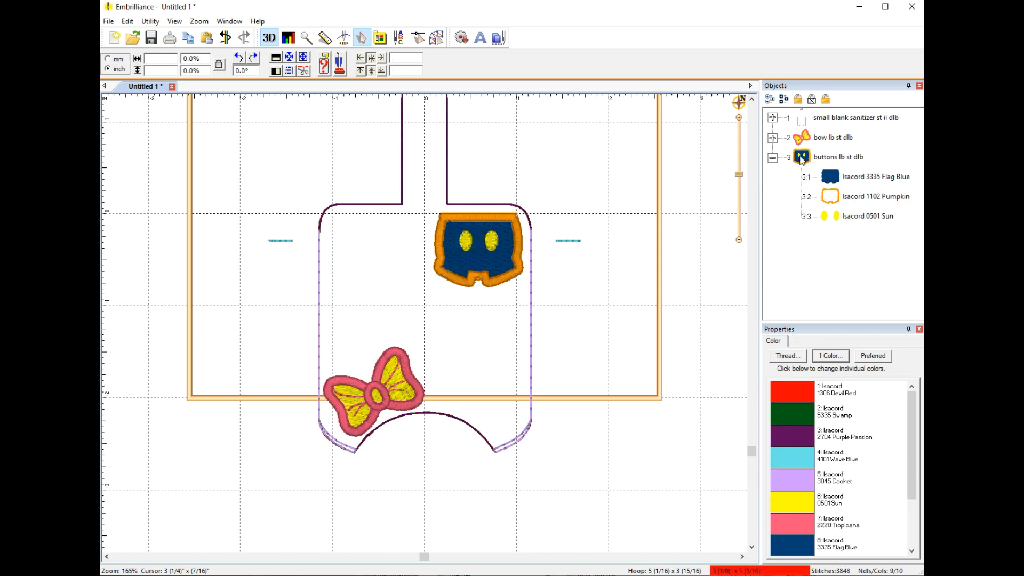
left_click(838, 157)
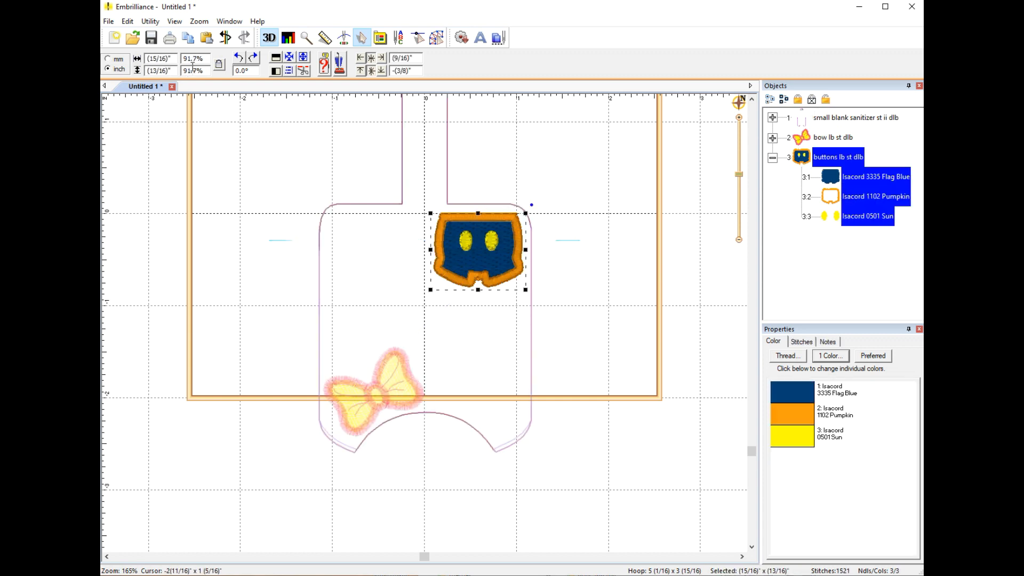
mouse_move(529, 224)
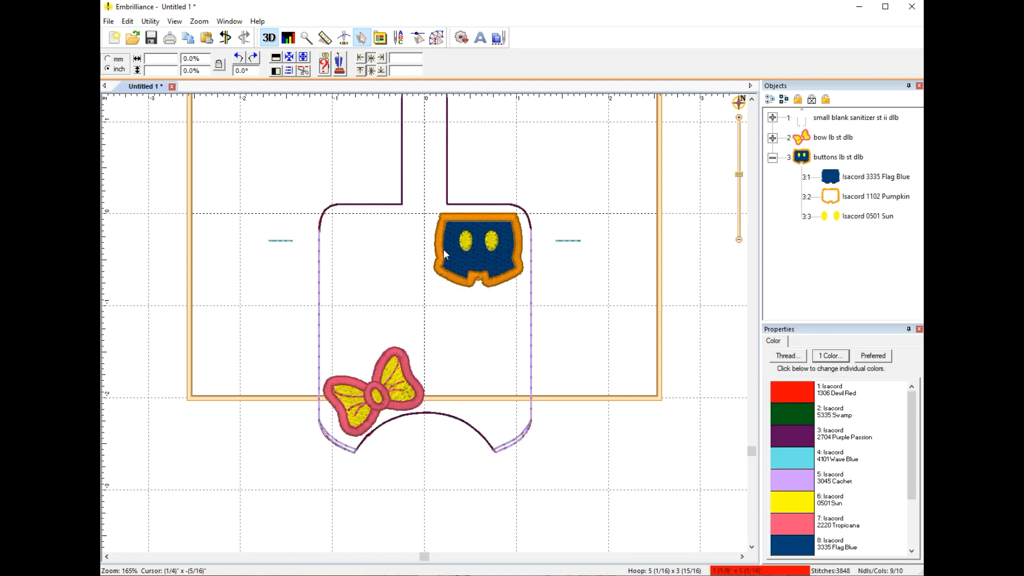
mouse_move(367, 381)
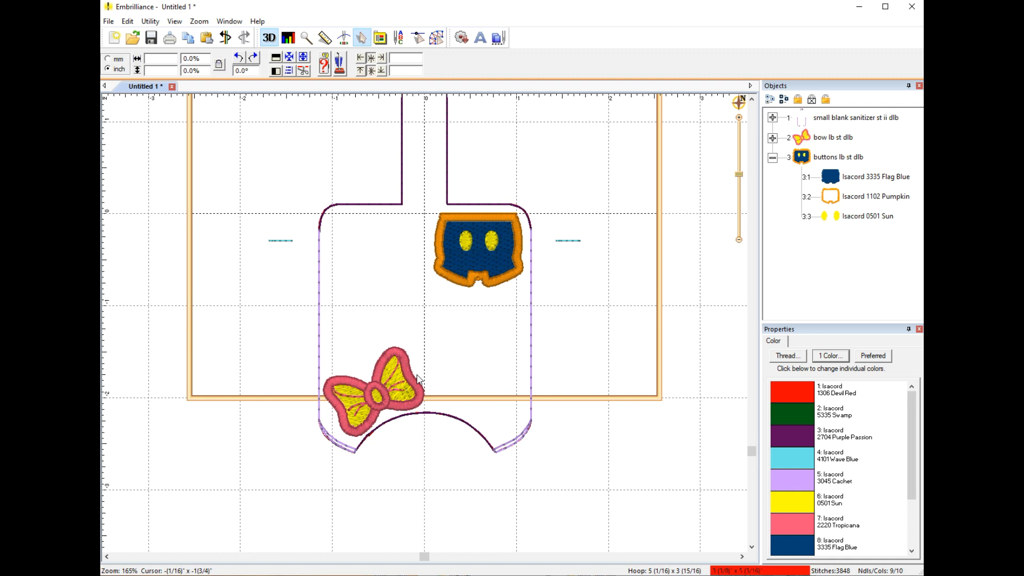
mouse_move(651, 265)
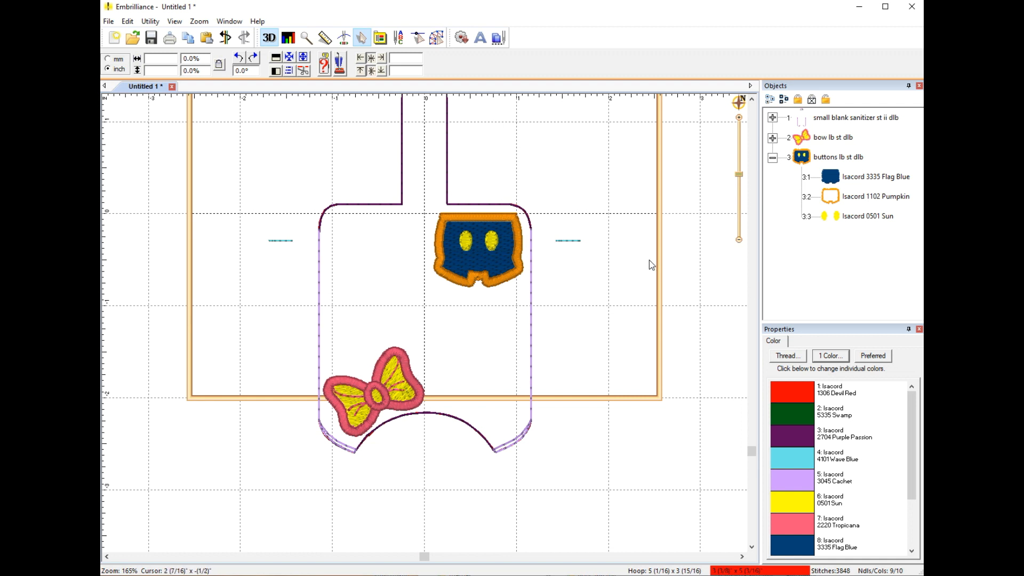
mouse_move(212, 72)
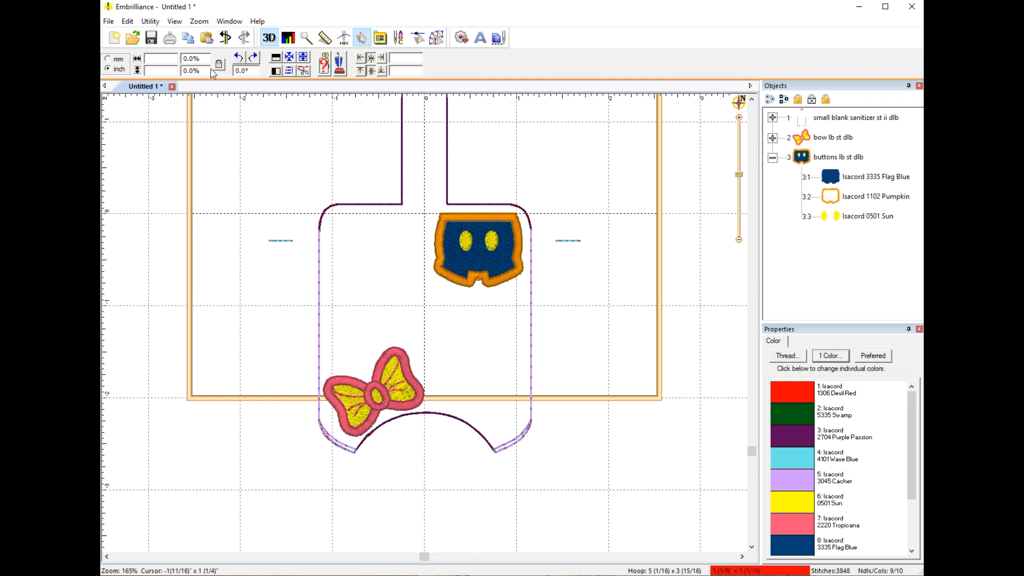
left_click(838, 157)
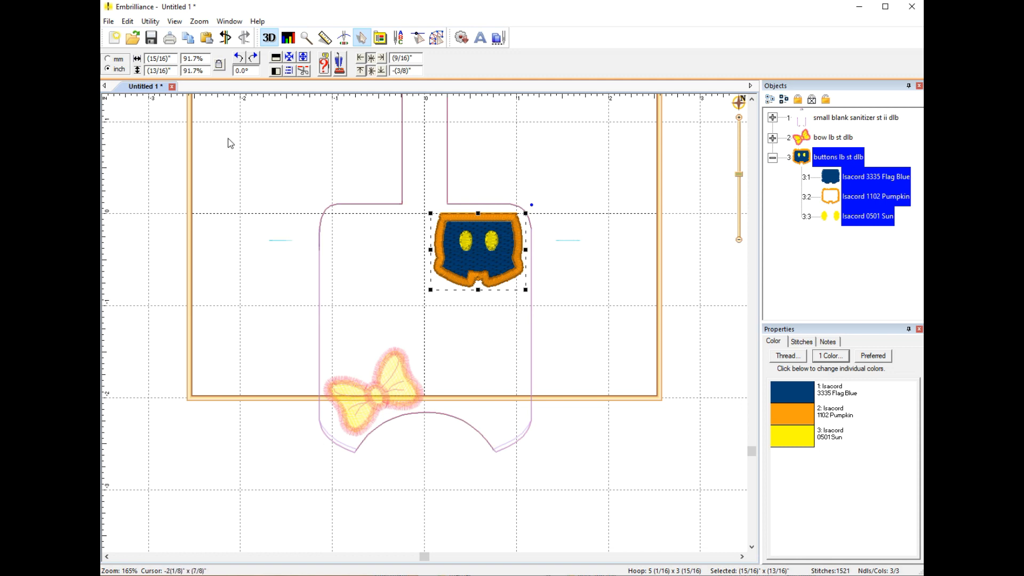
mouse_move(259, 179)
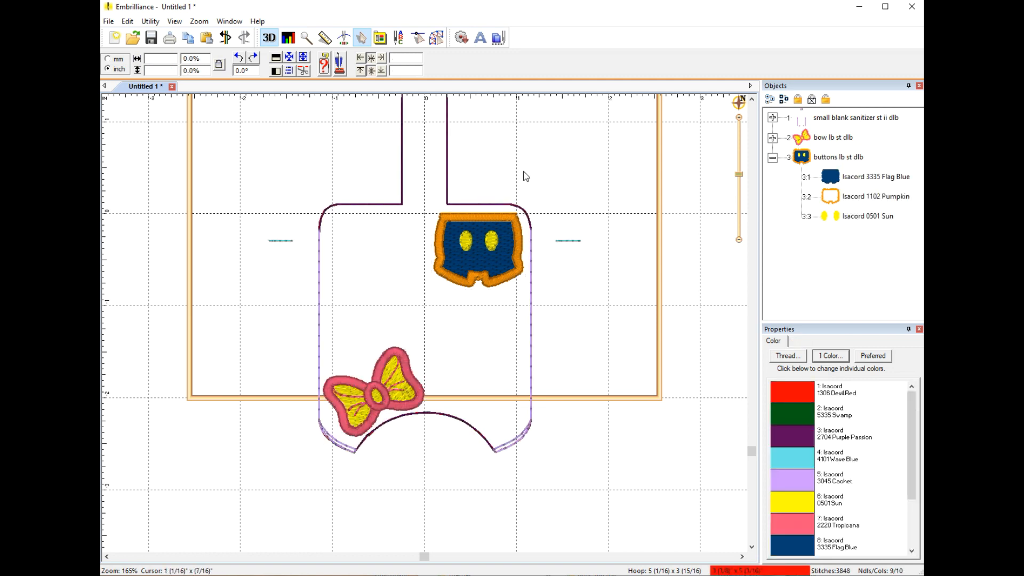
mouse_move(488, 231)
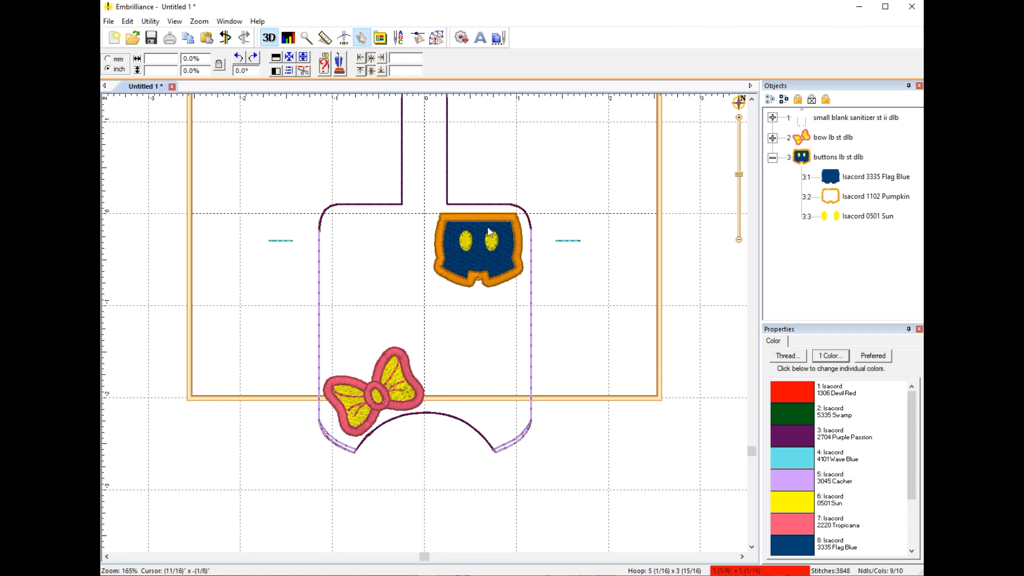
mouse_move(274, 187)
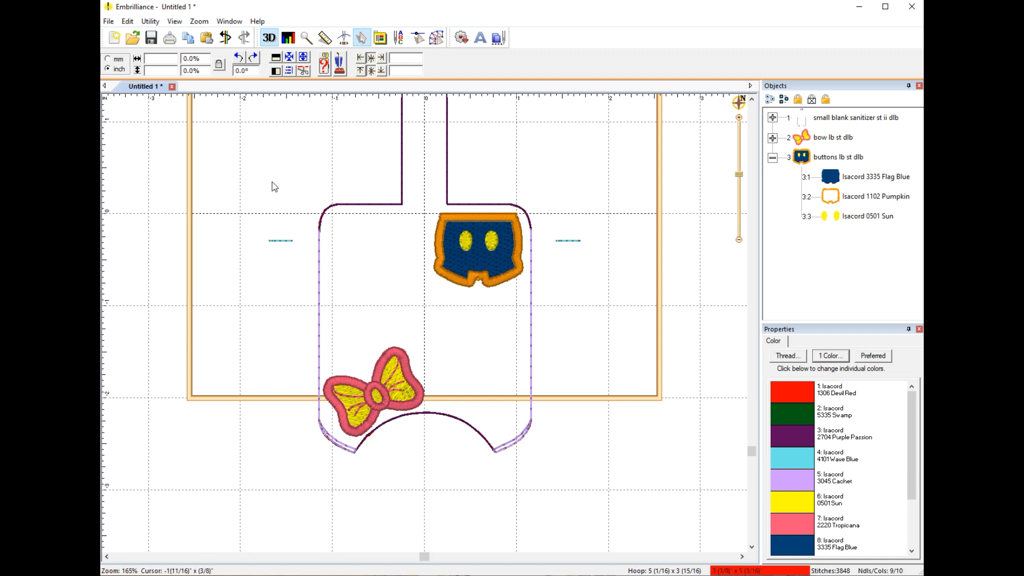
mouse_move(268, 172)
type("Ma")
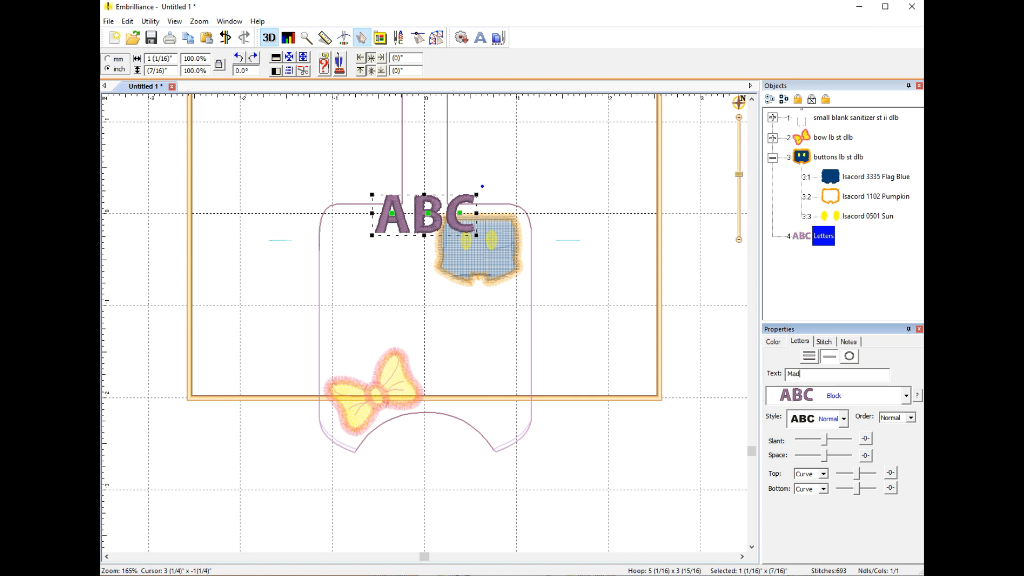
Finish typing 'Maddie' and apply the Heirloom 1 inch DLB script font.
type("die")
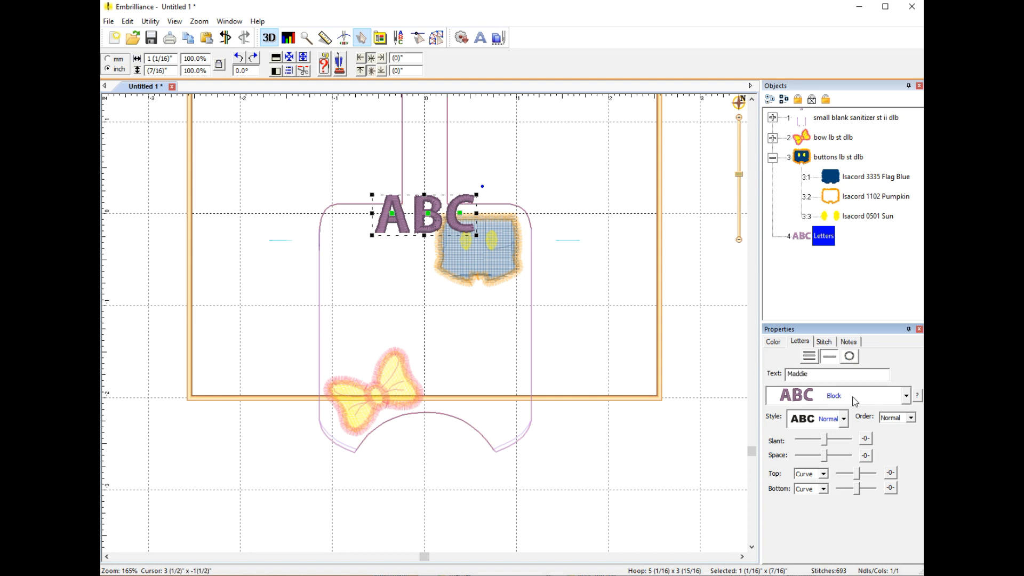
left_click(904, 395)
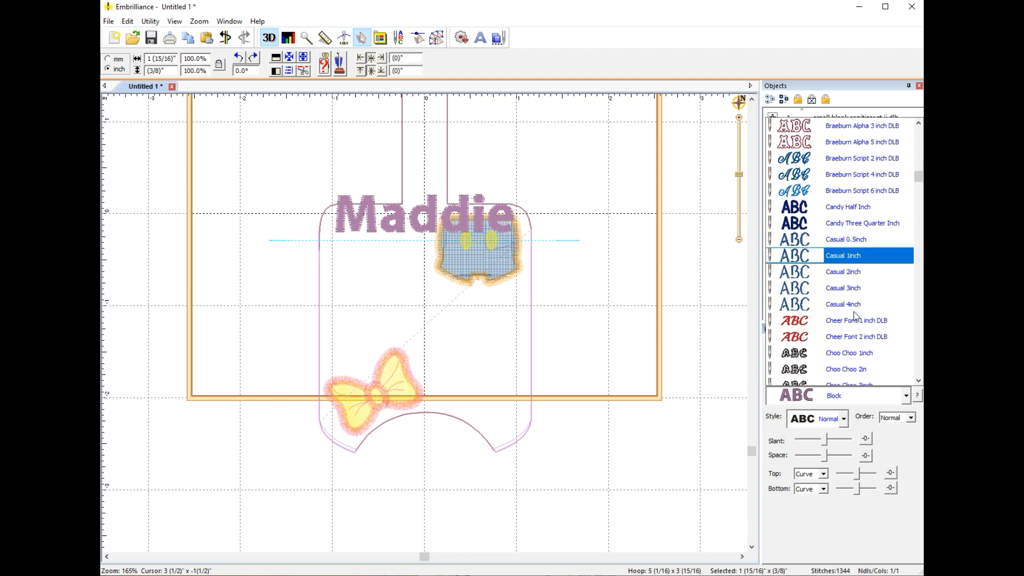
scroll("down", 3)
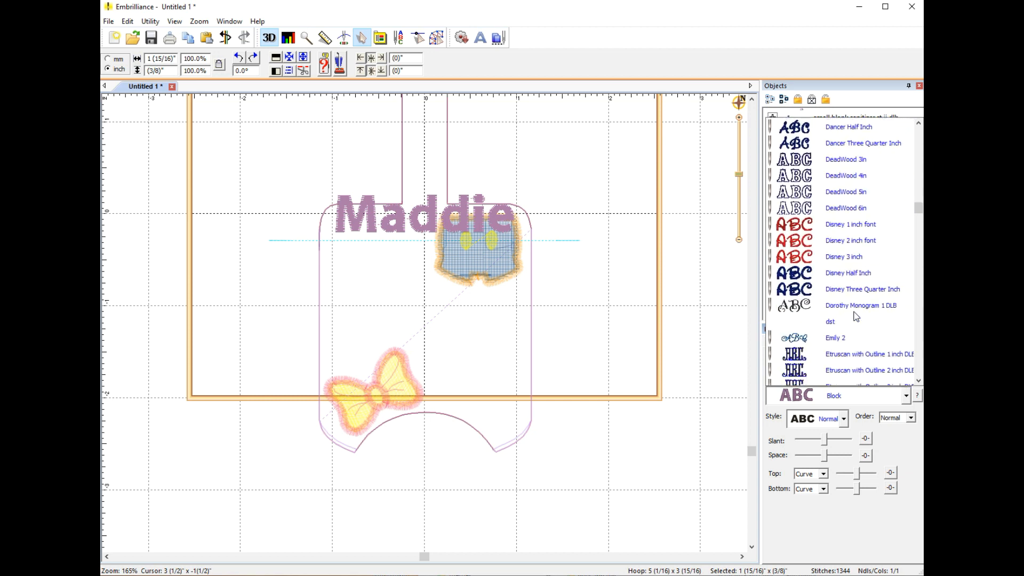
scroll("down", 3)
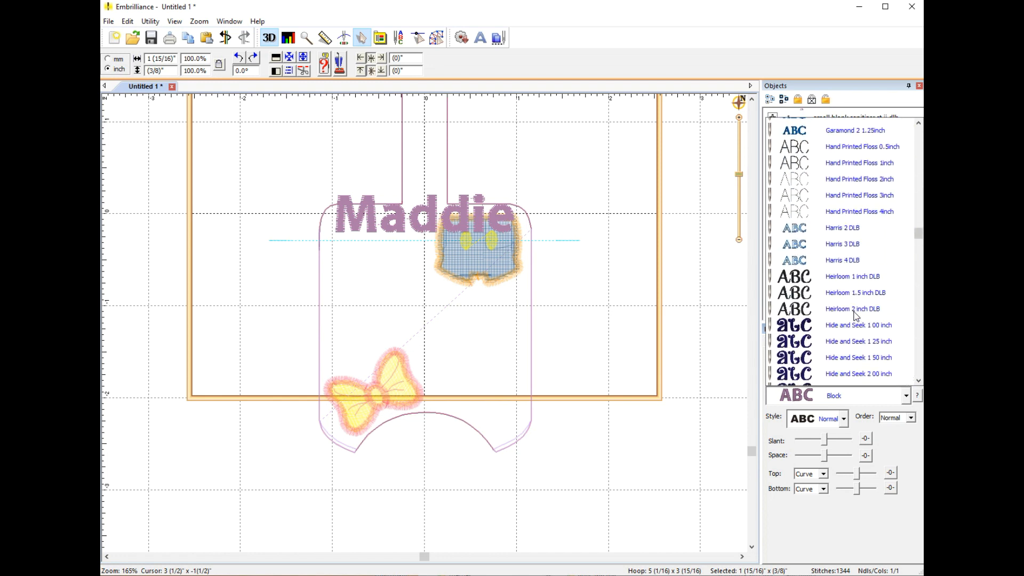
left_click(852, 276)
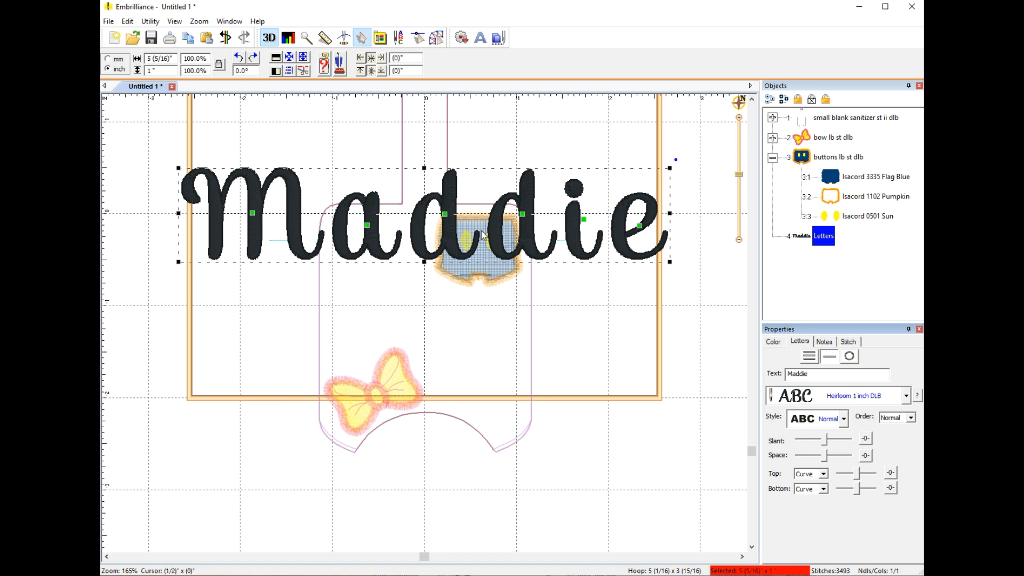
mouse_move(779, 350)
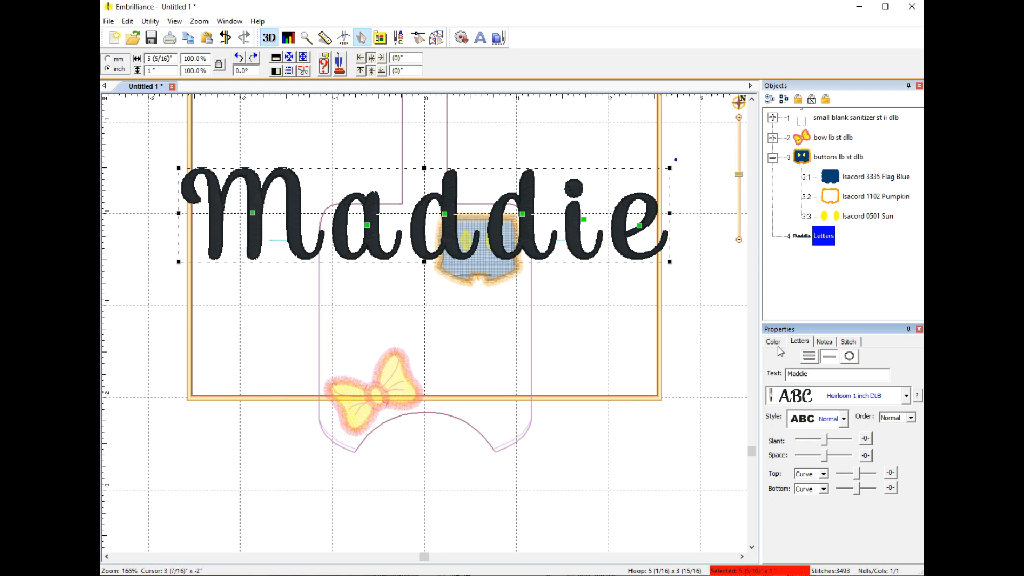
mouse_move(782, 353)
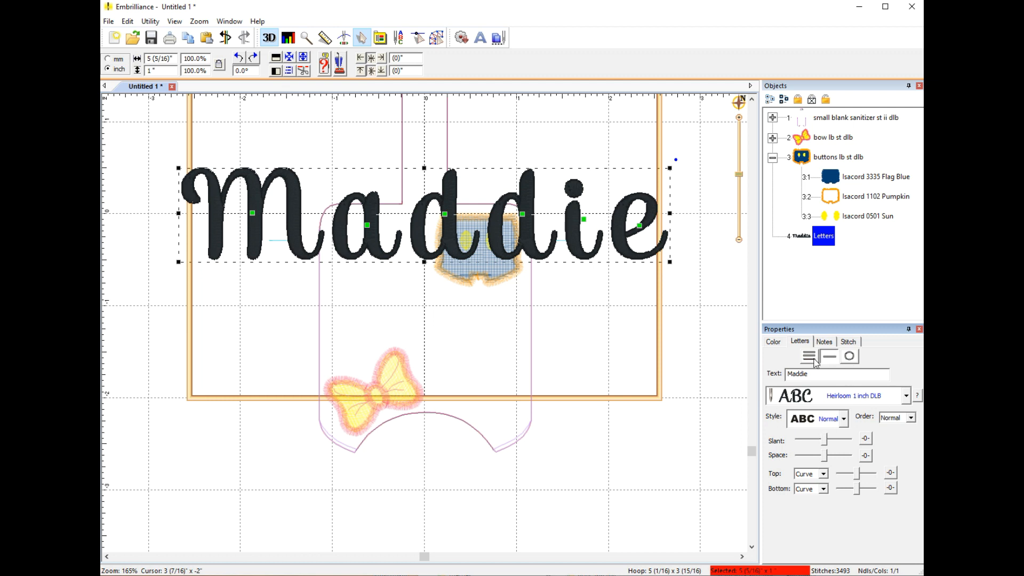
Switch 'Maddie' to multi-line mode, drag the Space slider left, and stop the stitch preview.
left_click(808, 356)
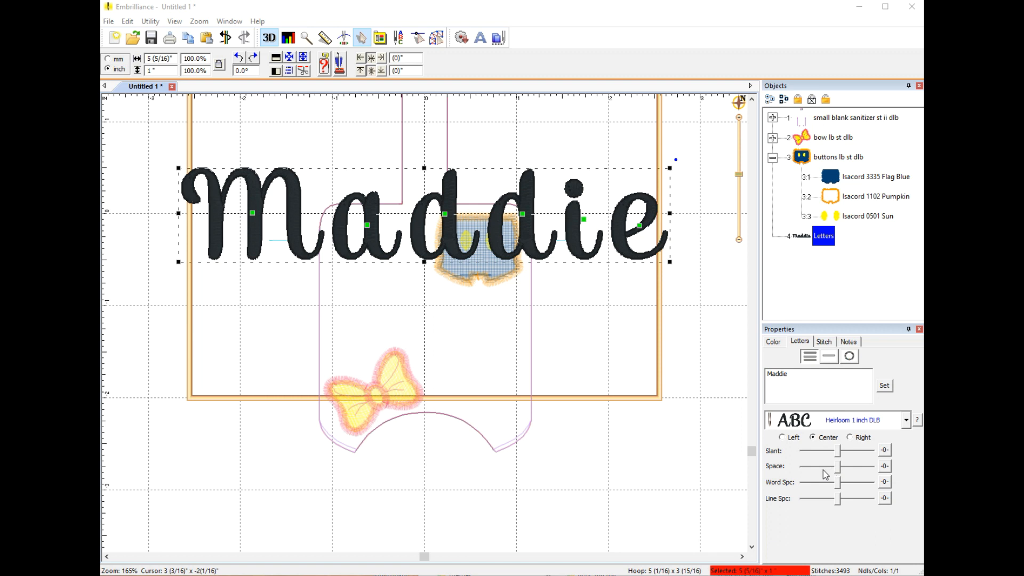
mouse_move(839, 472)
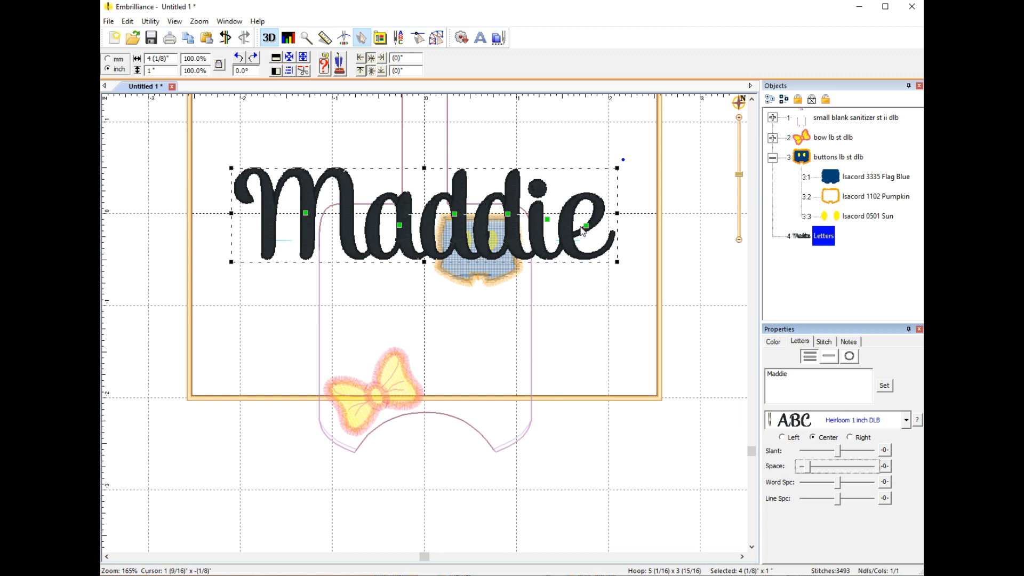
mouse_move(583, 232)
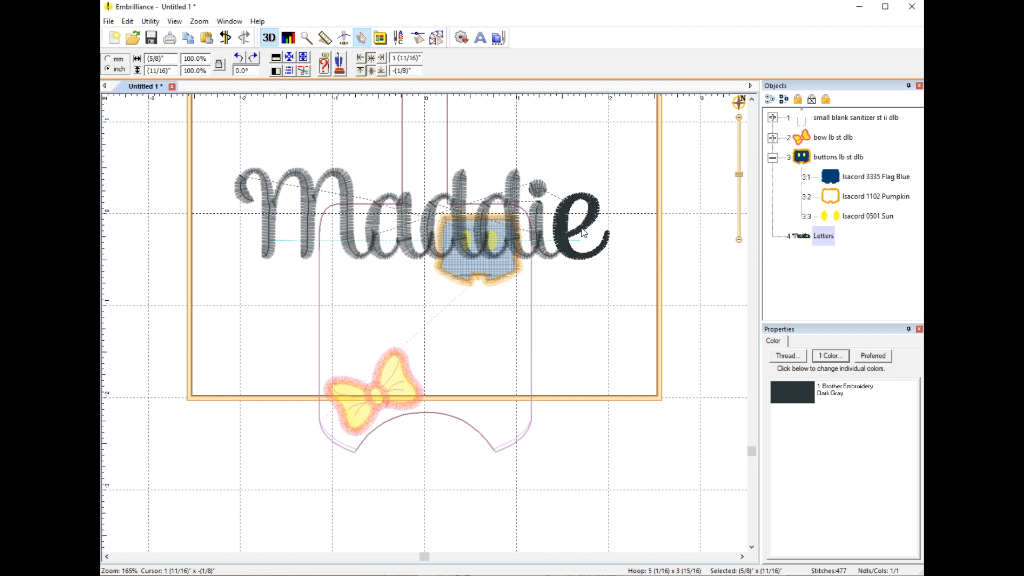
mouse_move(301, 223)
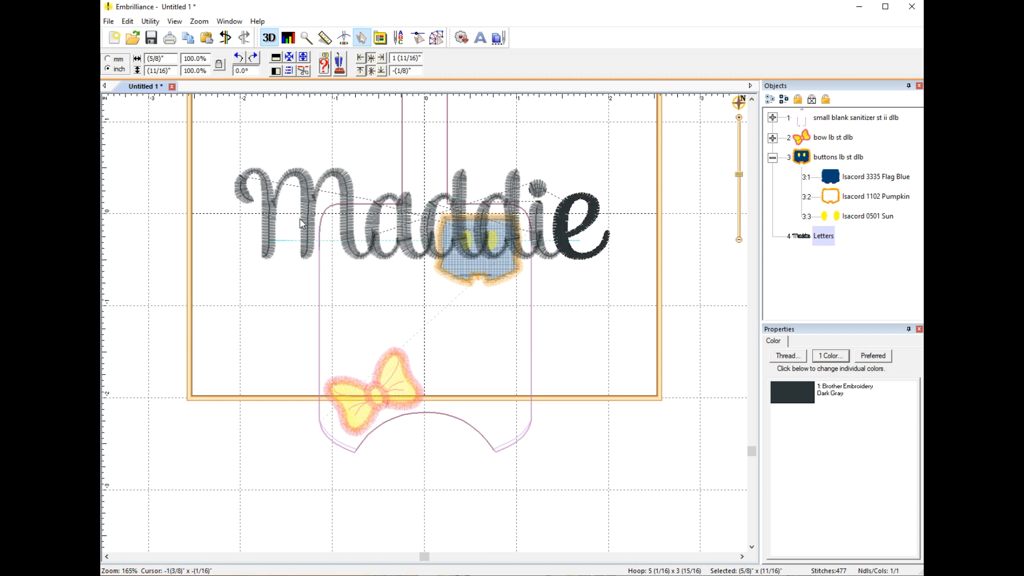
left_click(823, 235)
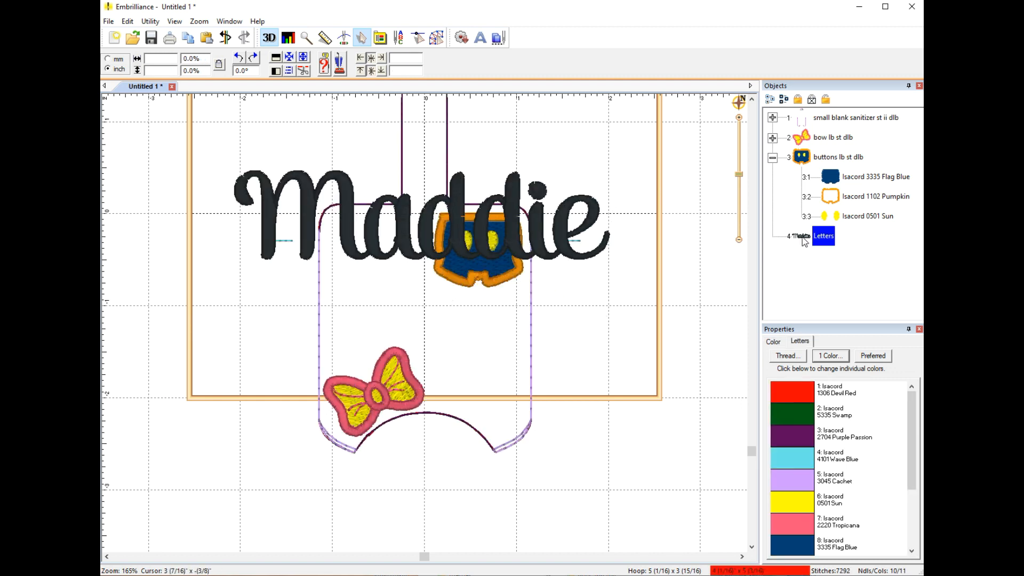
Rotate 'Maddie', undo the first attempt, and re-rotate it to about -41.7° over the case.
left_click(823, 235)
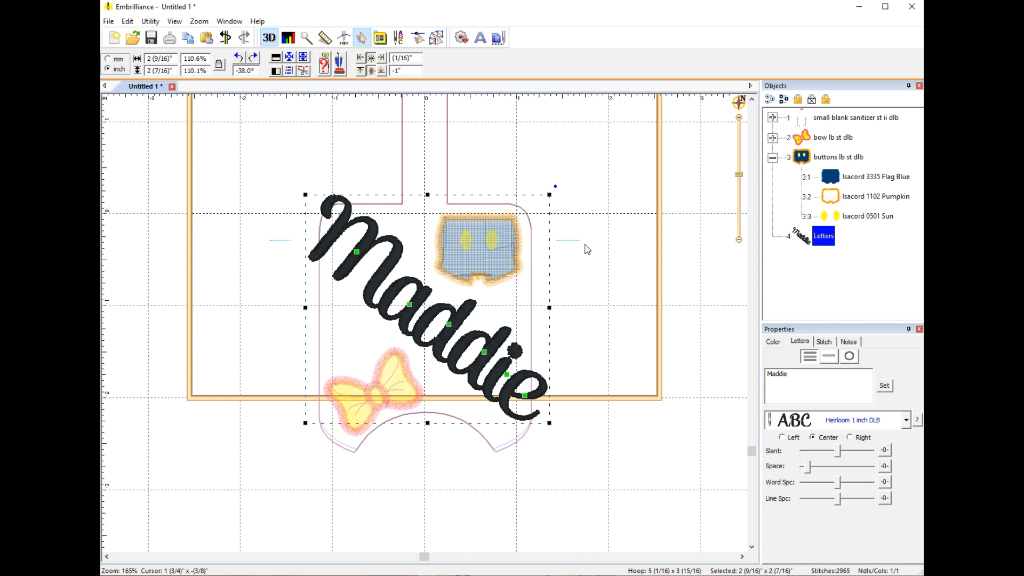
mouse_move(224, 37)
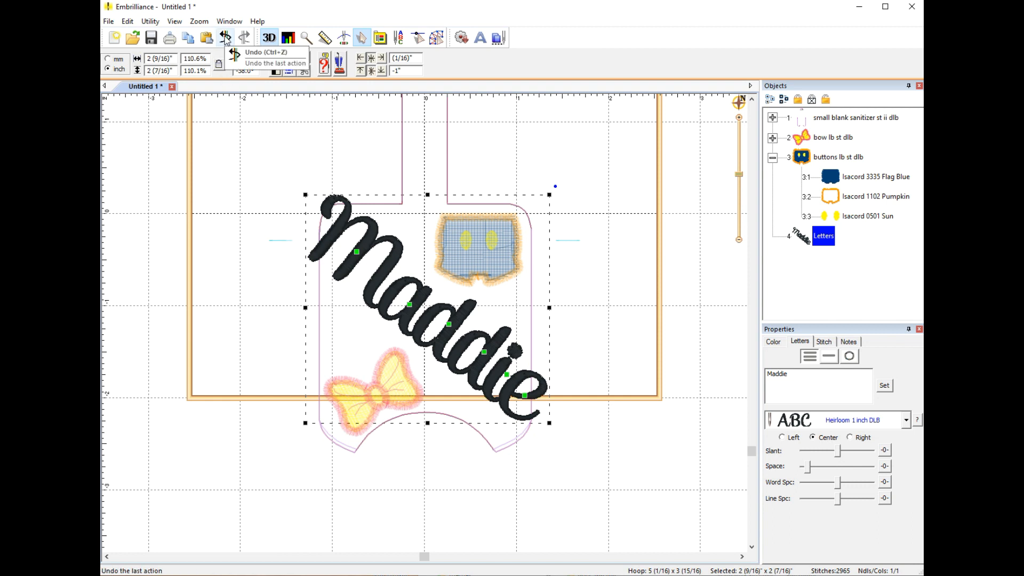
left_click(225, 37)
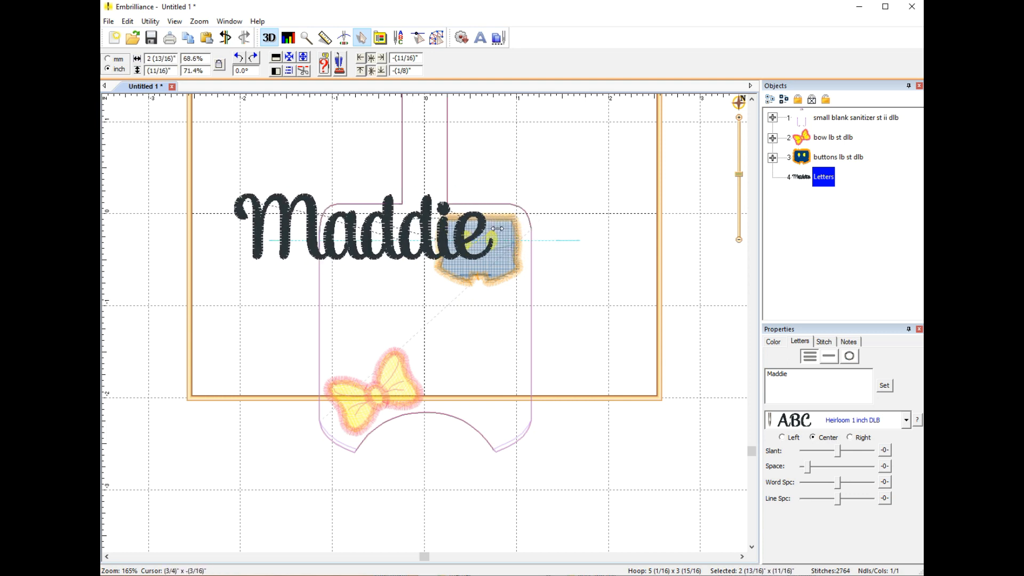
left_click(365, 239)
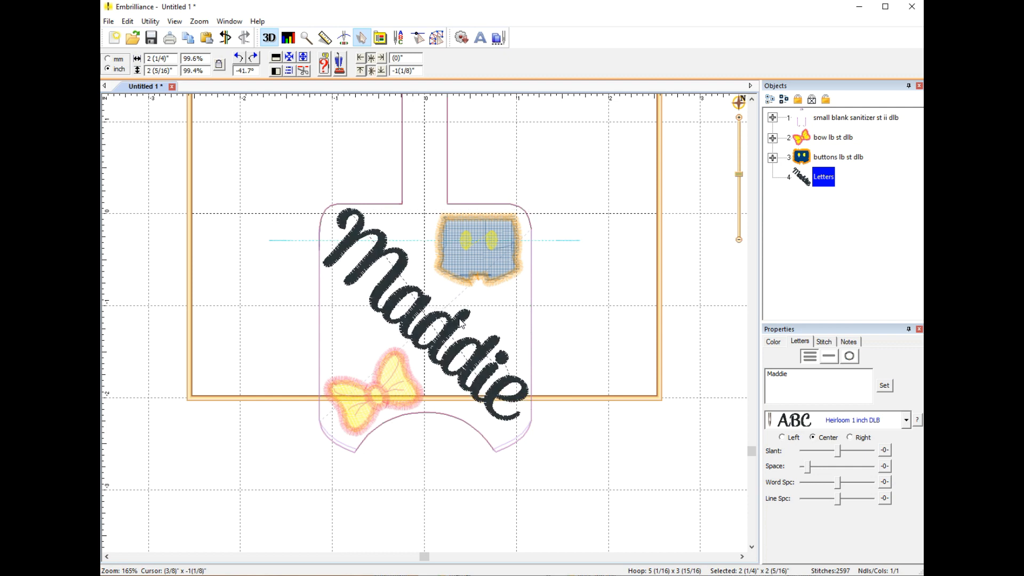
Raise the diagonal Maddie lettering's Comp slider from 0 pt to 3 pt in the Stitch tab.
left_click(424, 320)
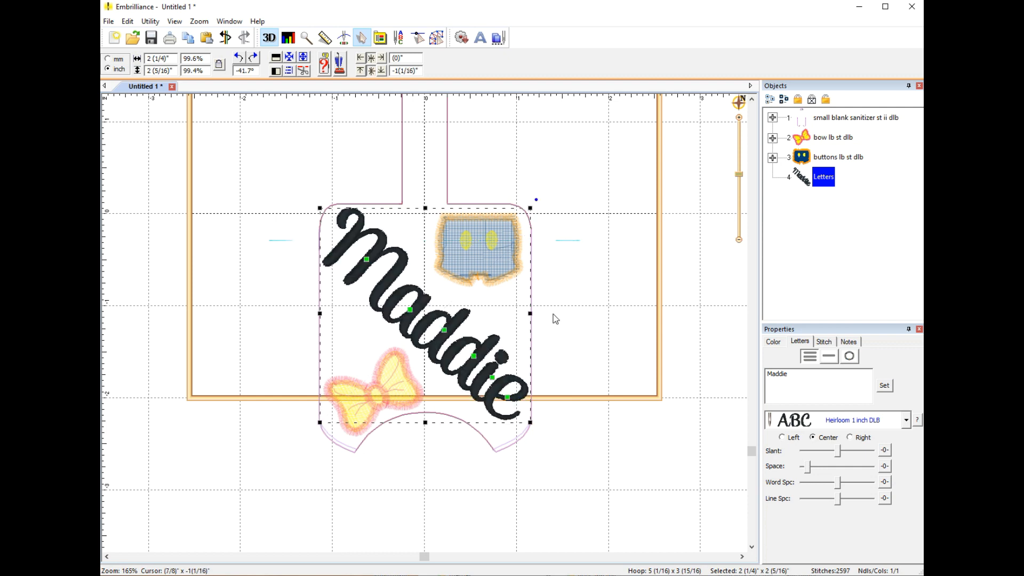
mouse_move(611, 335)
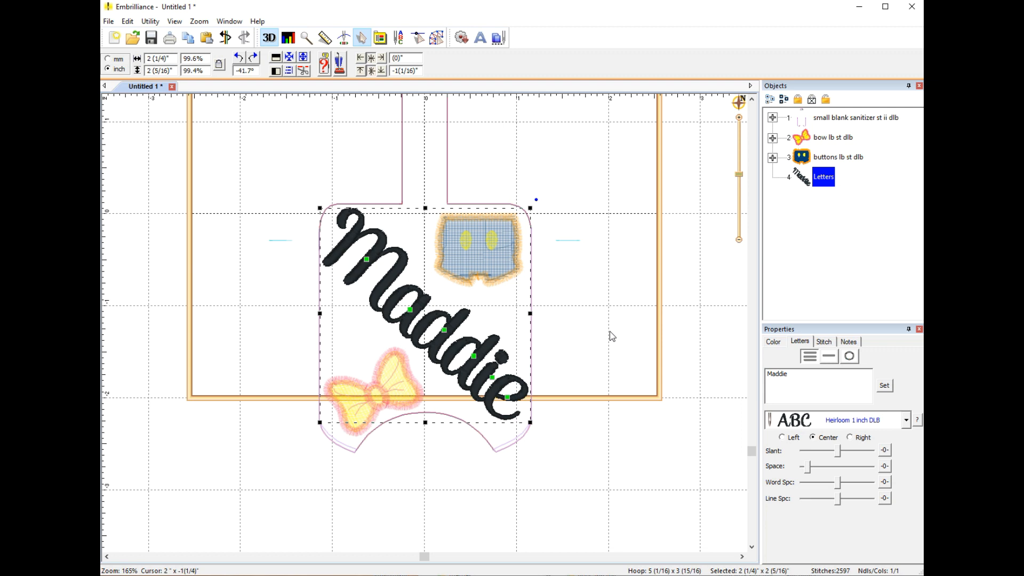
mouse_move(808, 181)
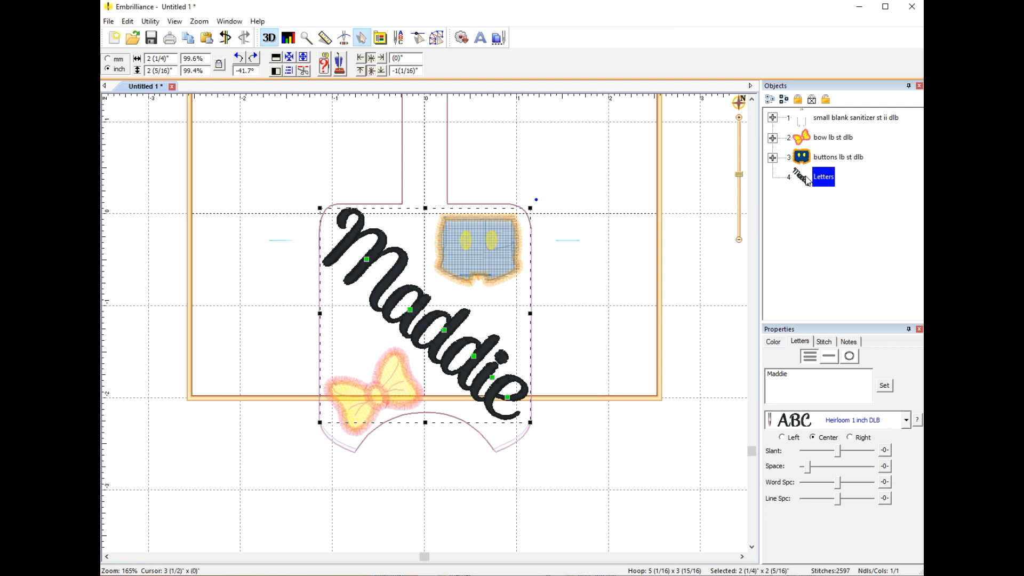
mouse_move(790, 273)
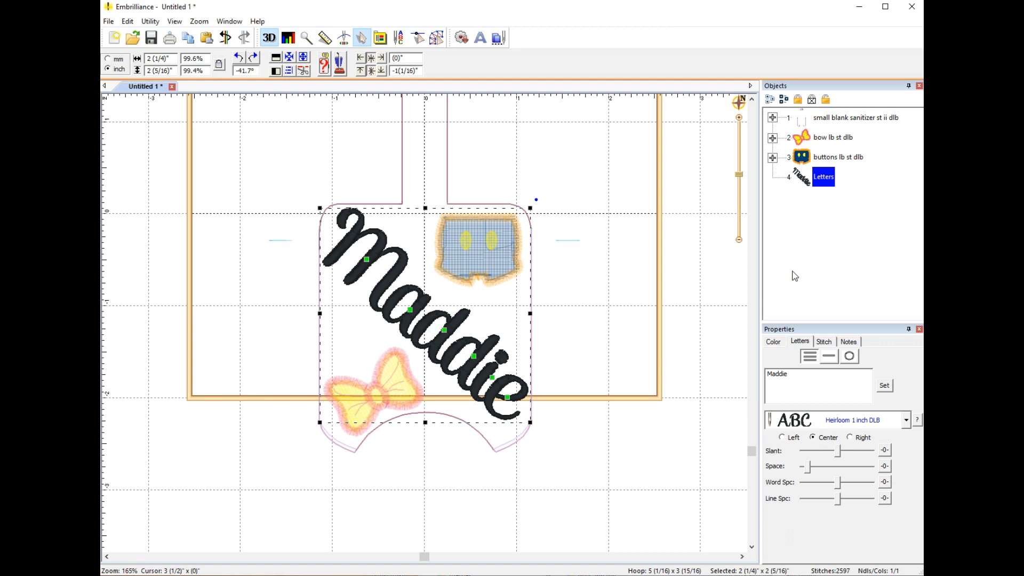
mouse_move(788, 273)
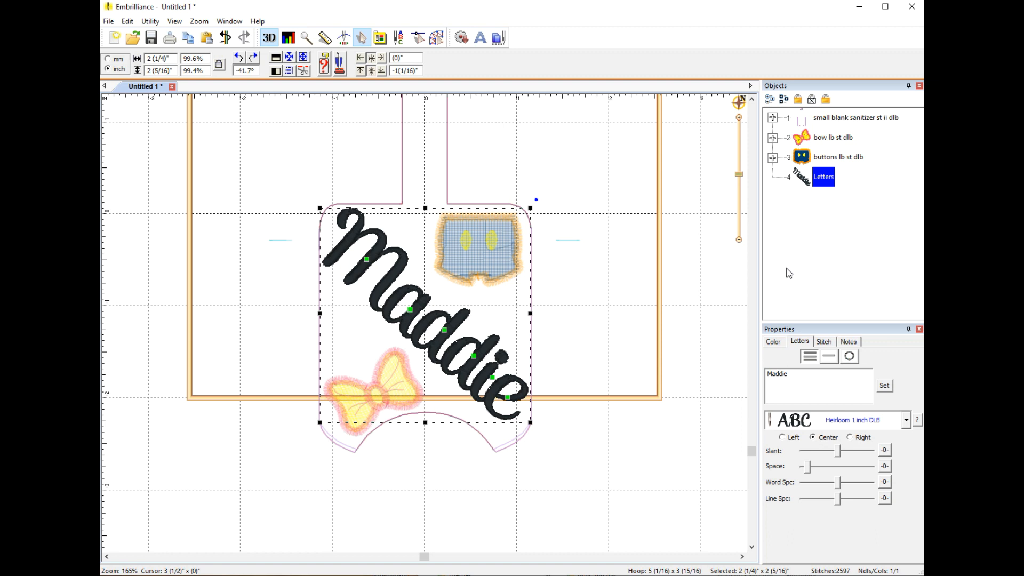
mouse_move(793, 277)
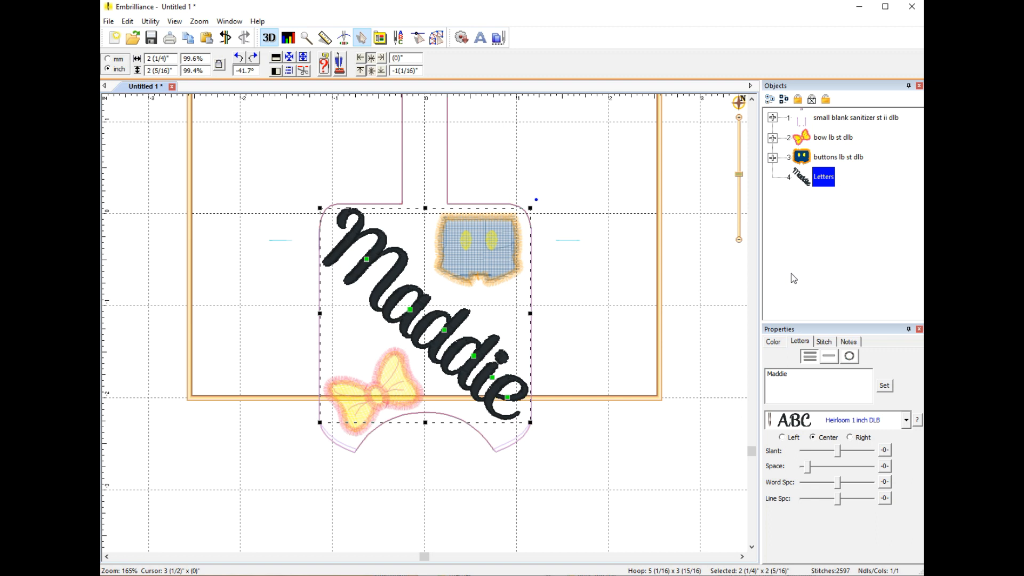
mouse_move(800, 213)
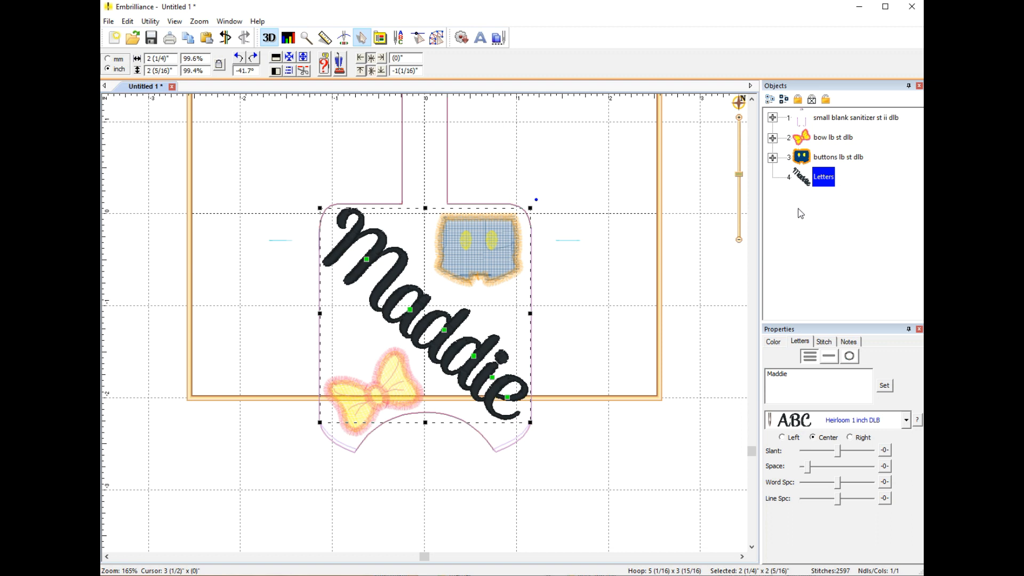
mouse_move(809, 184)
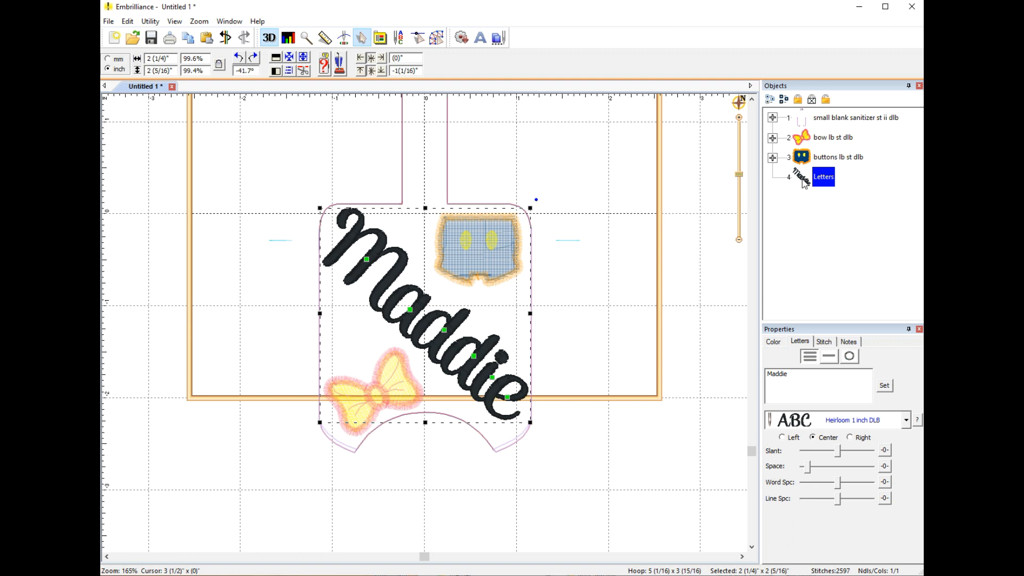
mouse_move(410, 338)
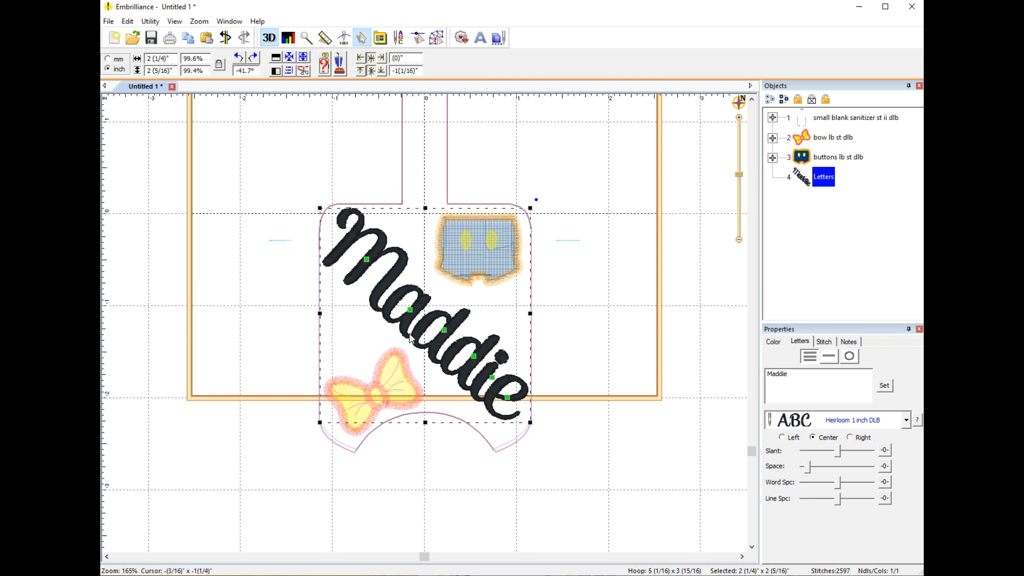
mouse_move(382, 267)
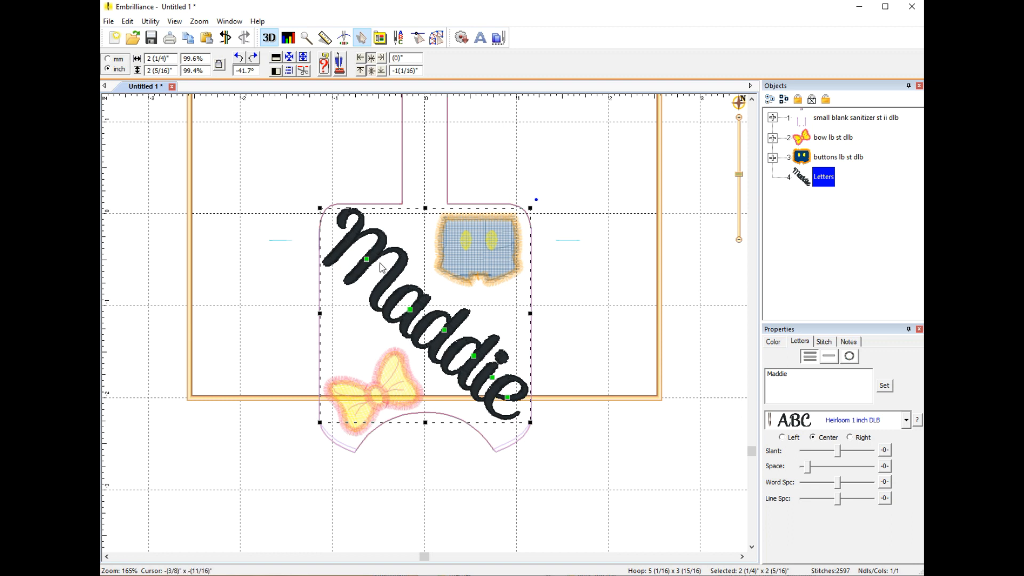
mouse_move(396, 279)
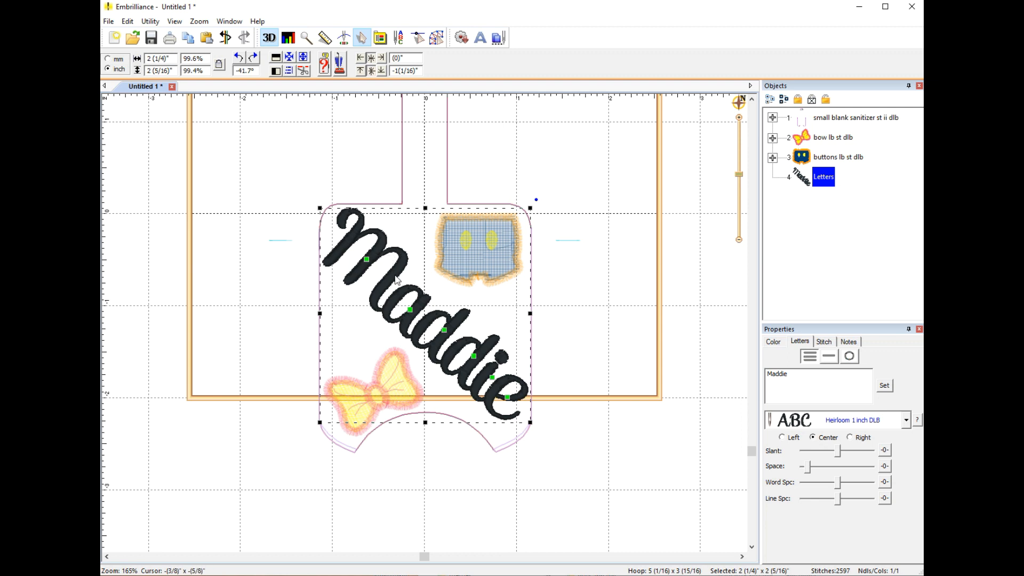
mouse_move(623, 329)
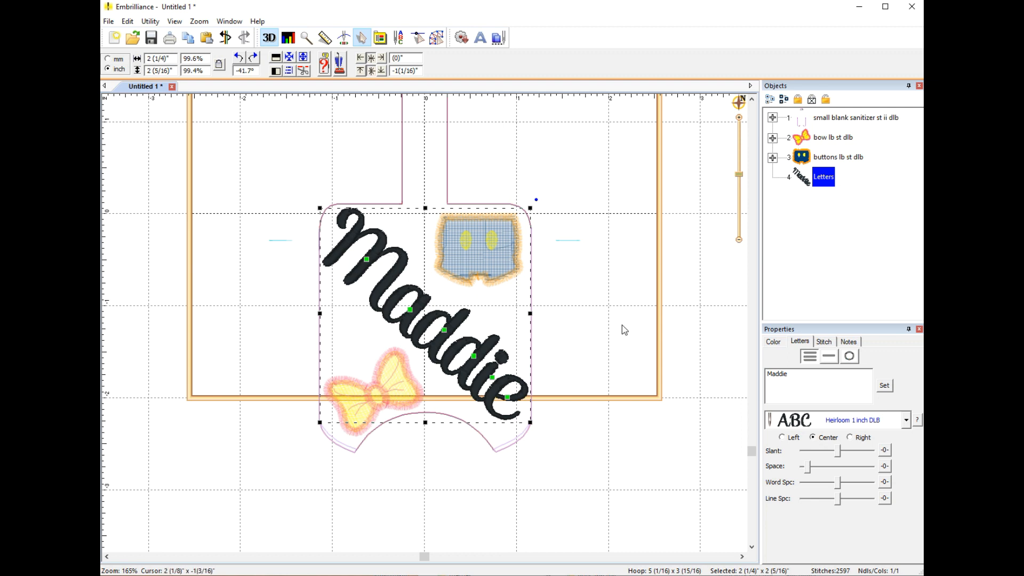
mouse_move(635, 376)
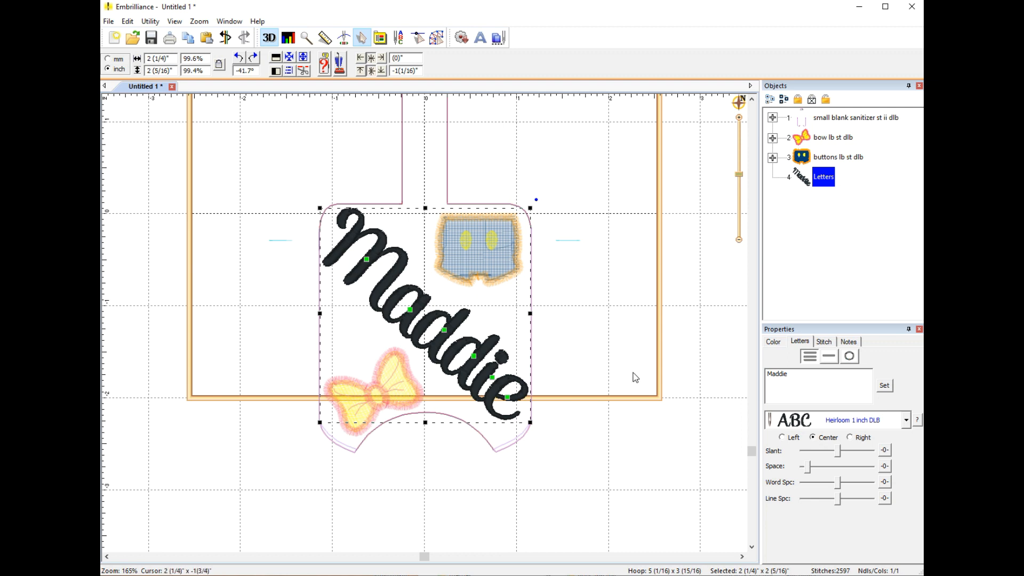
mouse_move(555, 404)
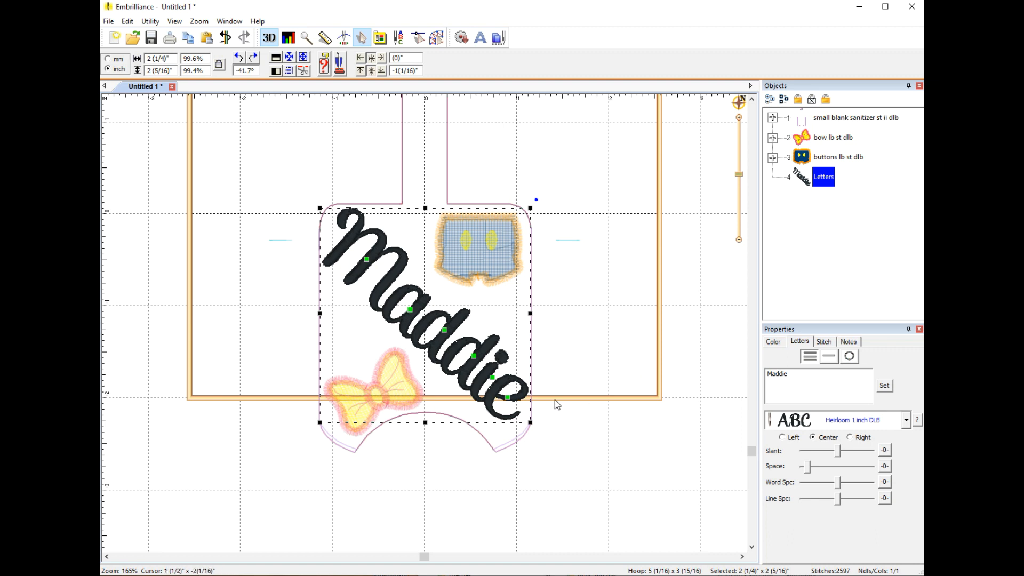
mouse_move(710, 459)
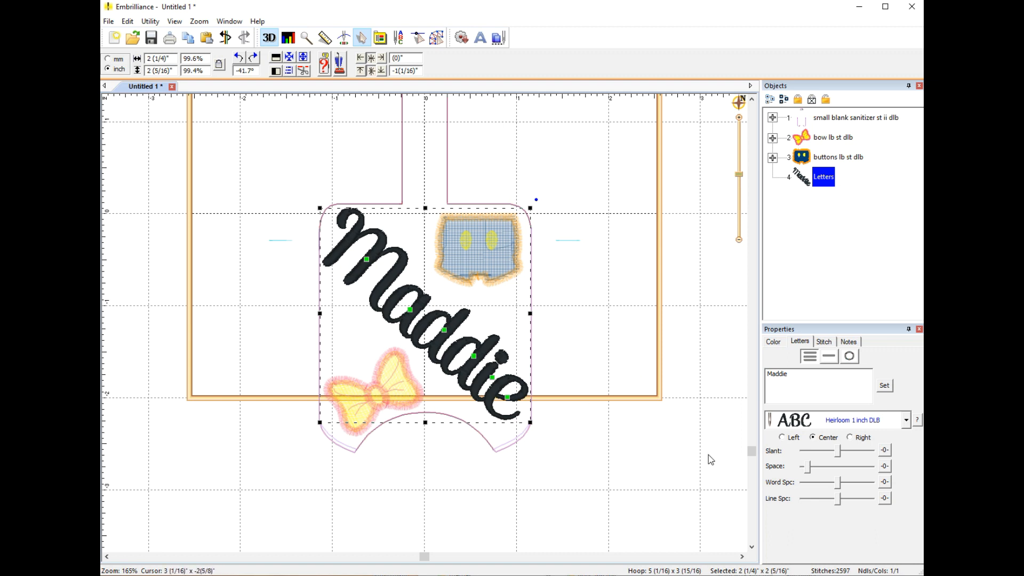
mouse_move(806, 351)
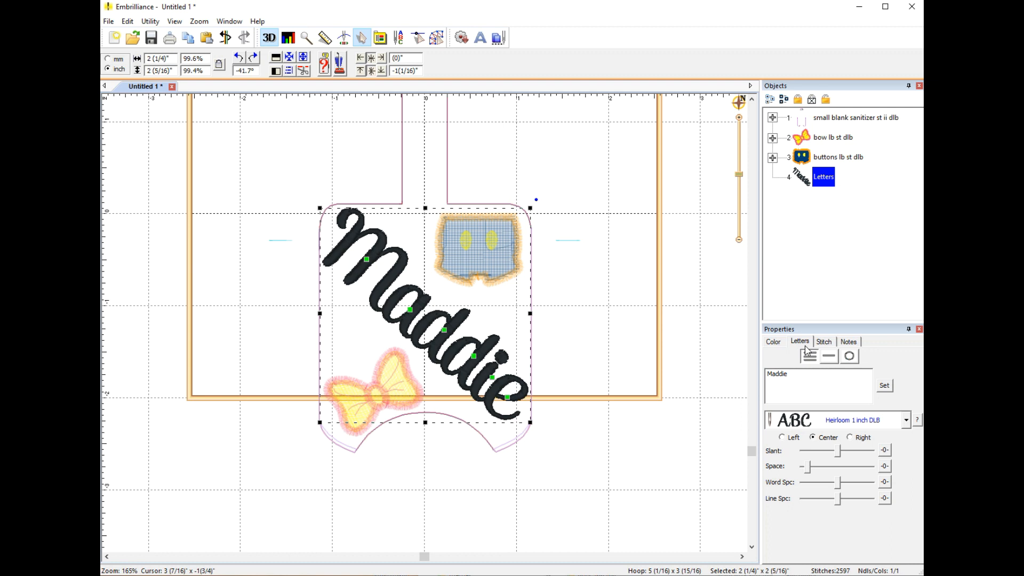
mouse_move(826, 347)
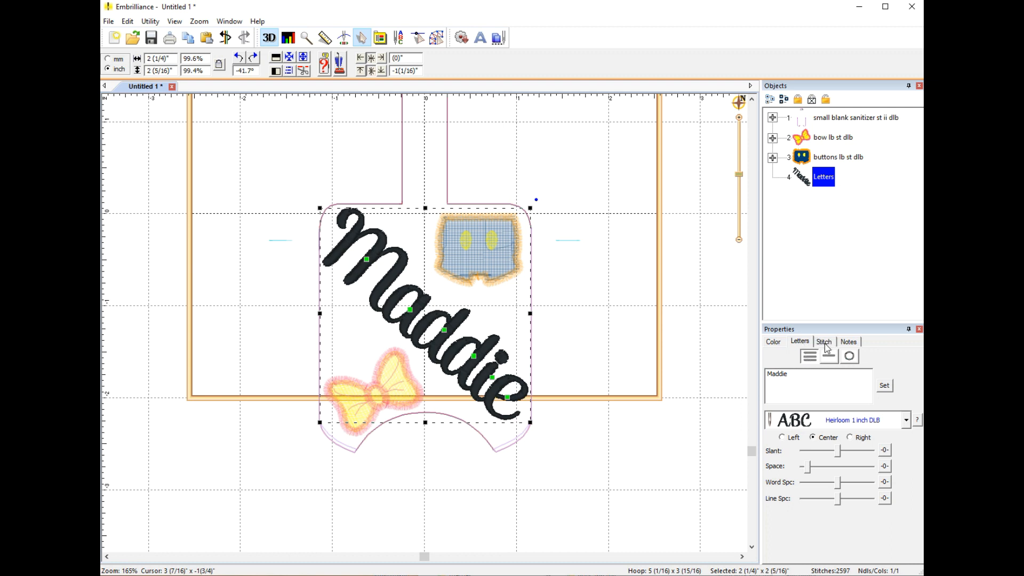
left_click(823, 340)
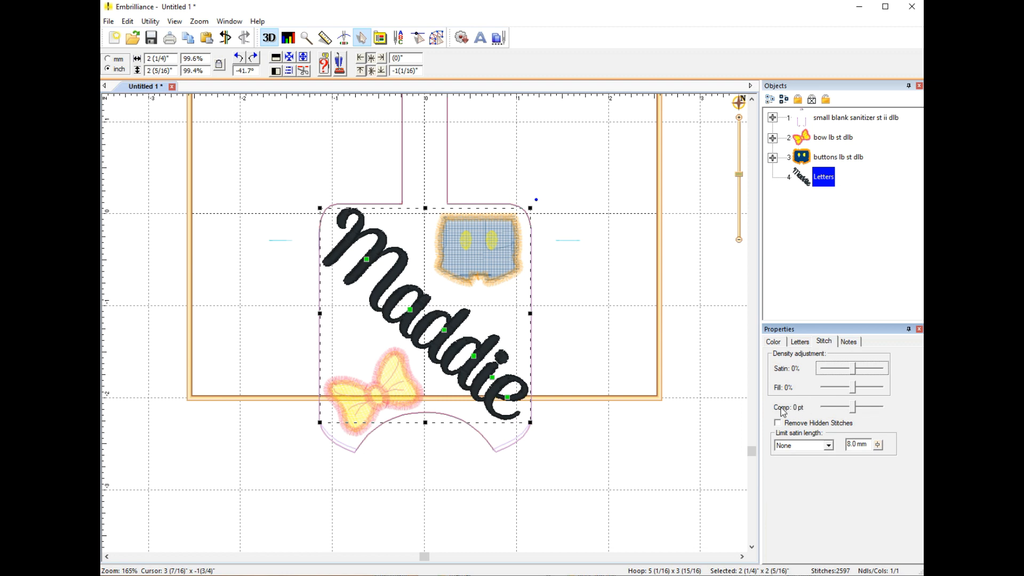
mouse_move(783, 413)
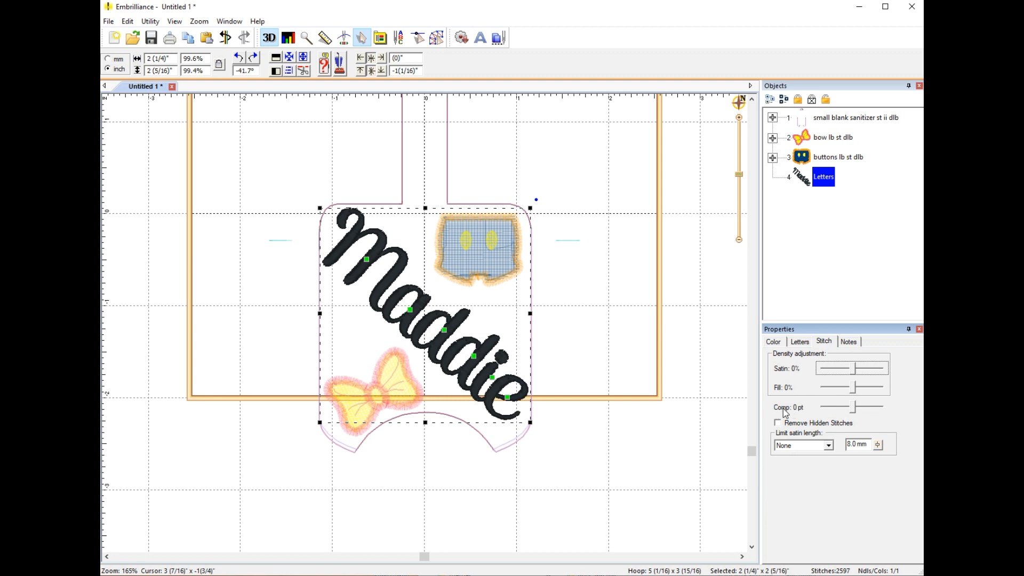
mouse_move(856, 414)
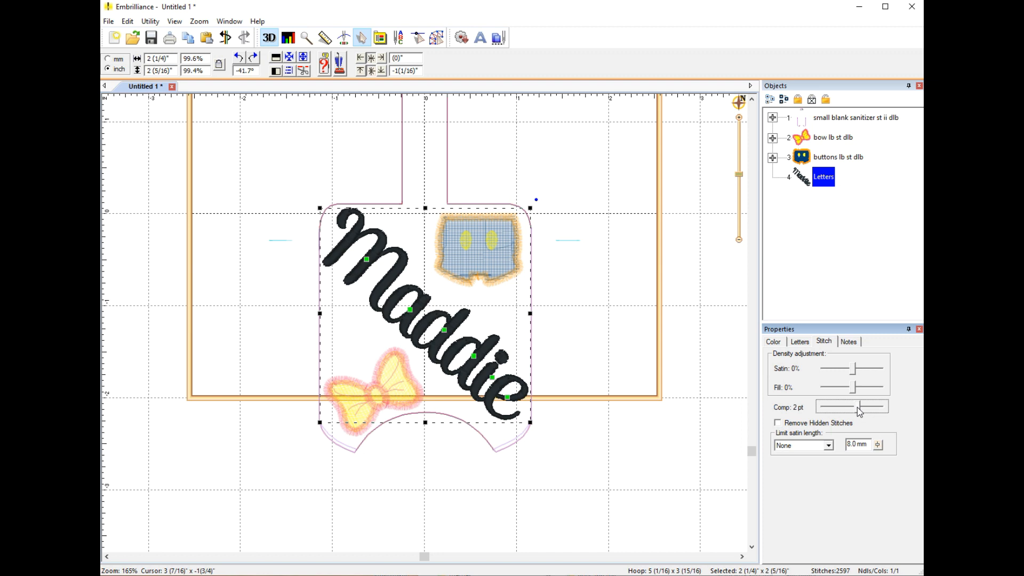
left_click(860, 406)
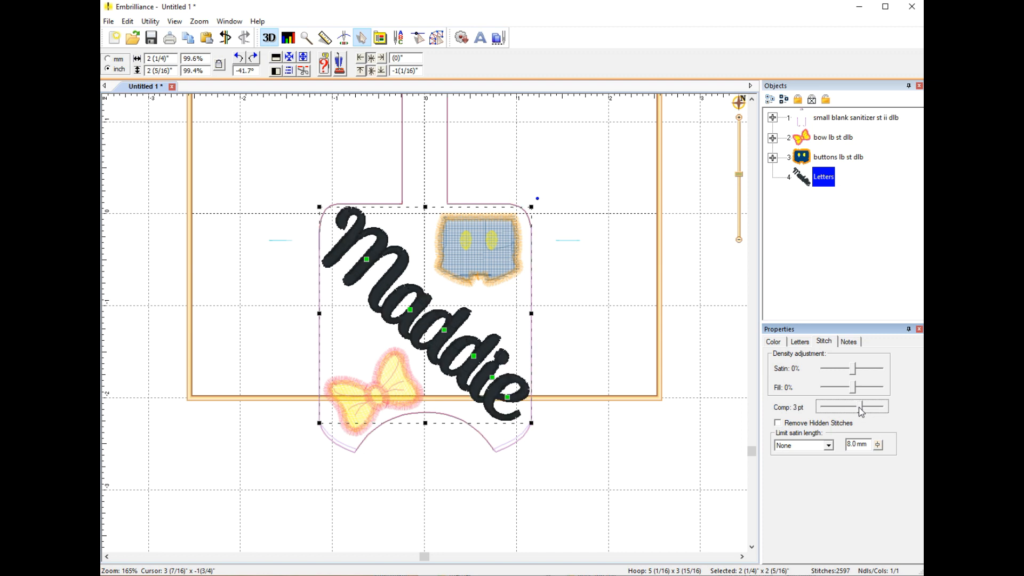
mouse_move(428, 331)
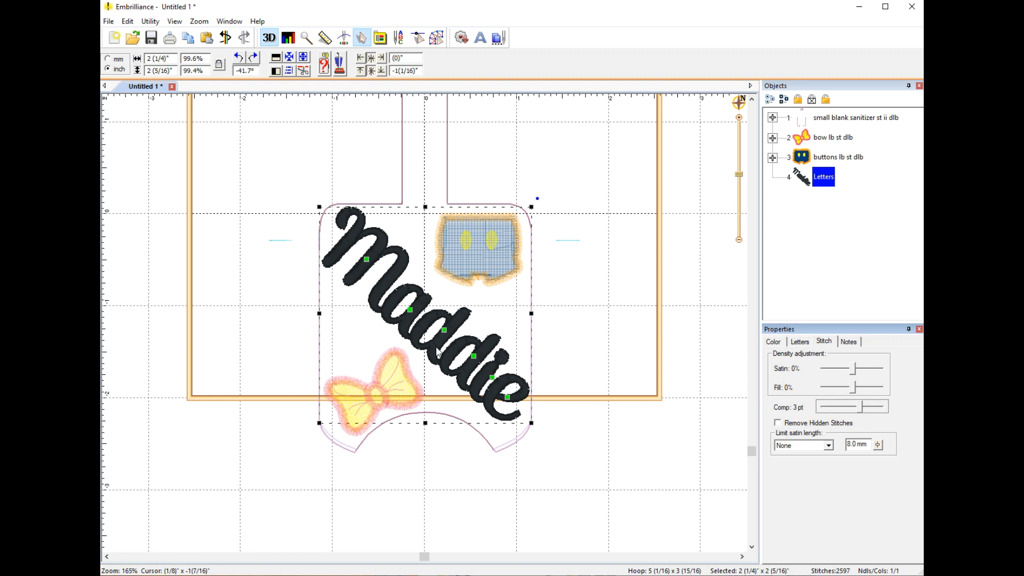
mouse_move(471, 374)
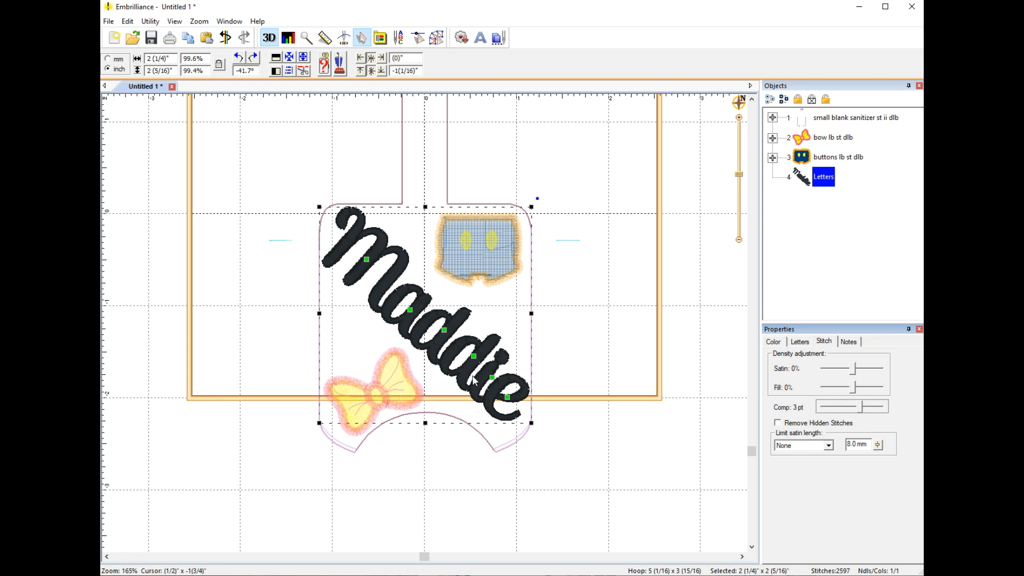
mouse_move(423, 329)
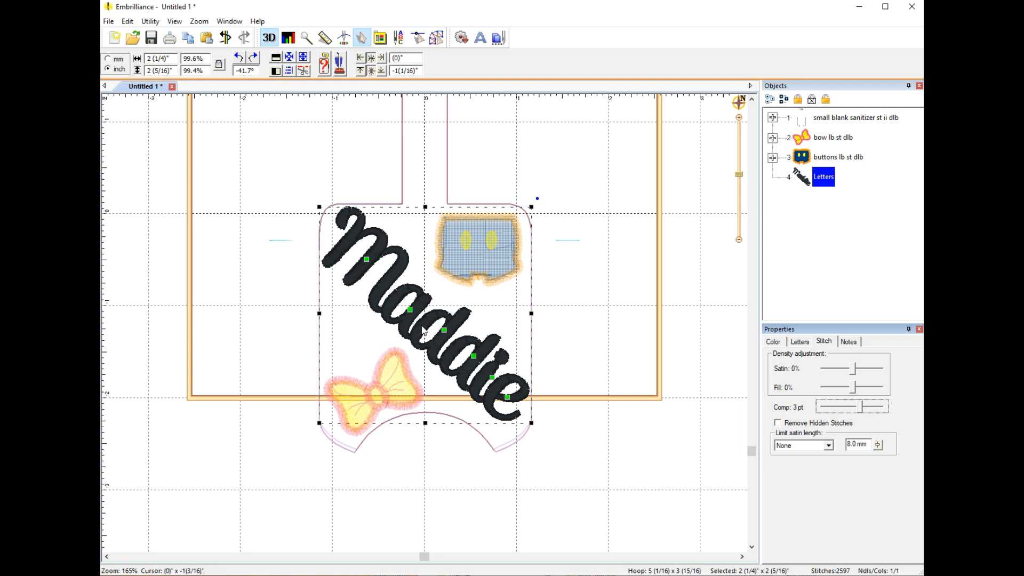
mouse_move(442, 345)
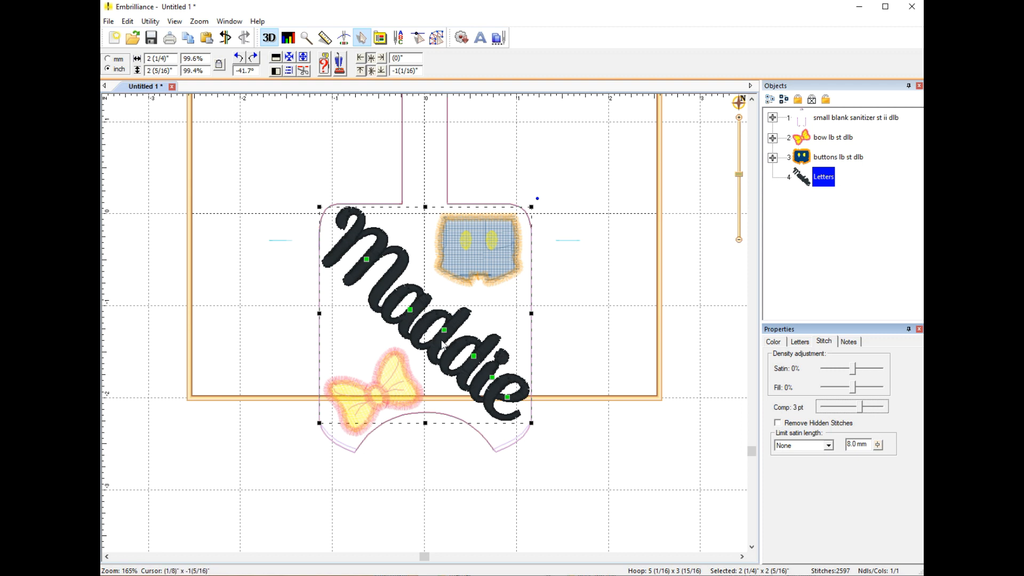
mouse_move(624, 329)
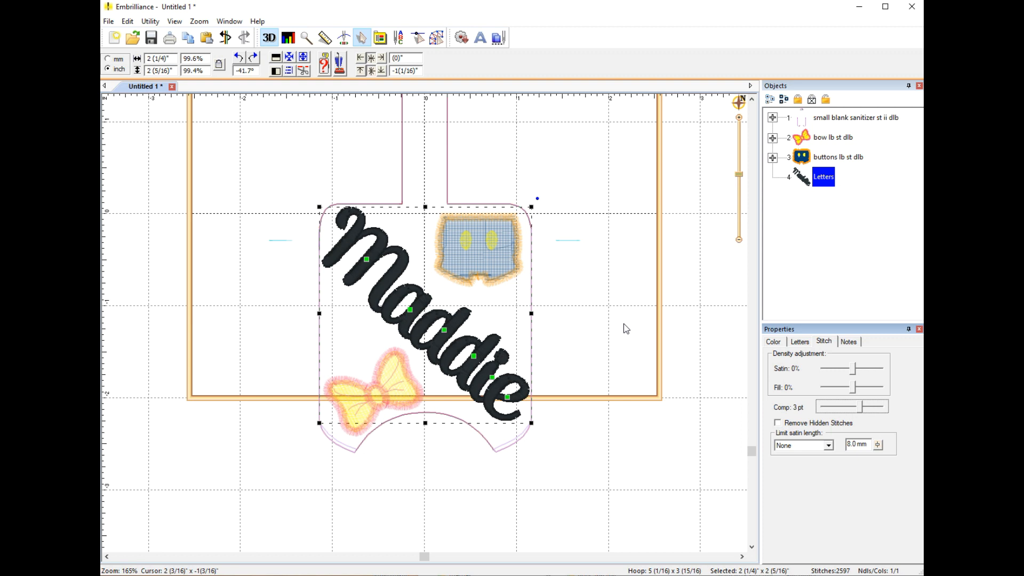
mouse_move(655, 341)
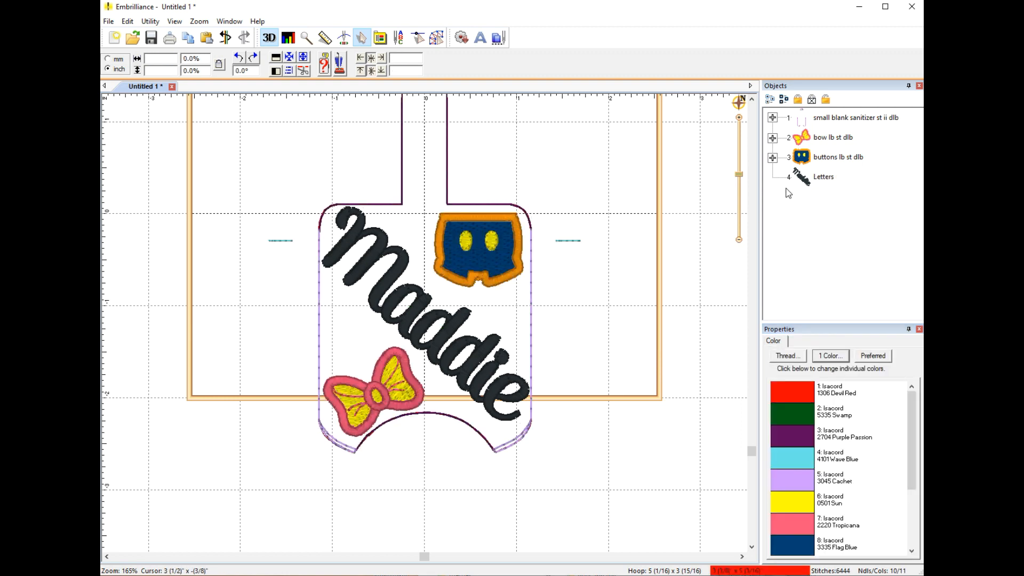
left_click(823, 176)
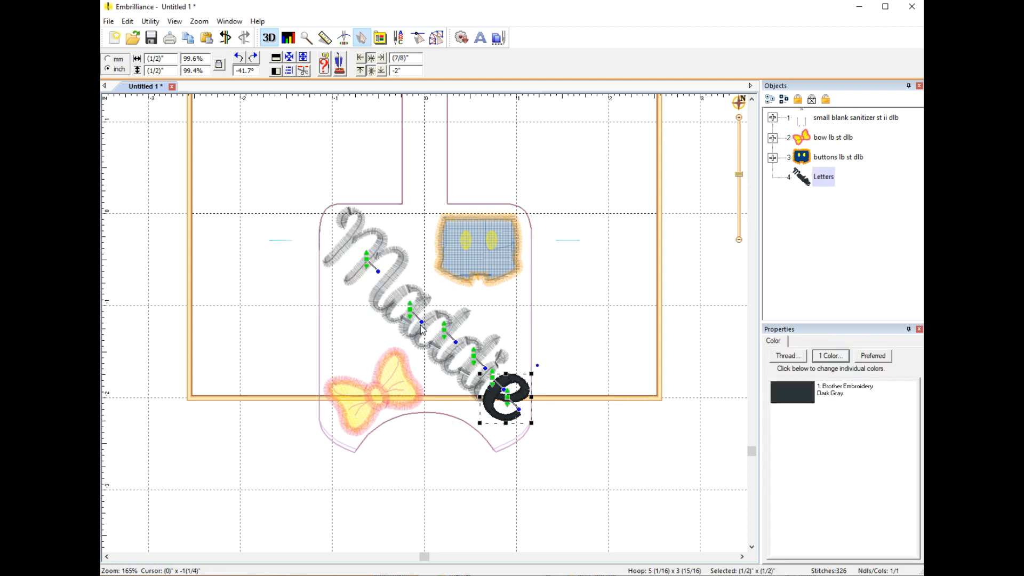
mouse_move(368, 264)
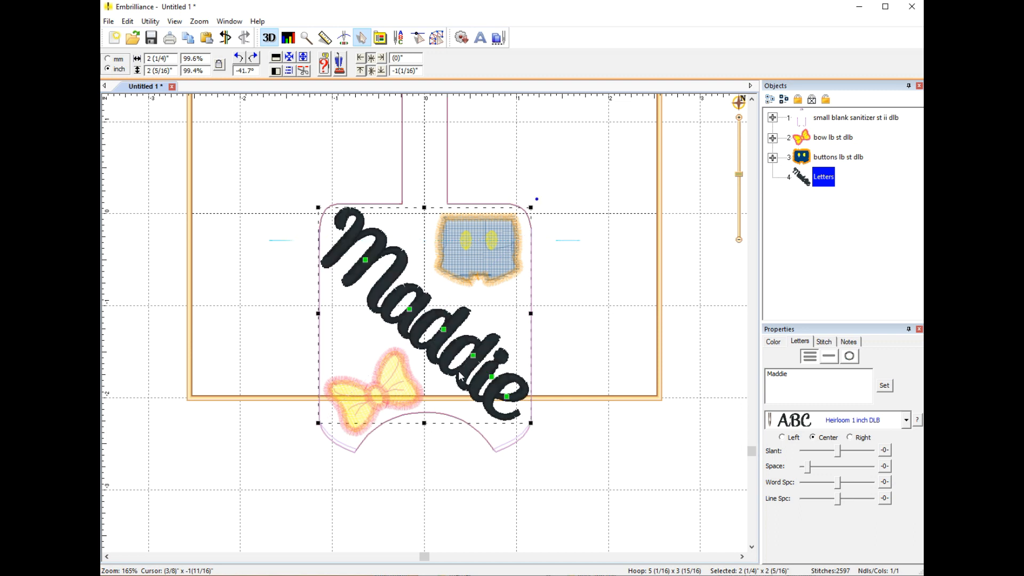
mouse_move(565, 335)
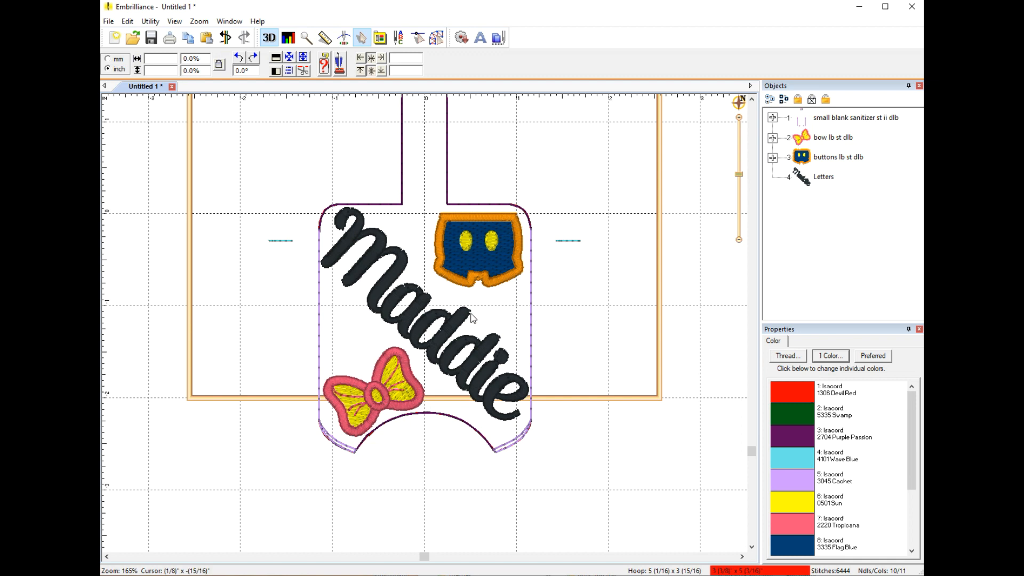
mouse_move(509, 368)
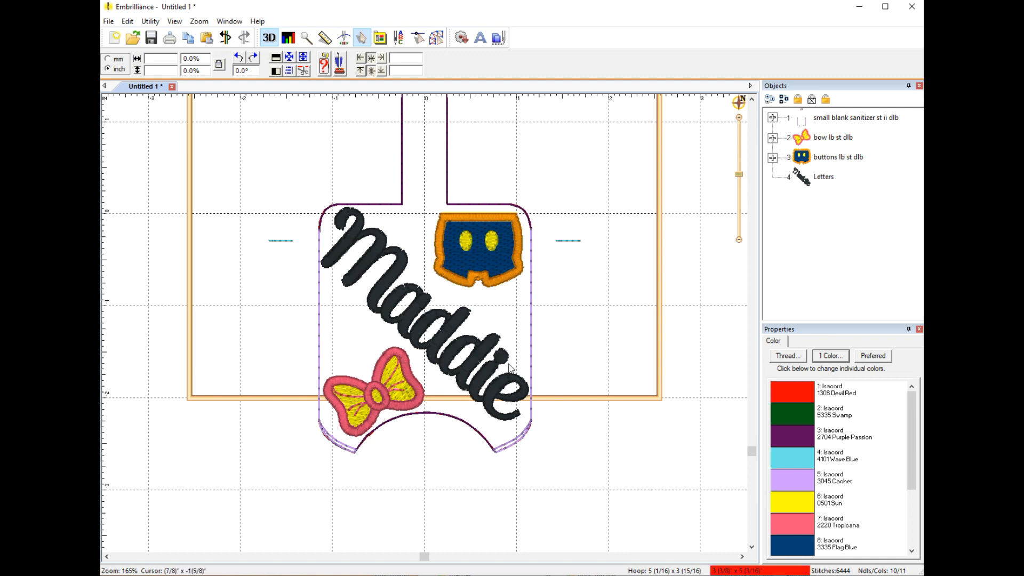
mouse_move(504, 366)
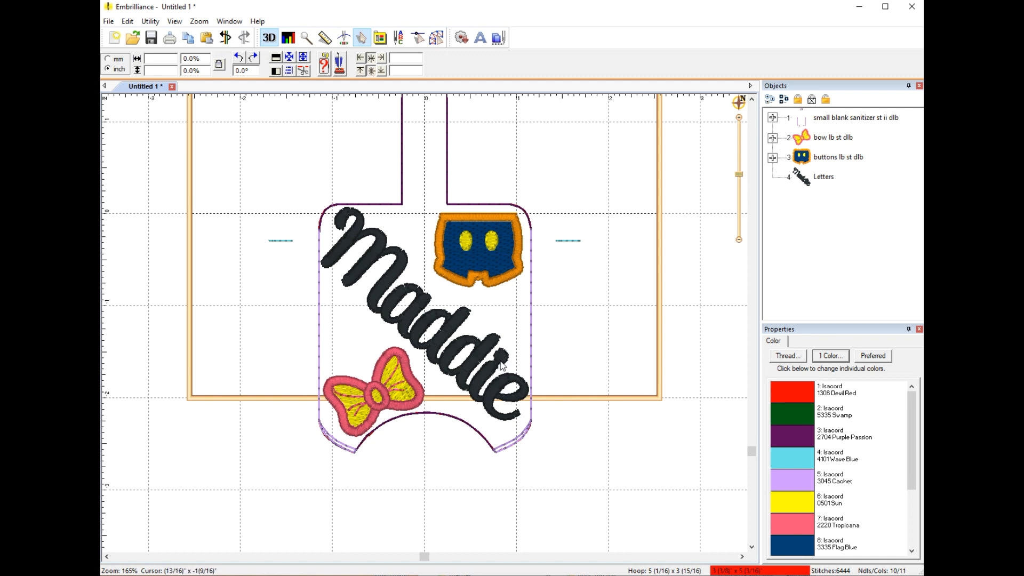
mouse_move(503, 361)
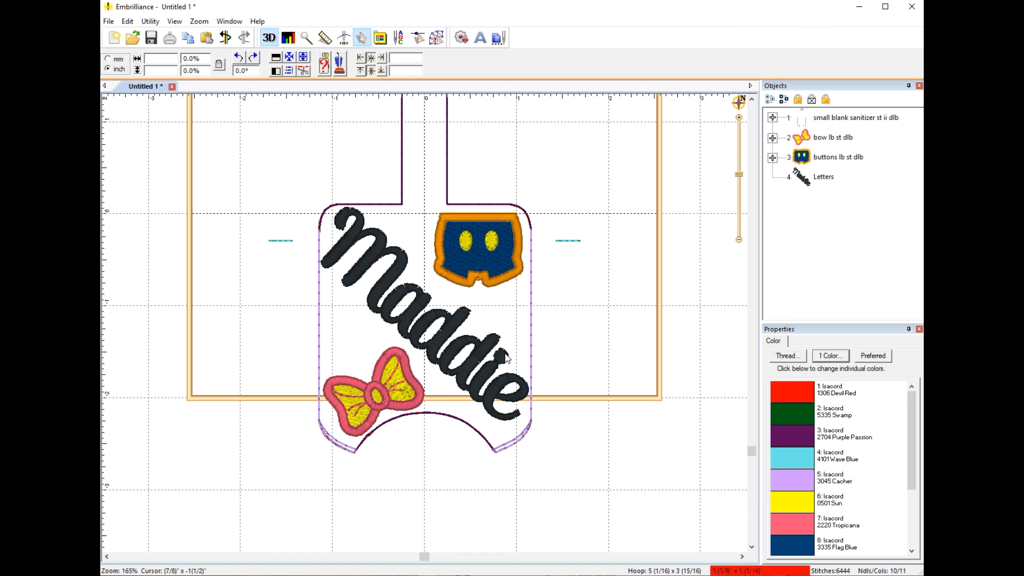
mouse_move(808, 189)
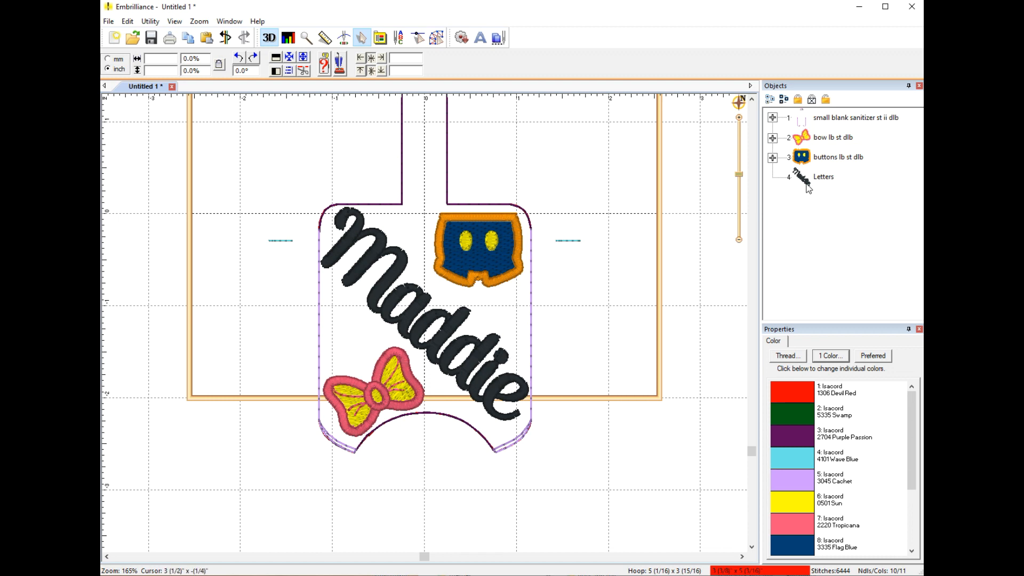
Check the Letters compensation, list the bow's yellow and pink parts, and start the simulator.
left_click(823, 176)
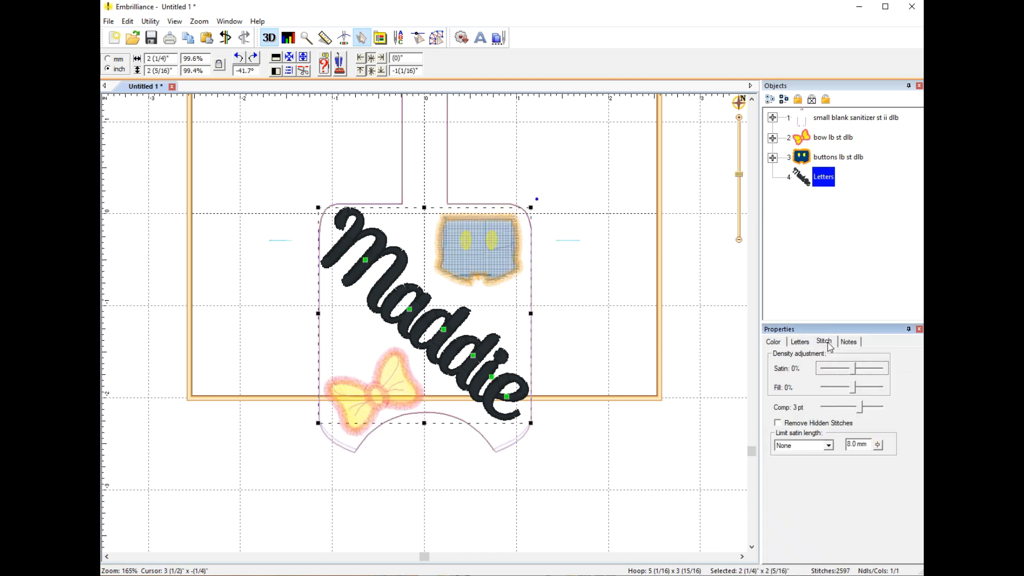
mouse_move(636, 285)
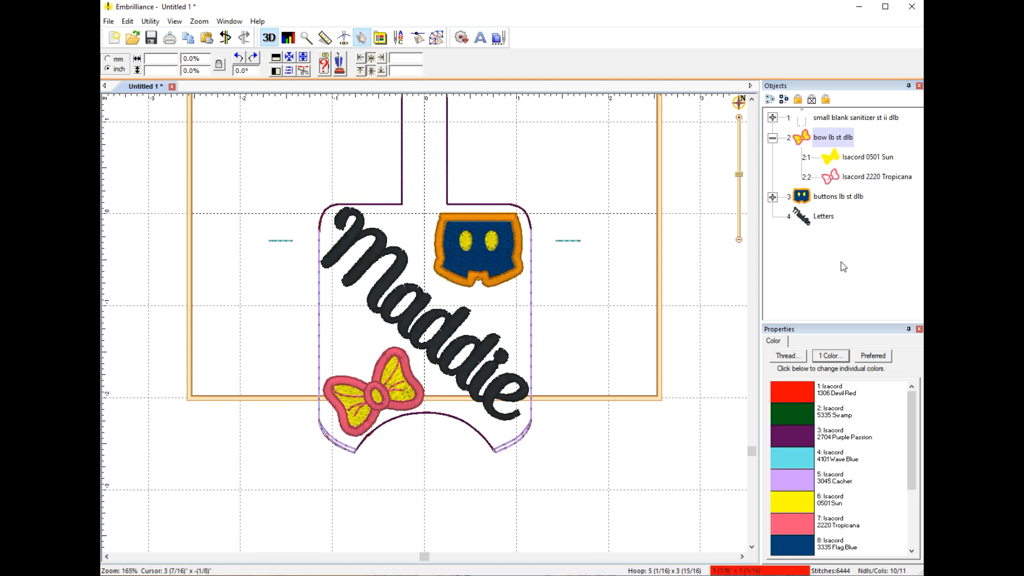
mouse_move(803, 224)
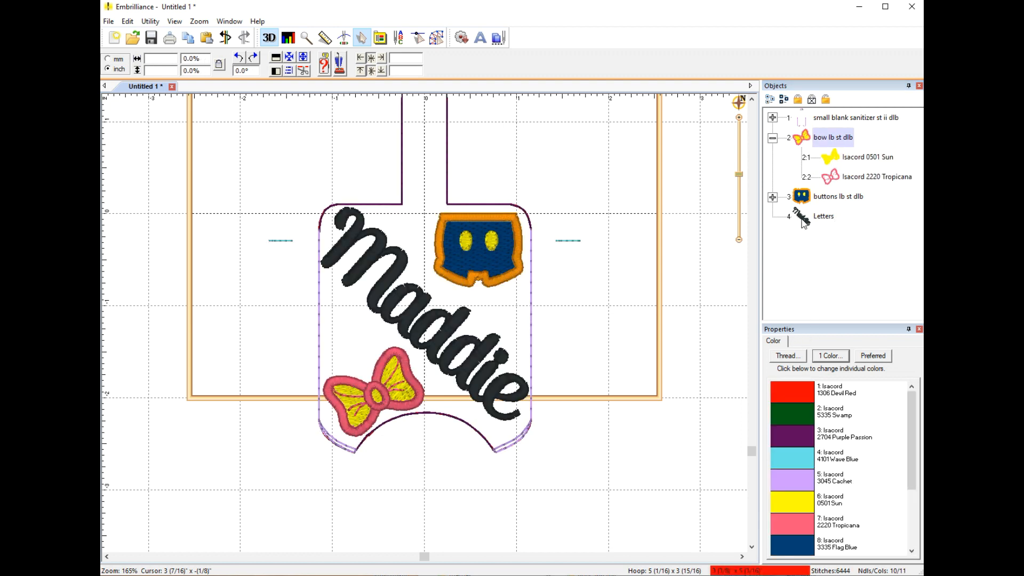
left_click(823, 215)
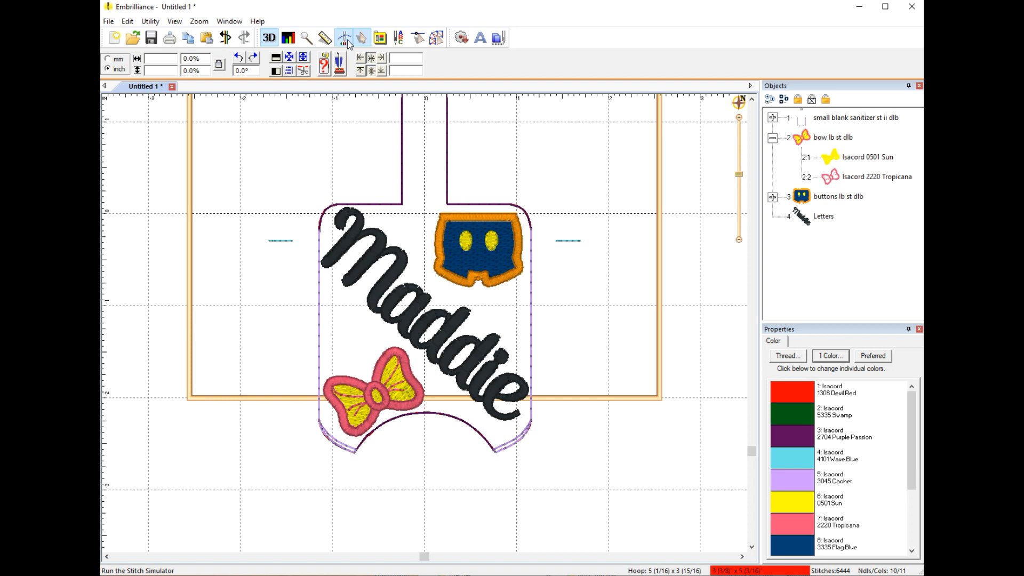
left_click(341, 38)
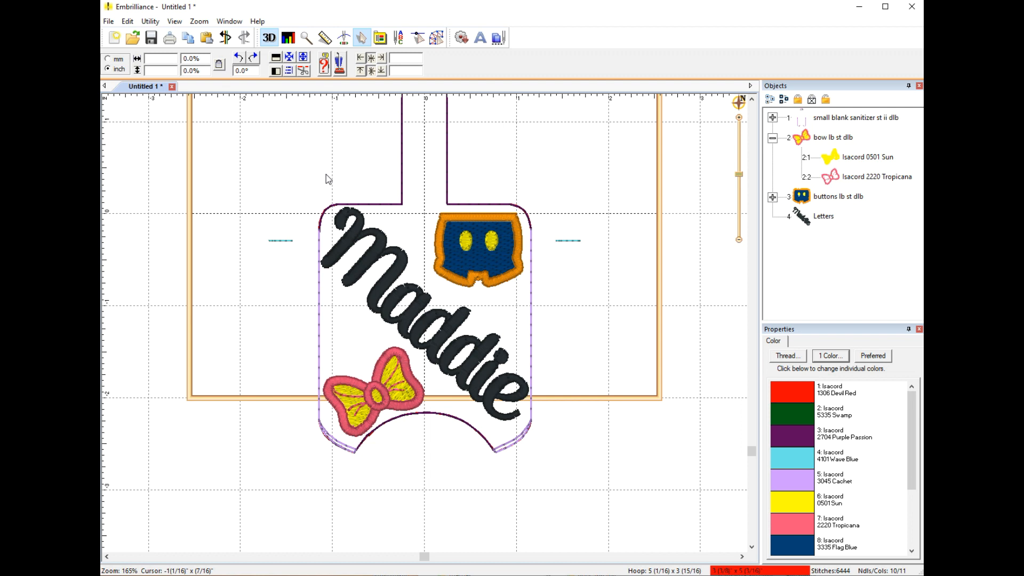
mouse_move(416, 255)
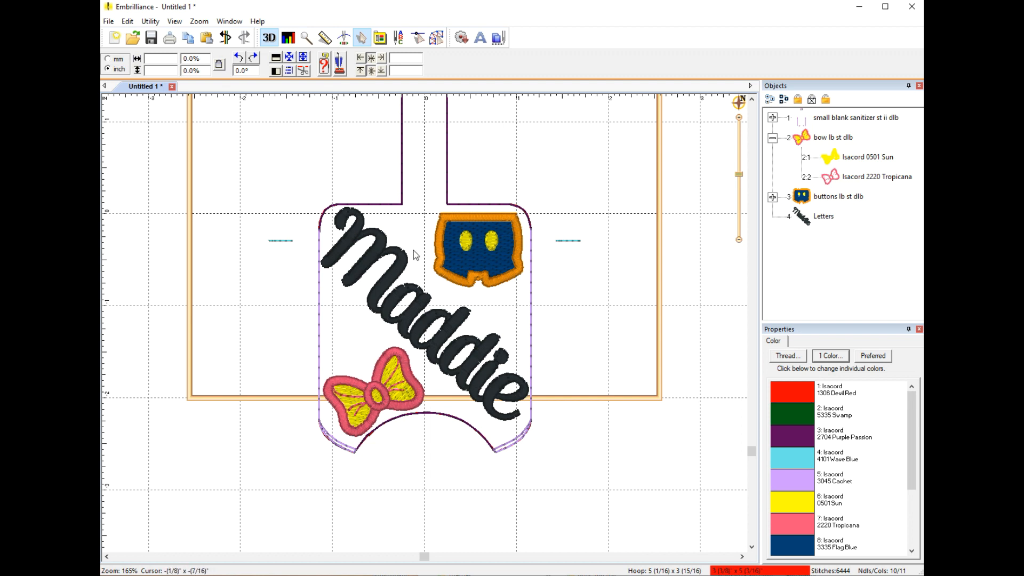
mouse_move(448, 277)
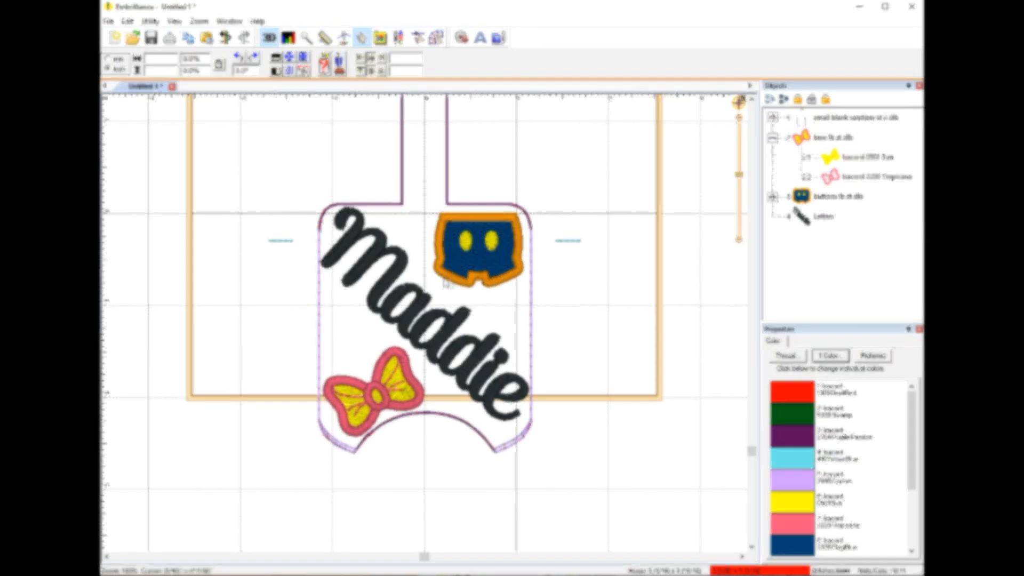
Collapse the bow's parts and advance the stitch simulation through to the final colours.
left_click(772, 137)
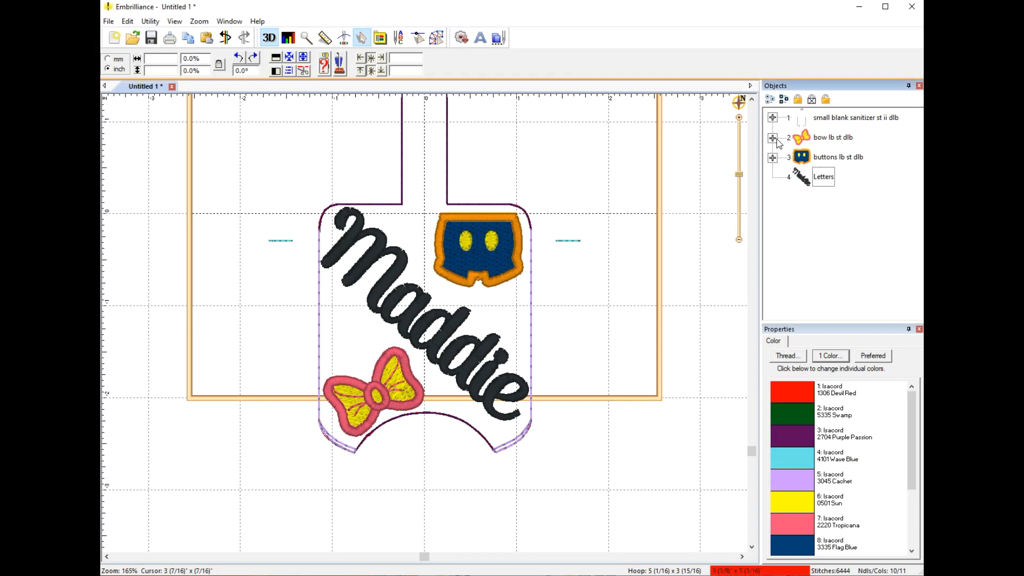
mouse_move(844, 174)
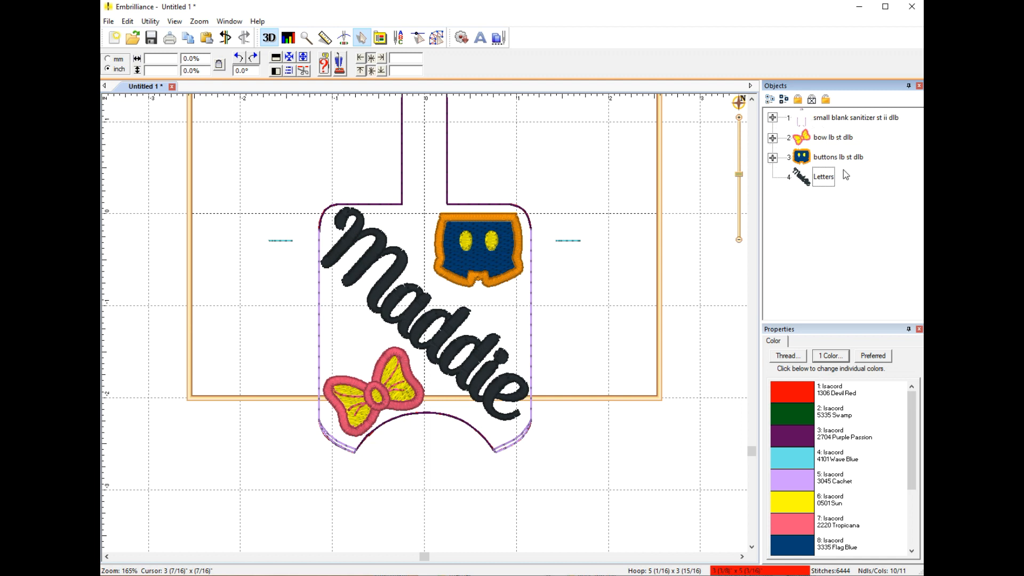
mouse_move(621, 224)
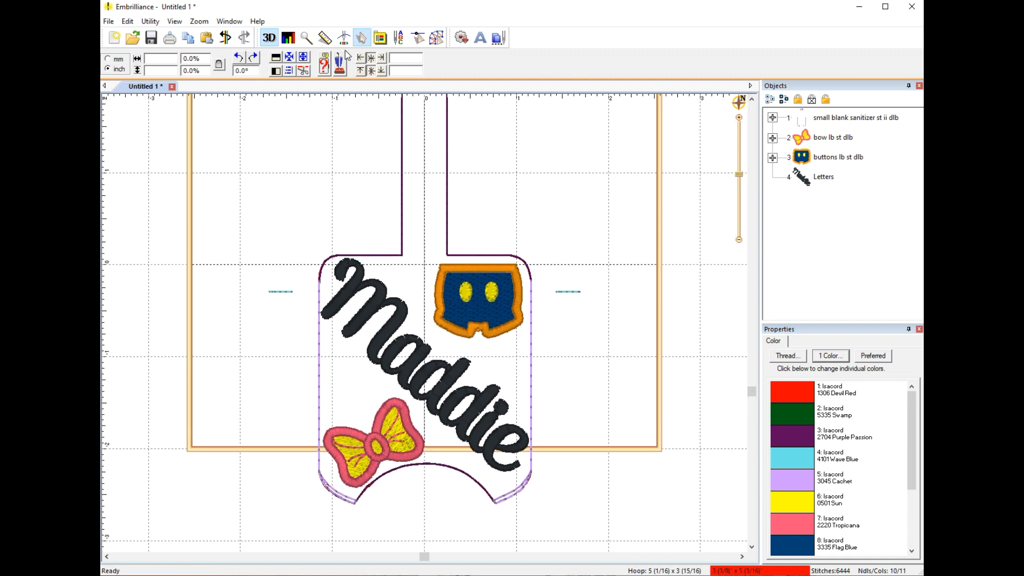
mouse_move(343, 37)
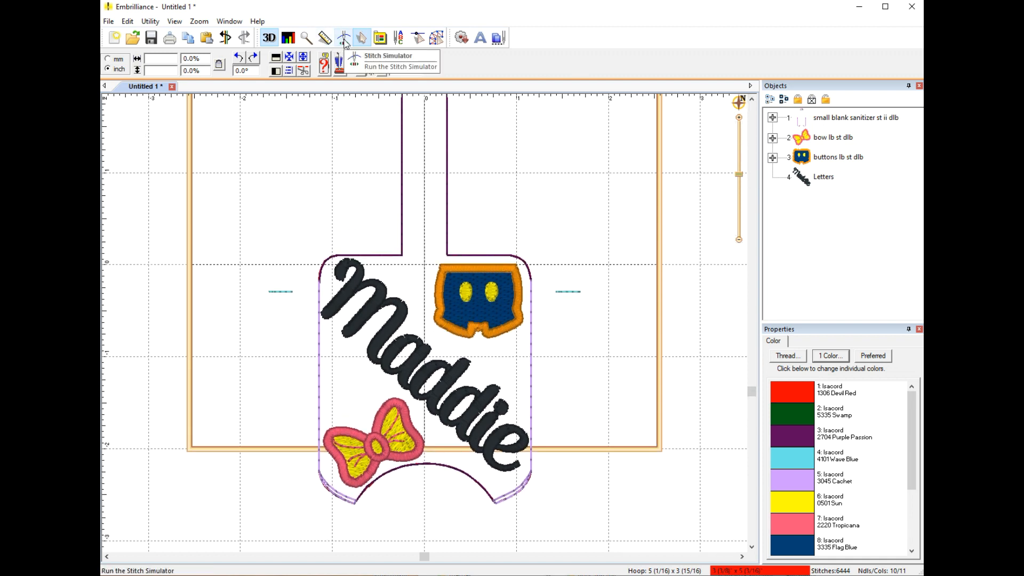
left_click(342, 37)
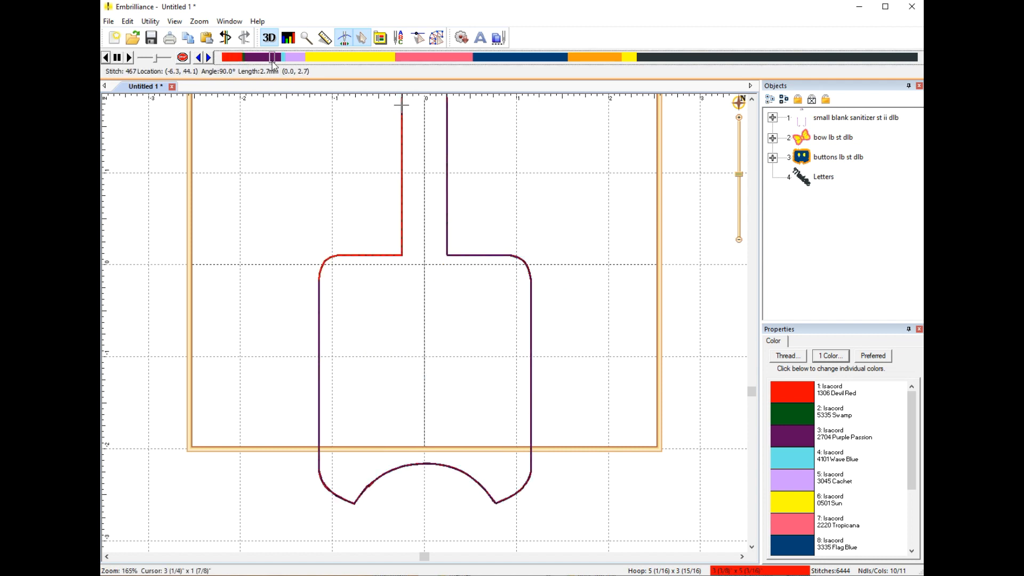
left_click(279, 57)
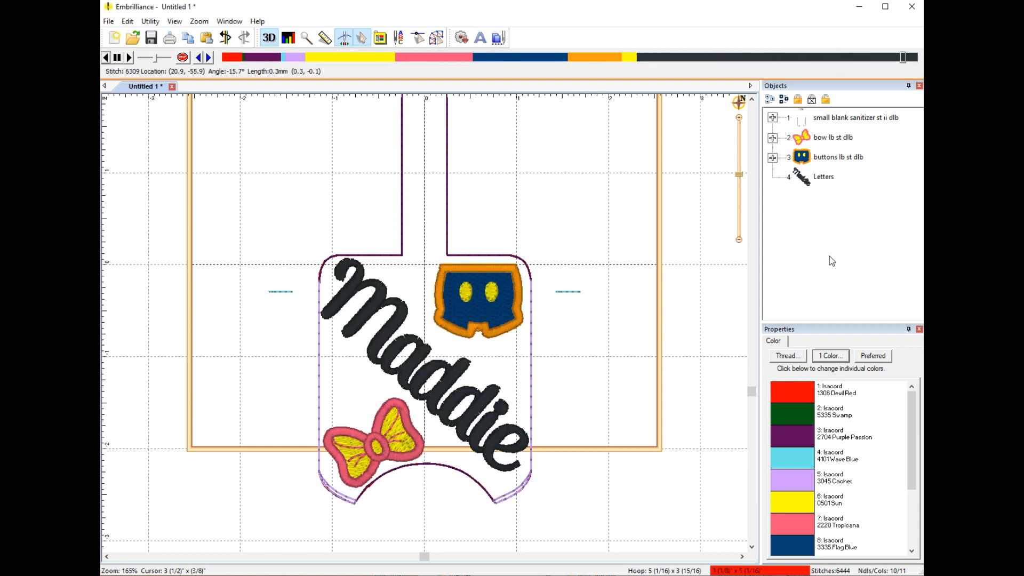
mouse_move(837, 248)
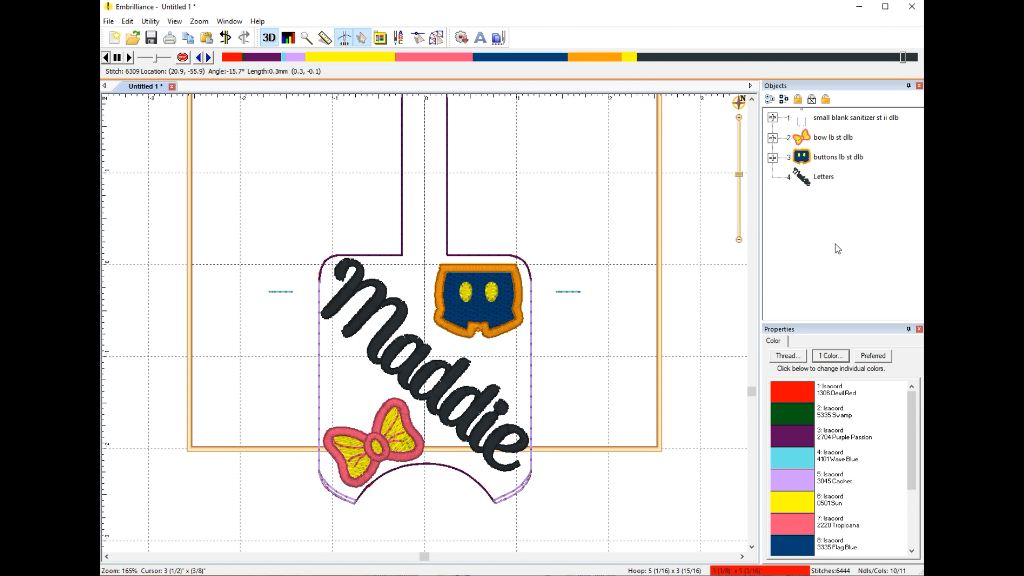
mouse_move(774, 125)
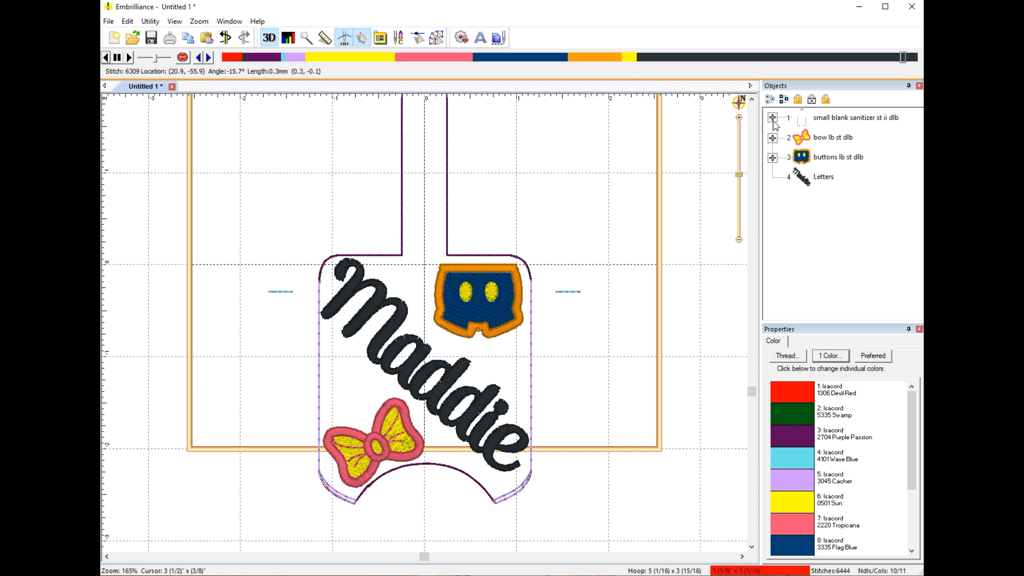
Move bow, shorts and Maddie after the case's 1306 Devil Red placement block, keeping that block first.
left_click(773, 119)
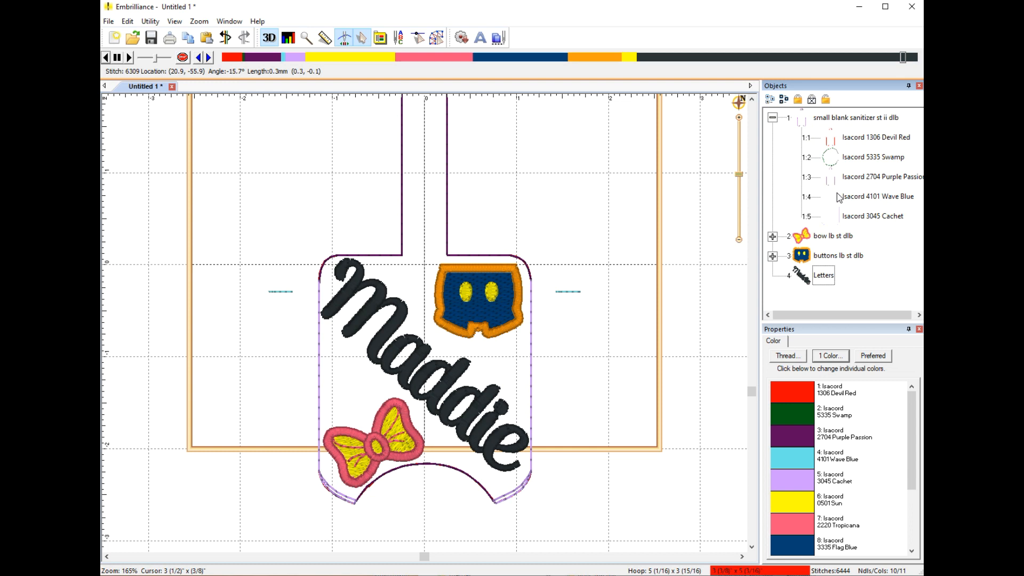
mouse_move(839, 151)
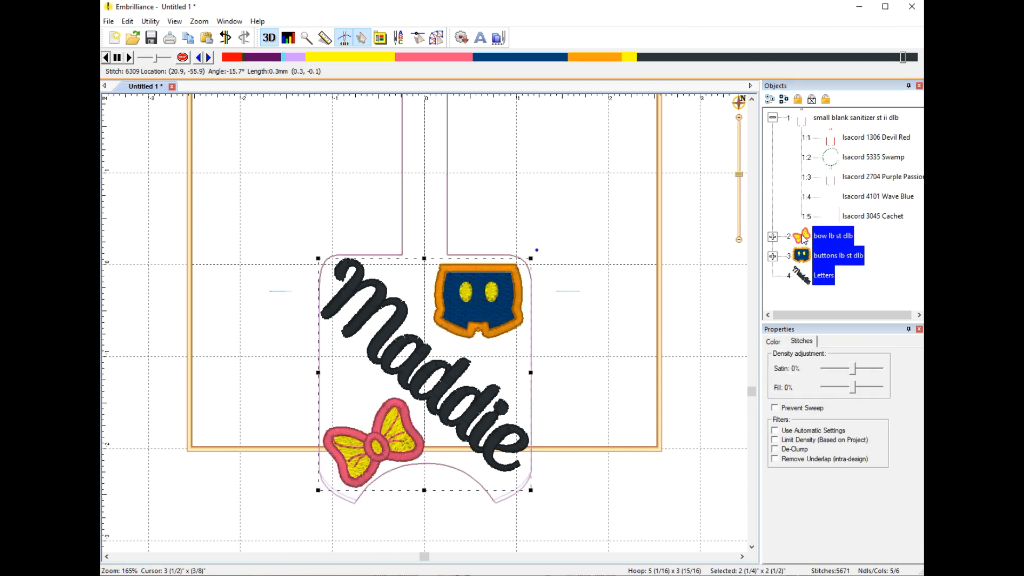
mouse_move(821, 178)
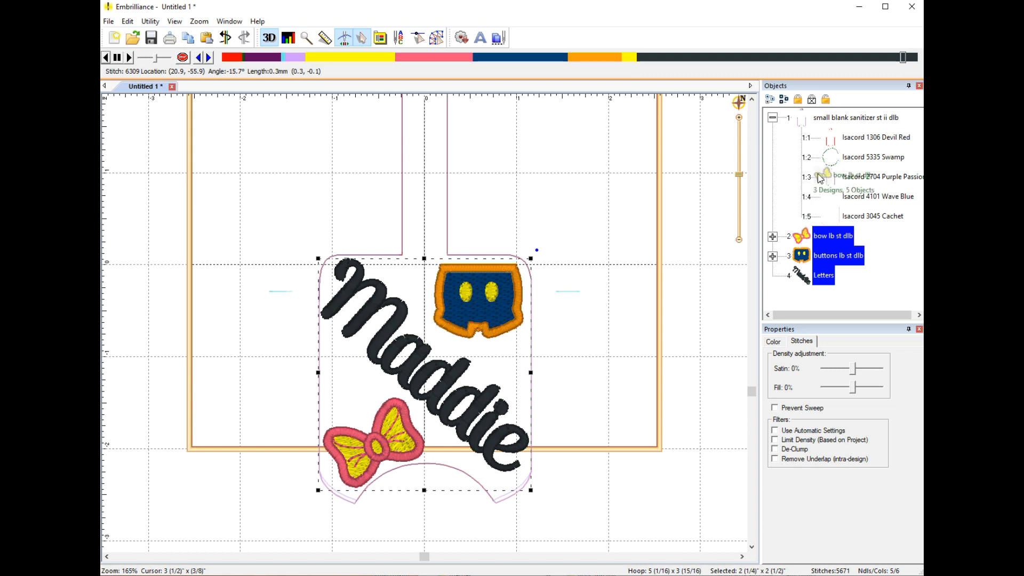
left_click(772, 117)
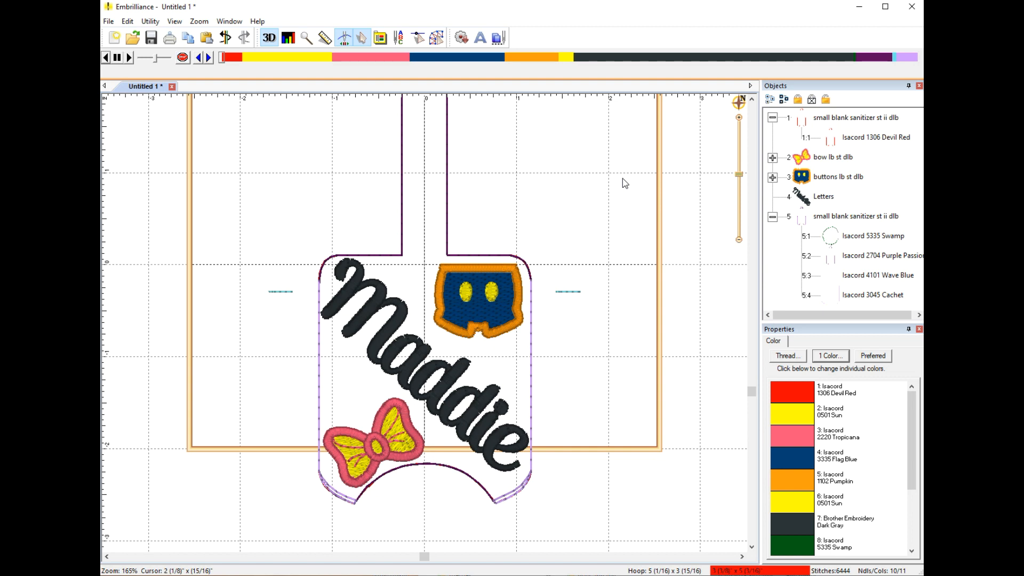
mouse_move(659, 241)
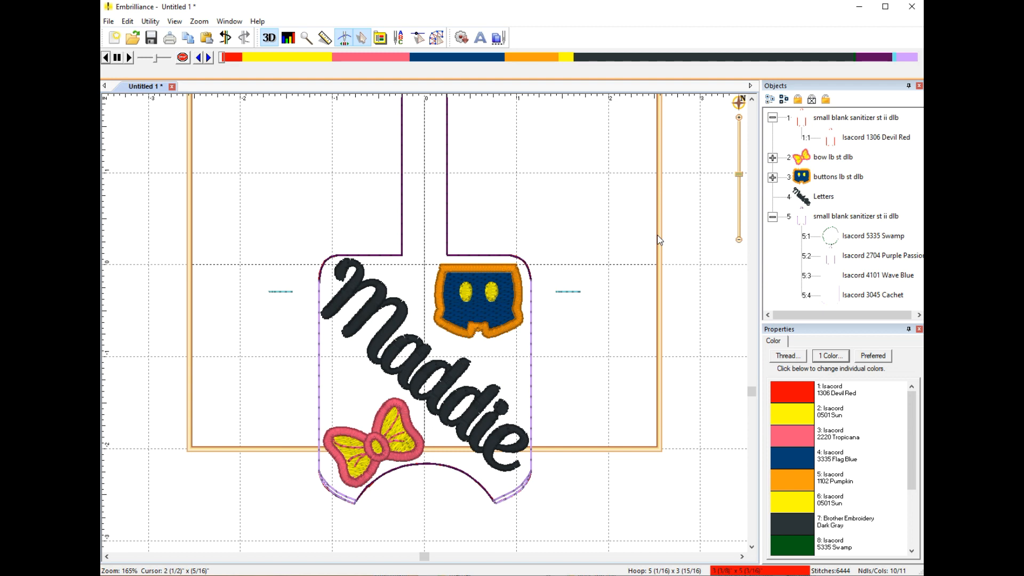
mouse_move(683, 246)
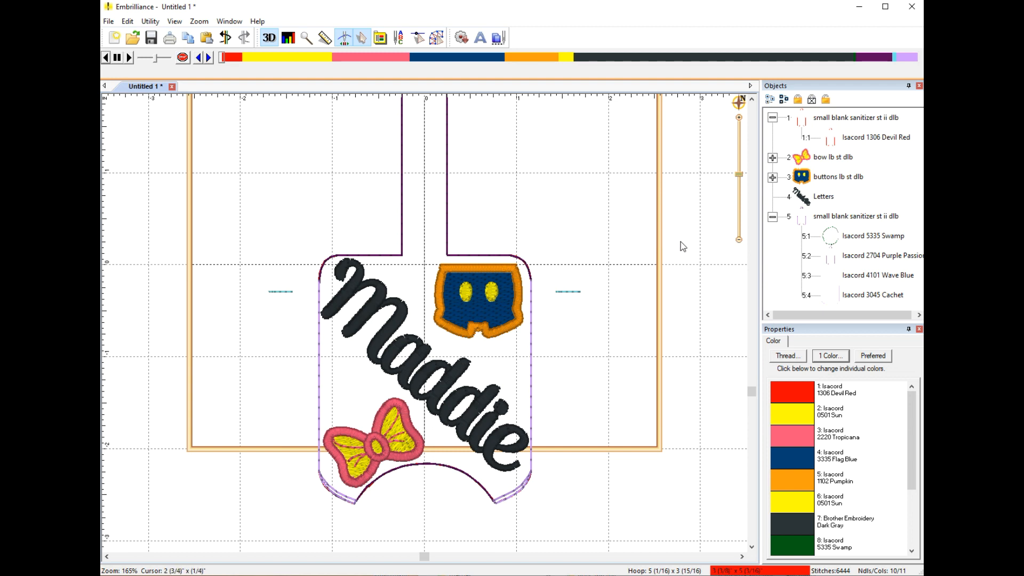
mouse_move(823, 154)
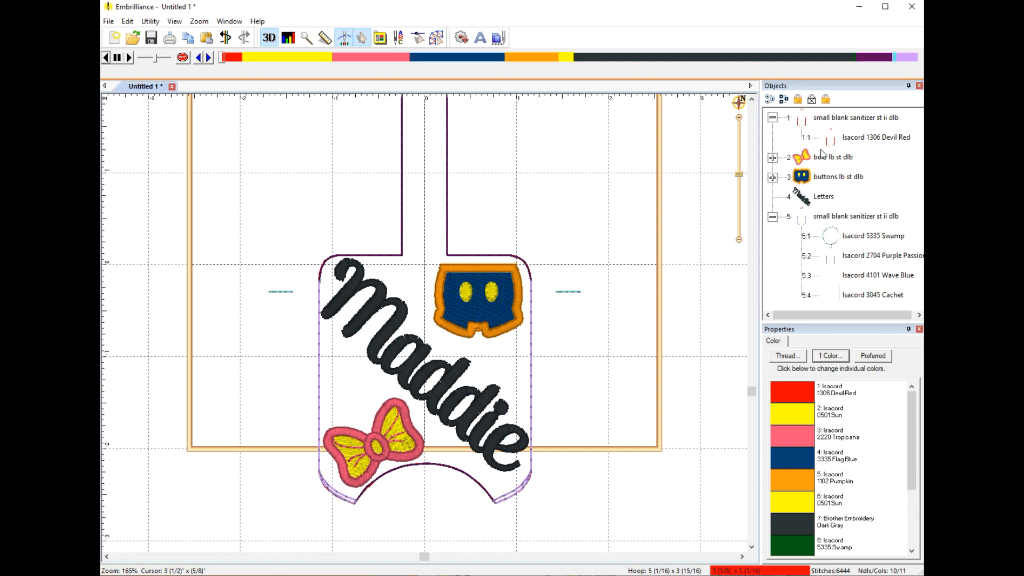
left_click(855, 117)
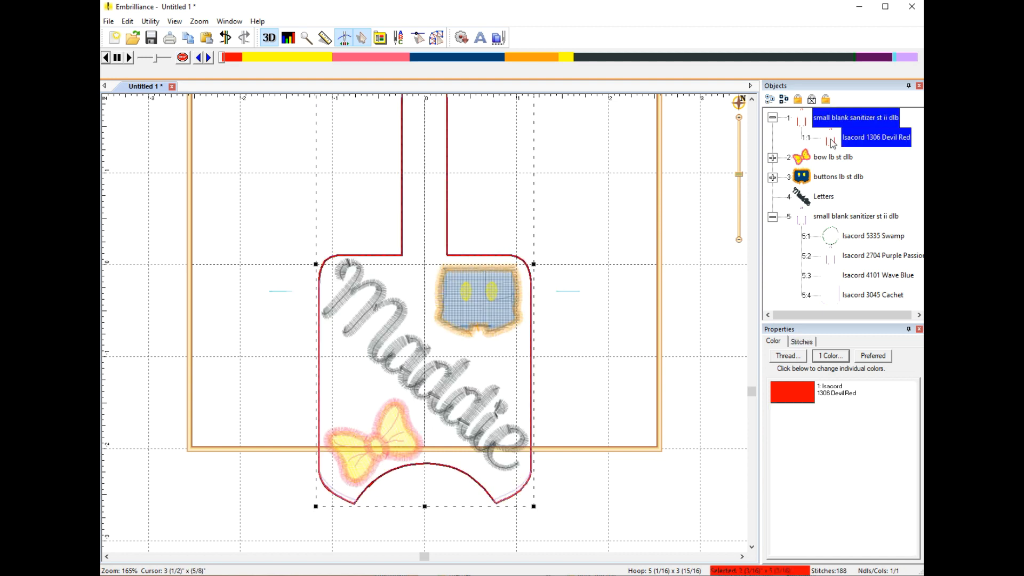
left_click(882, 256)
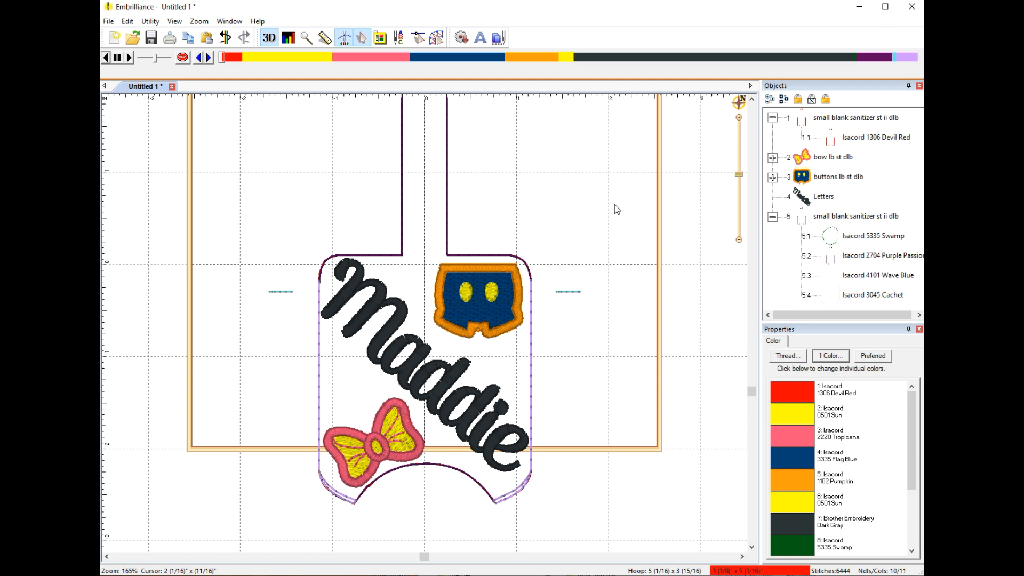
mouse_move(604, 197)
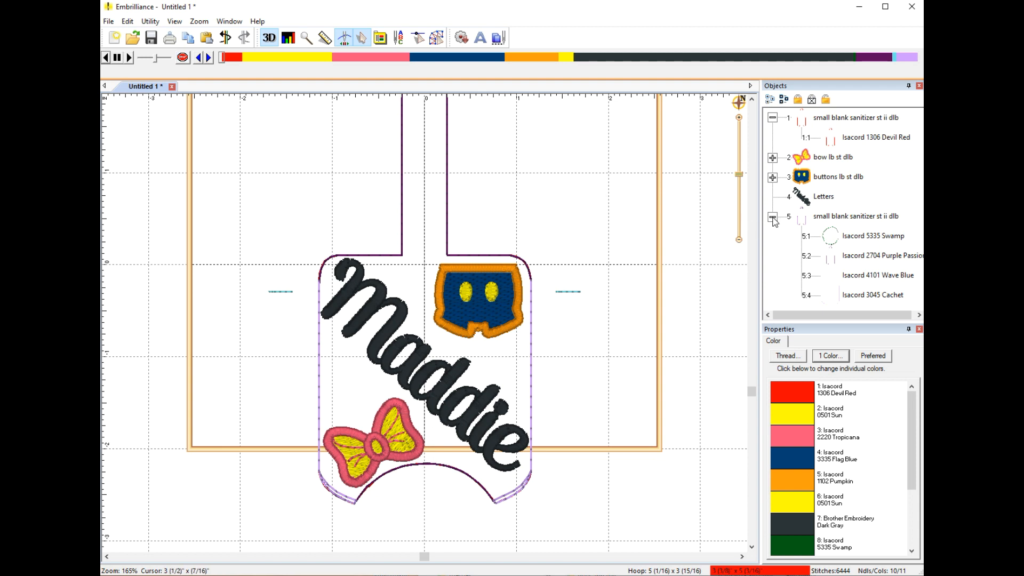
Turn off the Stitch Simulator to restore the editing view and Objects list.
left_click(773, 216)
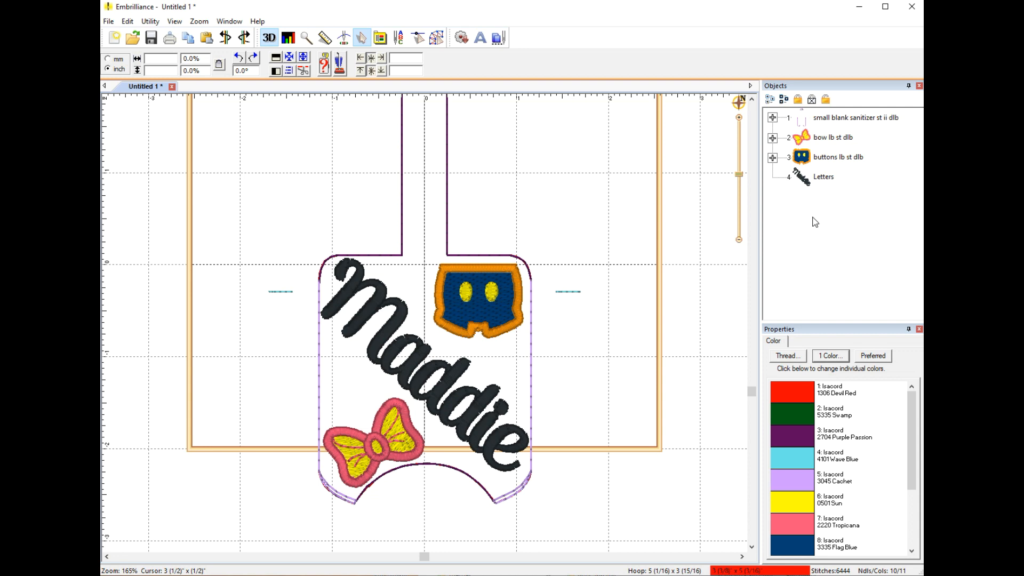
mouse_move(807, 196)
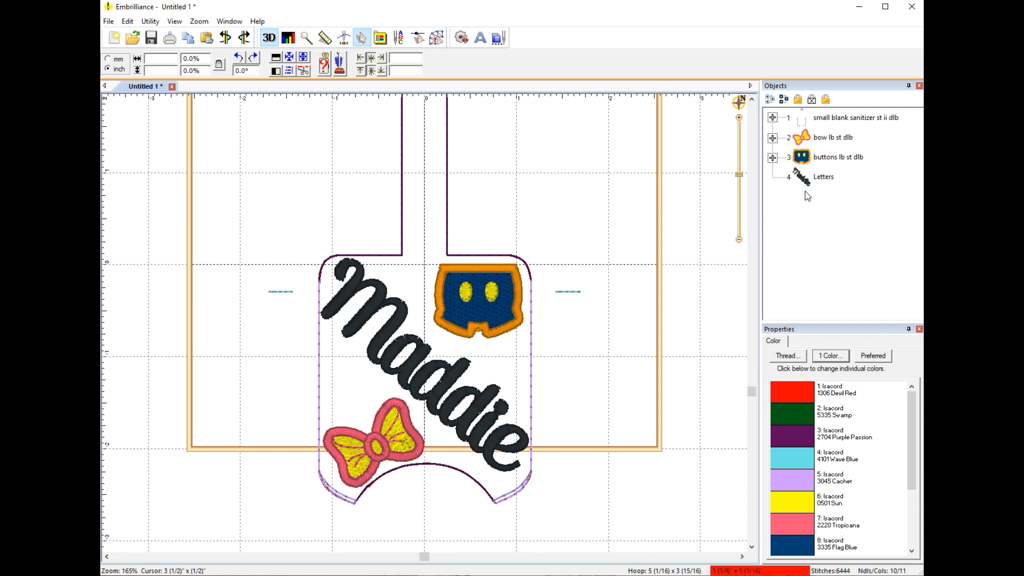
mouse_move(806, 231)
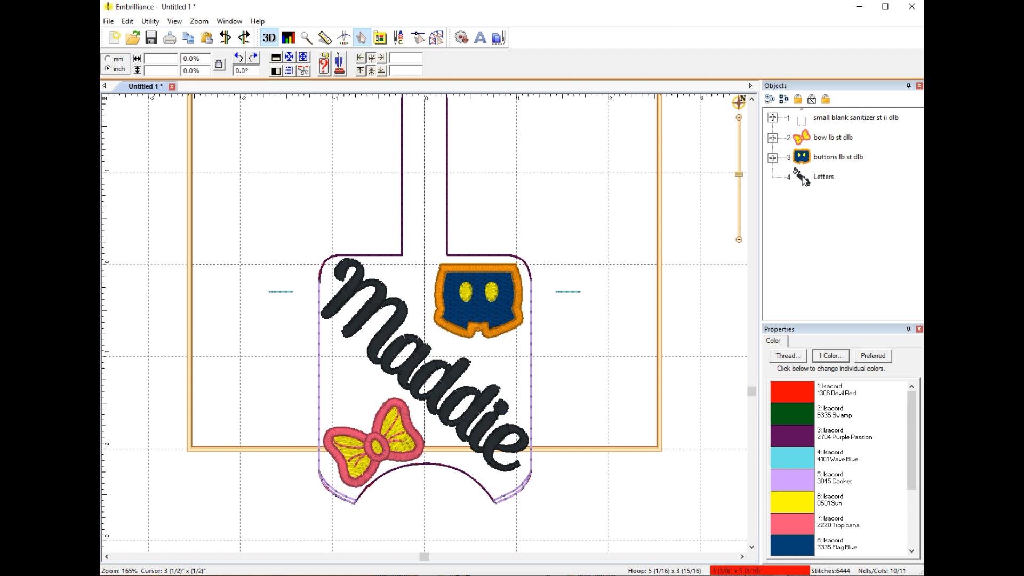
mouse_move(799, 207)
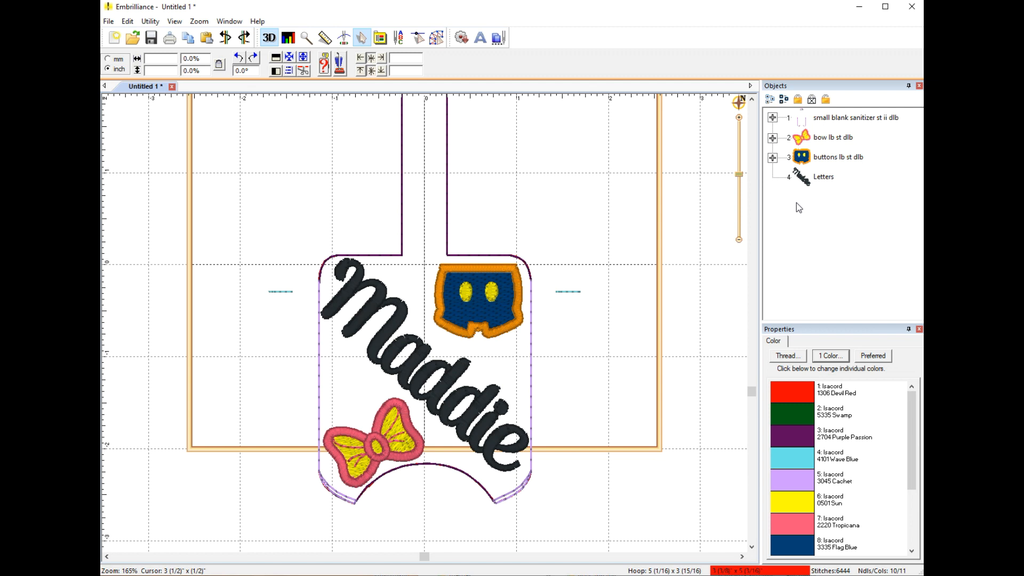
mouse_move(273, 149)
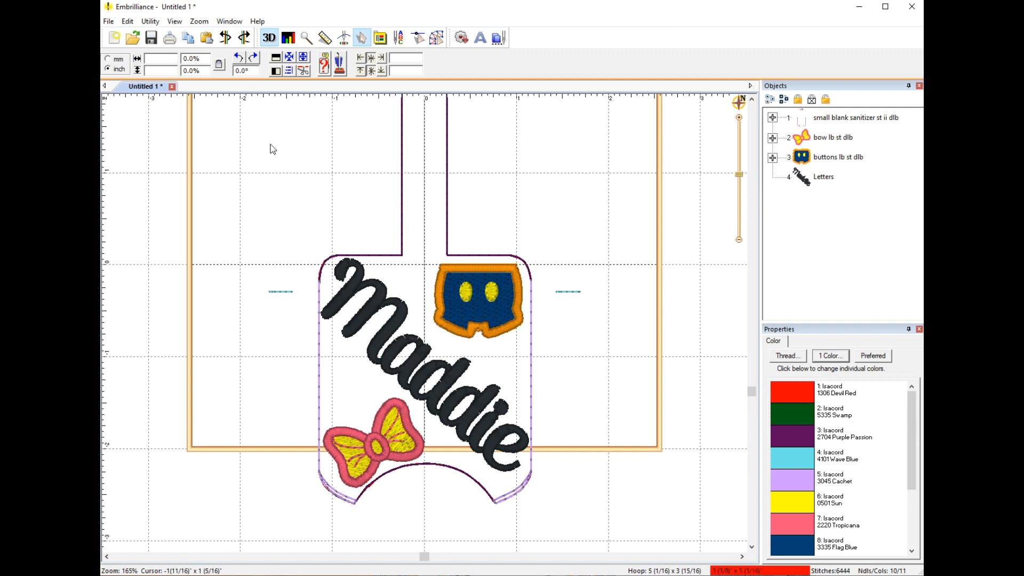
Save the design as PES stitch file 'maddie hs 2' via Save Stitch File As.
left_click(108, 21)
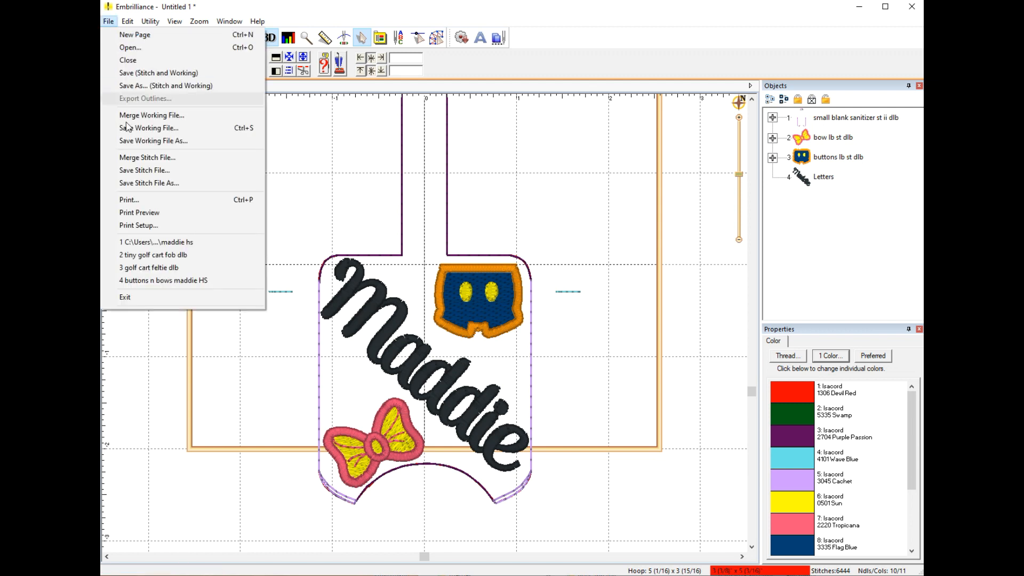
mouse_move(148, 183)
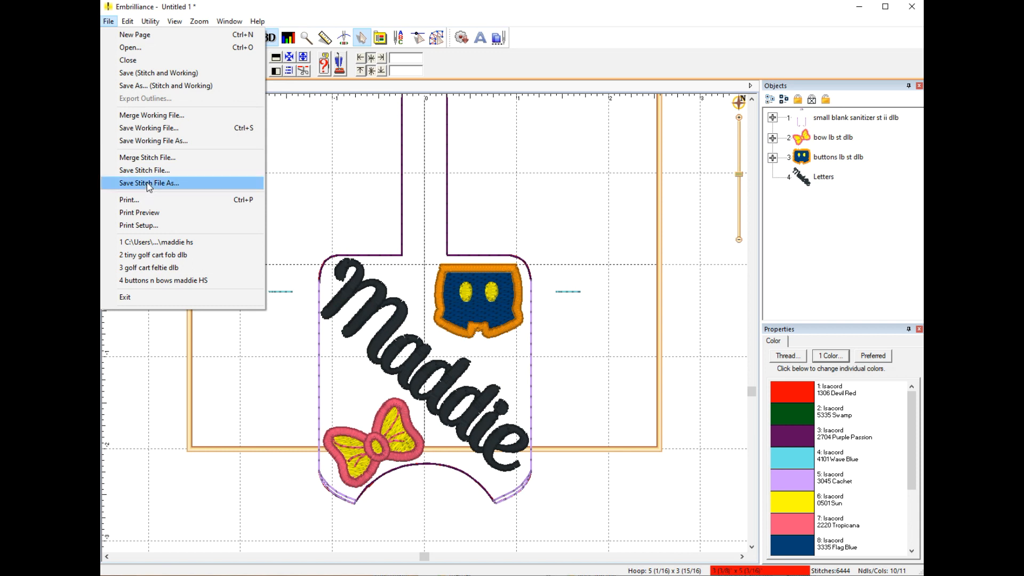
left_click(149, 183)
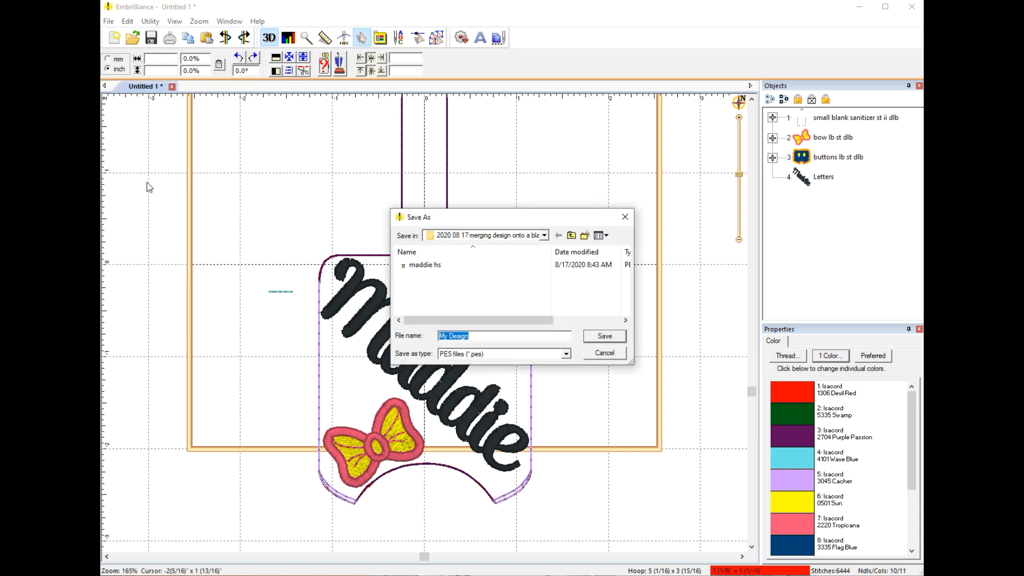
mouse_move(455, 302)
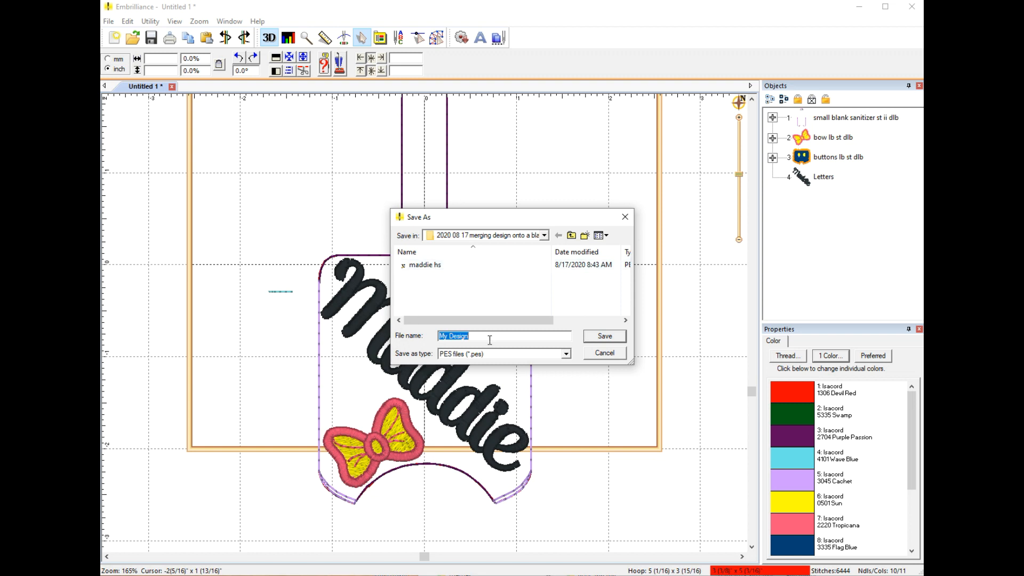
type("maddie hs 2")
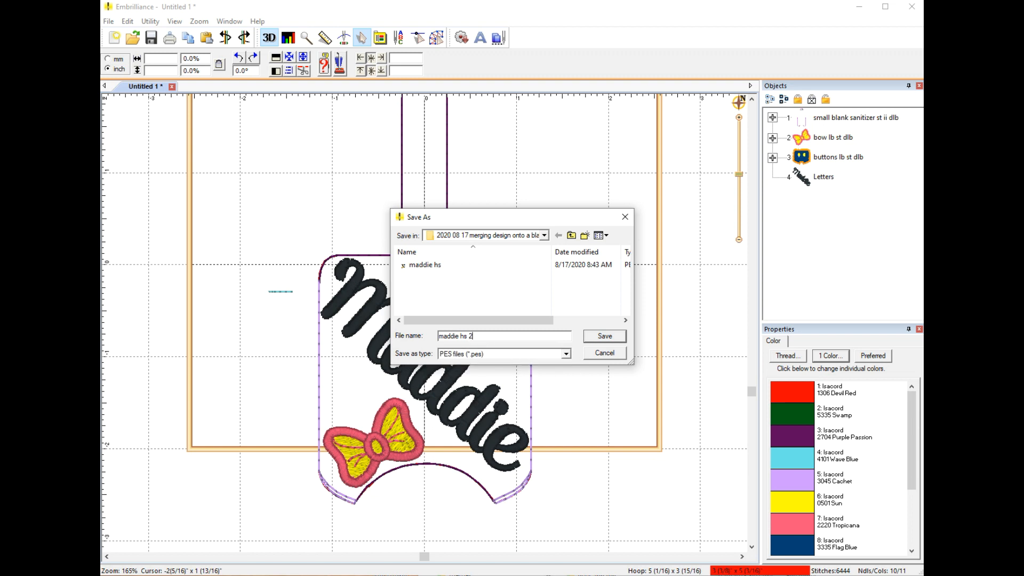
left_click(602, 335)
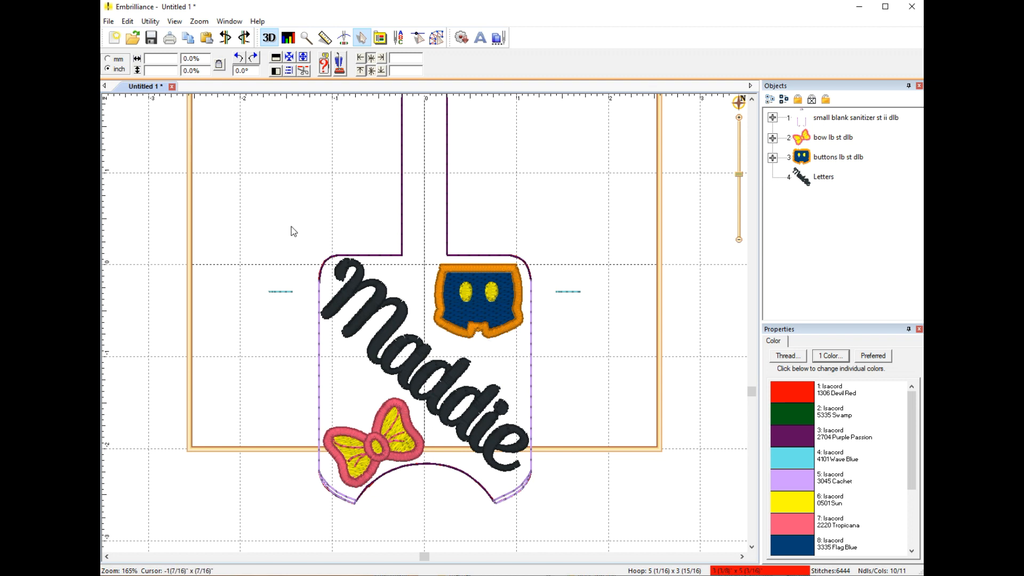
mouse_move(114, 38)
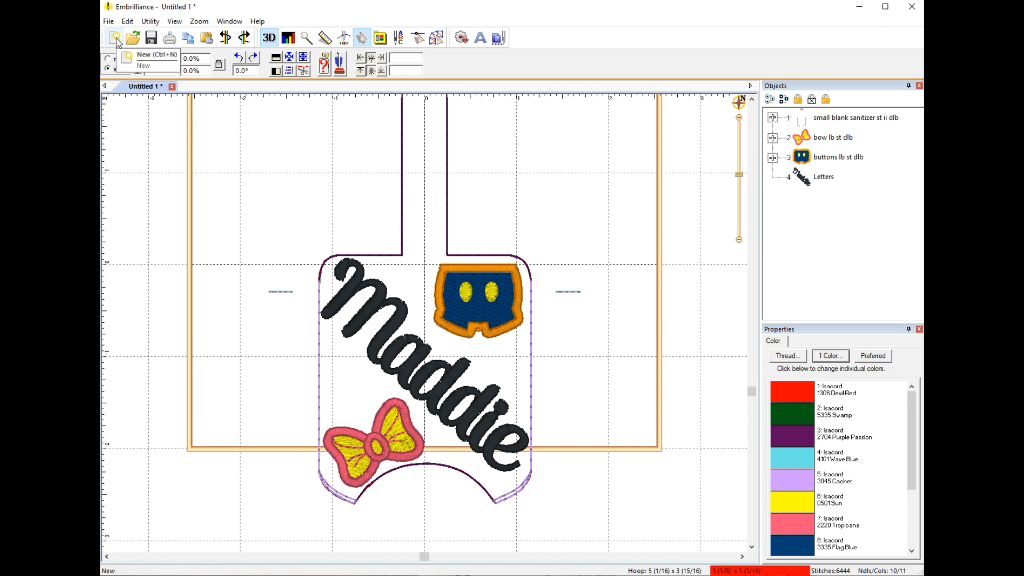
Start a new page and expand the design into its thread-colour parts.
left_click(115, 37)
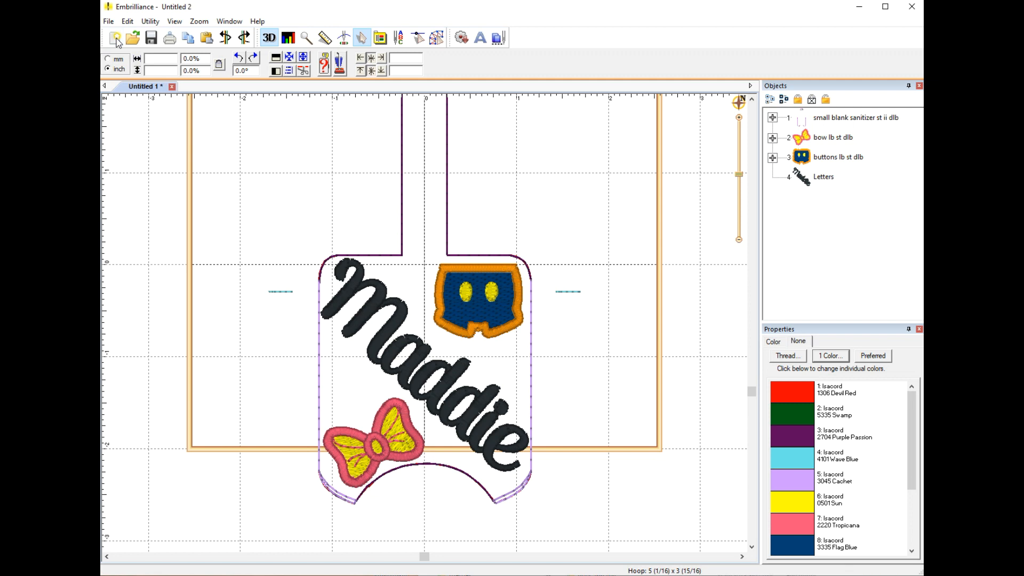
left_click(115, 38)
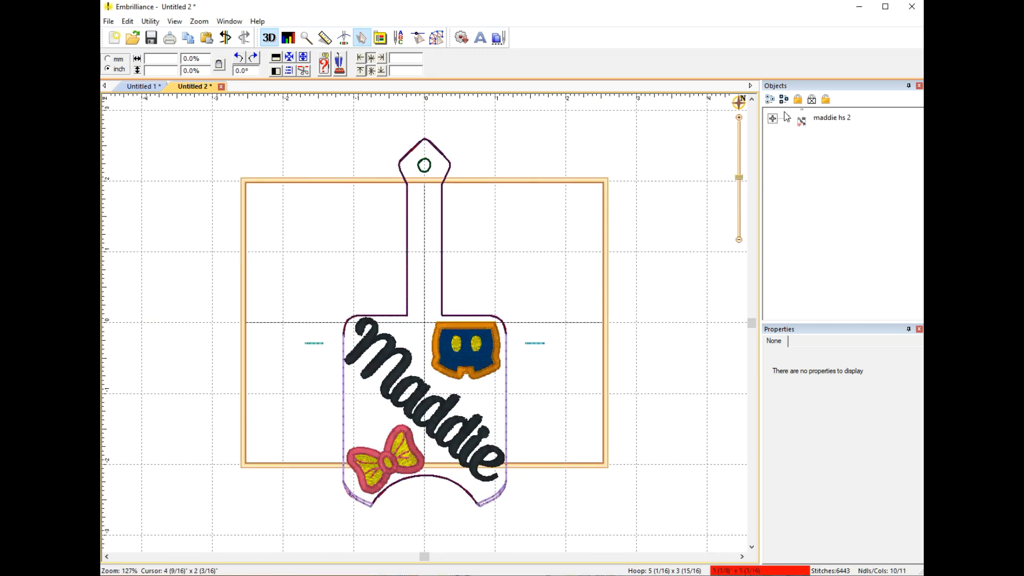
left_click(772, 117)
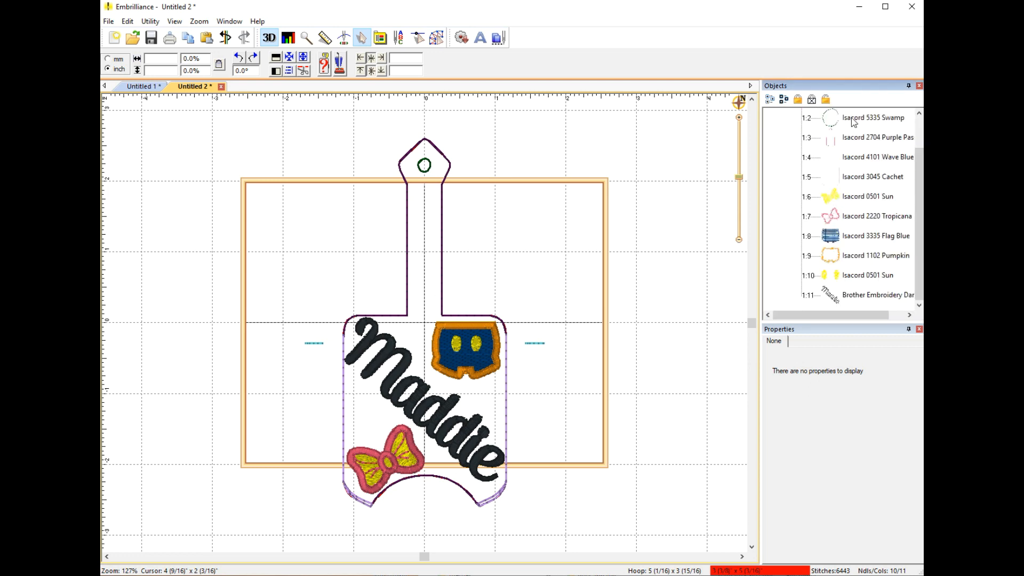
mouse_move(760, 241)
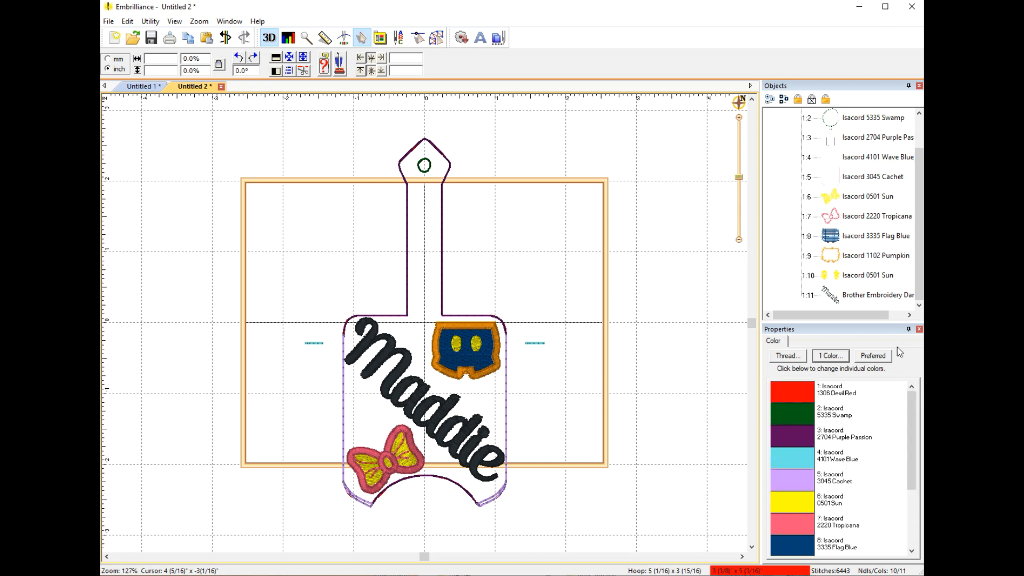
Select the Cachet, Sun bow and purple case outline parts to check each piece.
left_click(872, 176)
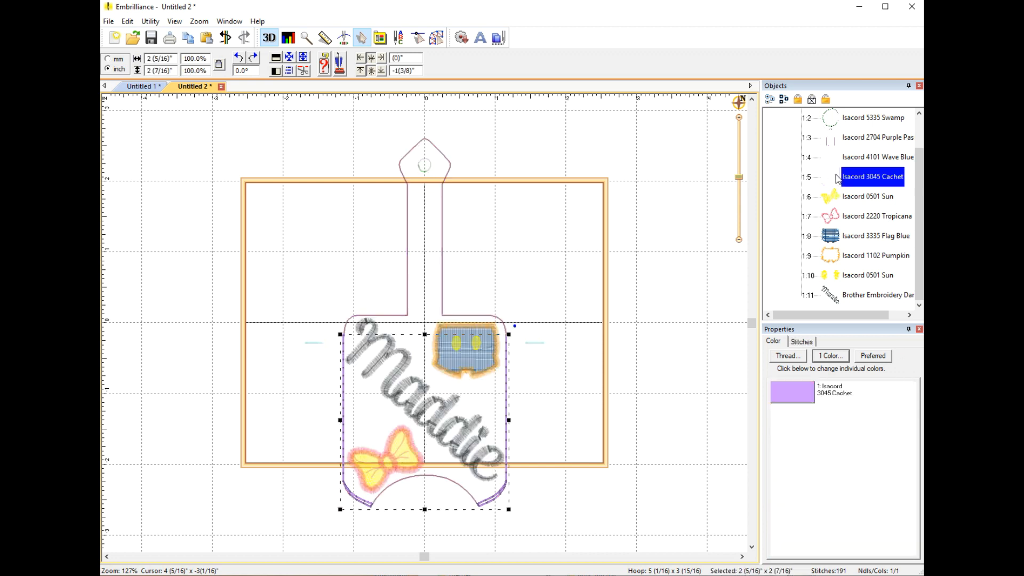
left_click(867, 196)
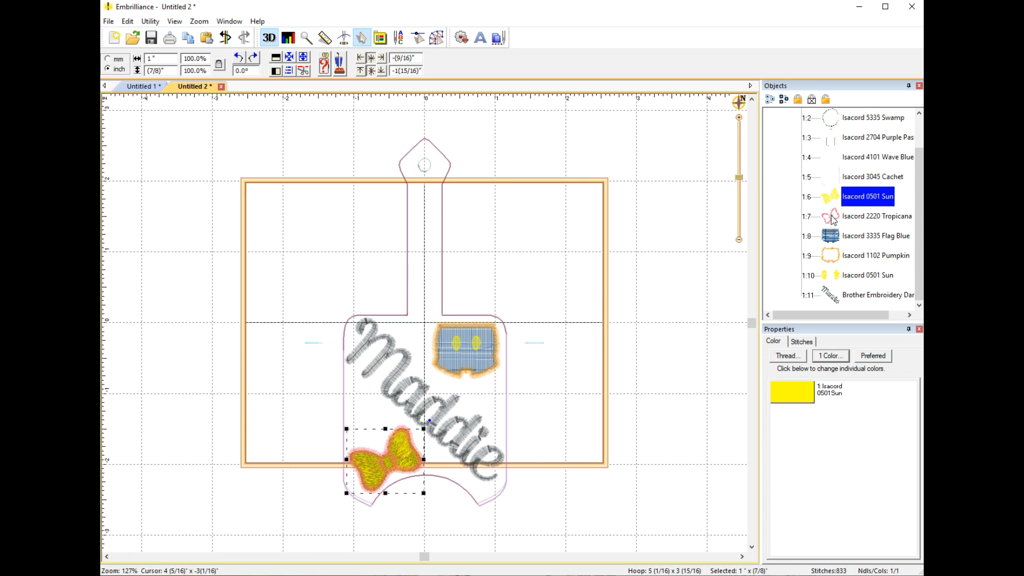
left_click(875, 255)
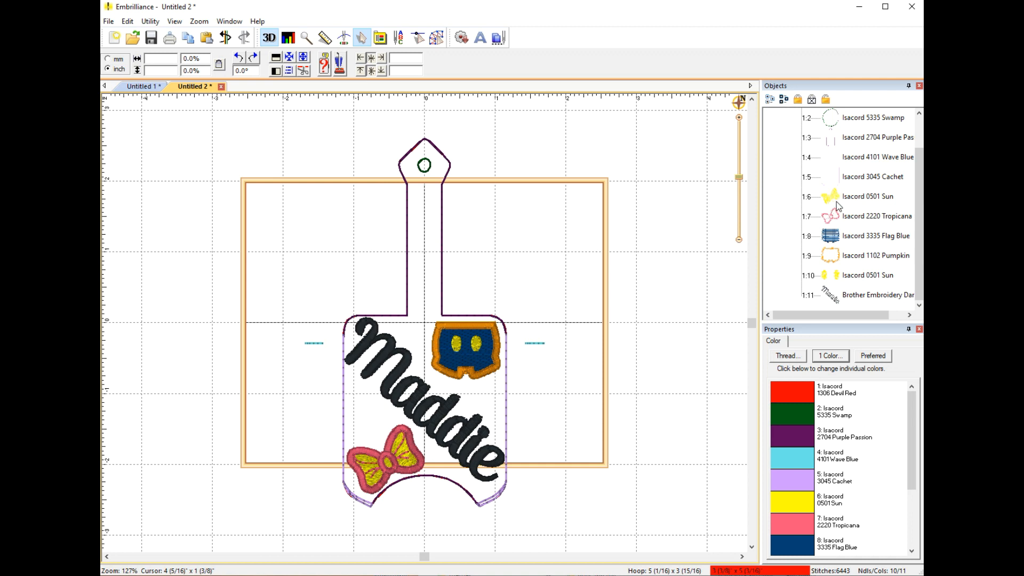
left_click(877, 137)
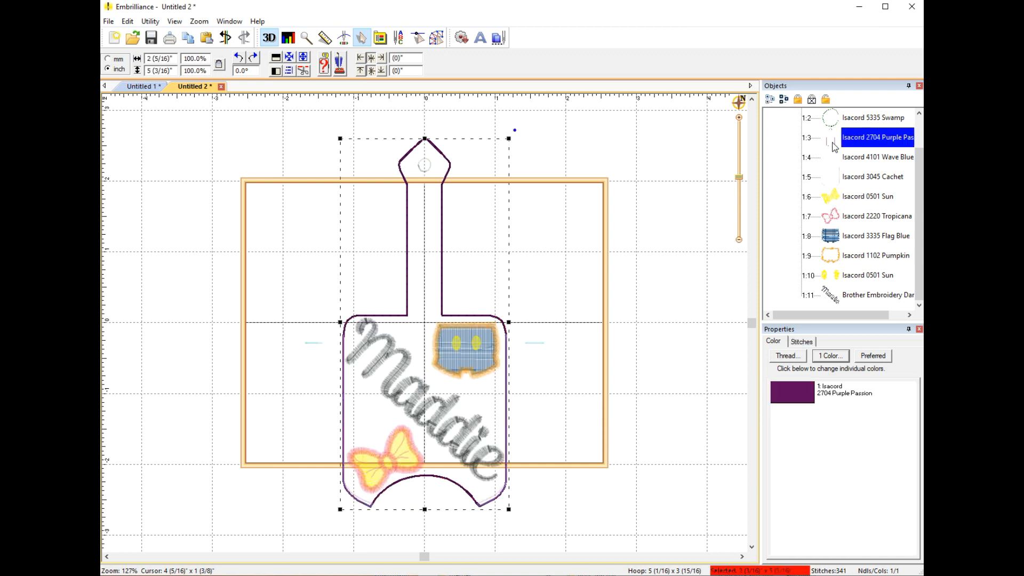
left_click(872, 117)
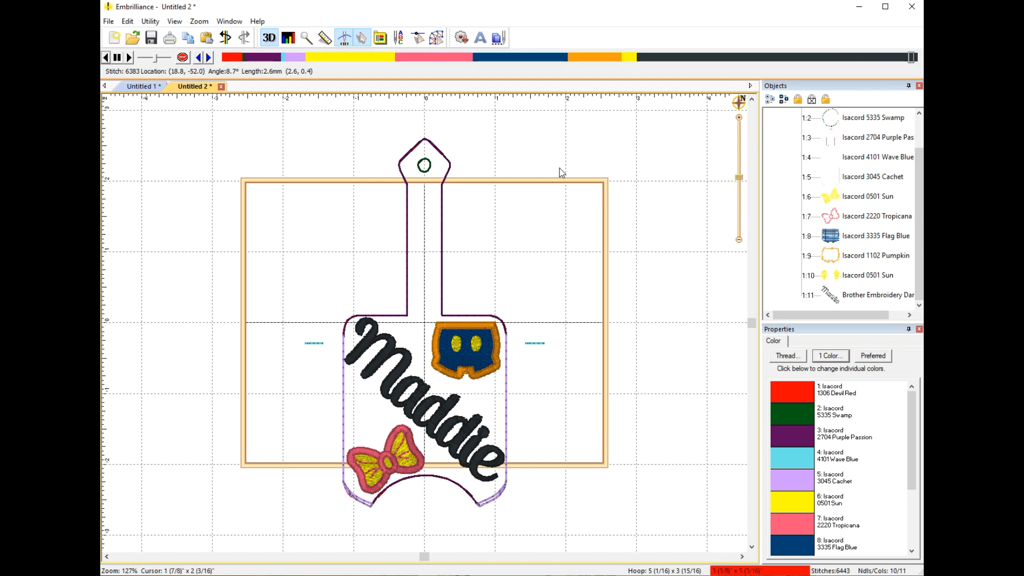
mouse_move(547, 201)
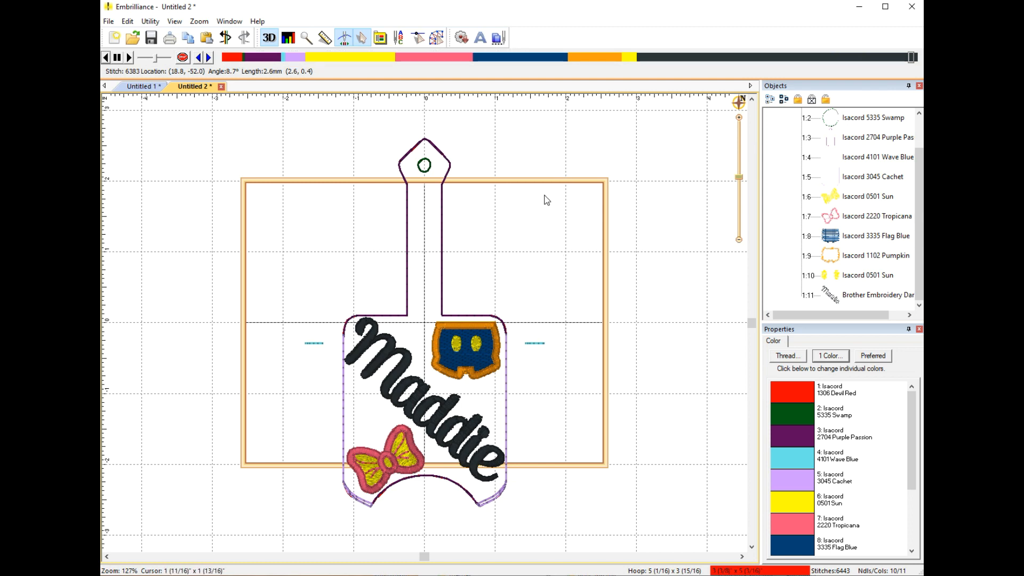
mouse_move(541, 200)
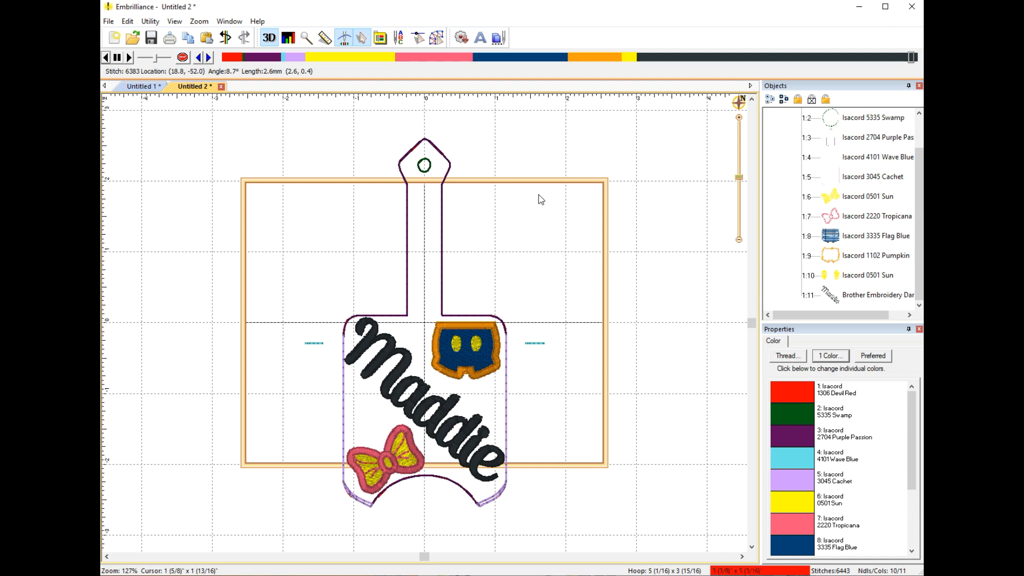
mouse_move(508, 181)
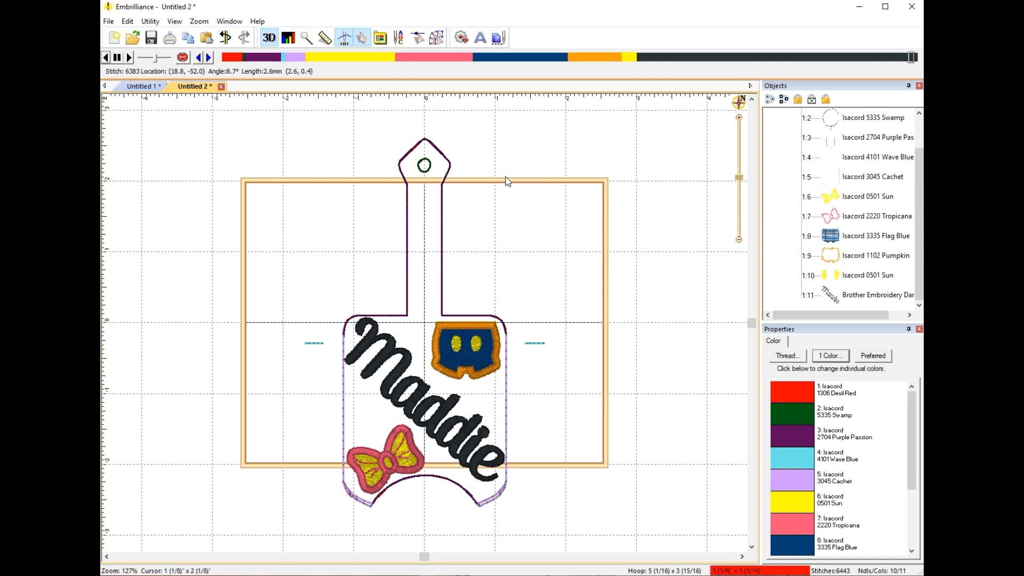
Leave the stitch-out simulation.
left_click(479, 37)
type("lkjfljsflkjsd")
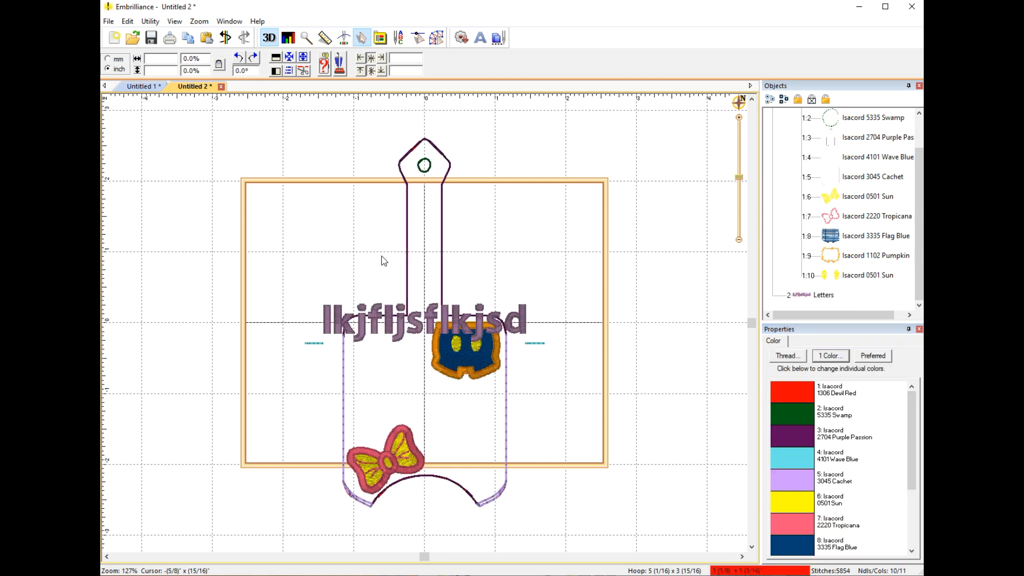
mouse_move(338, 226)
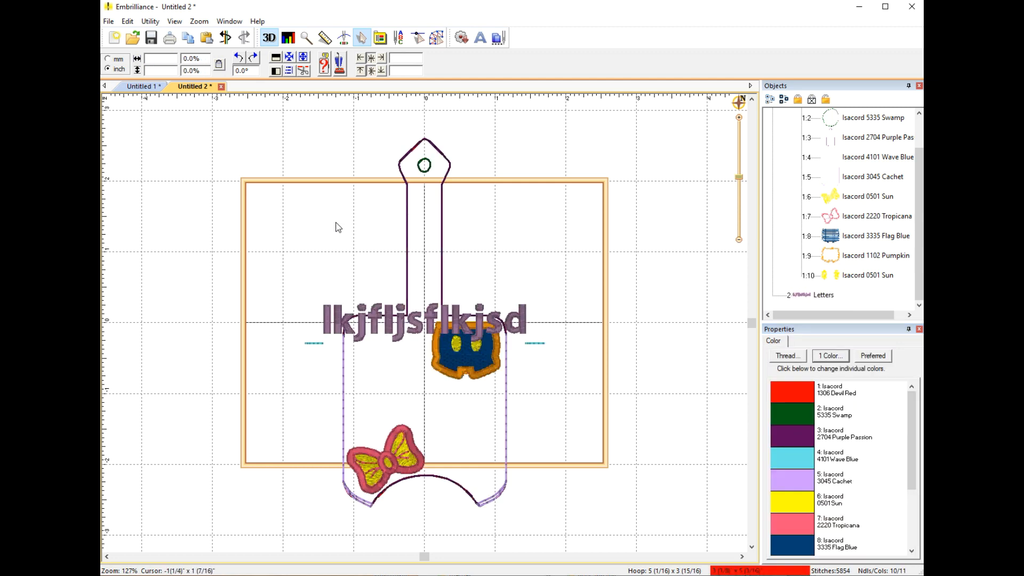
mouse_move(704, 247)
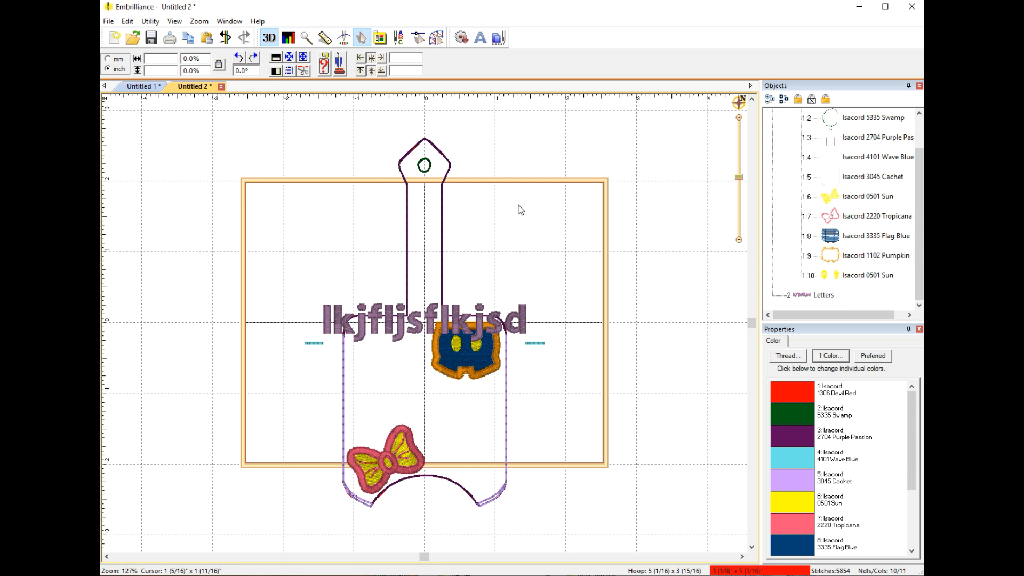
mouse_move(710, 433)
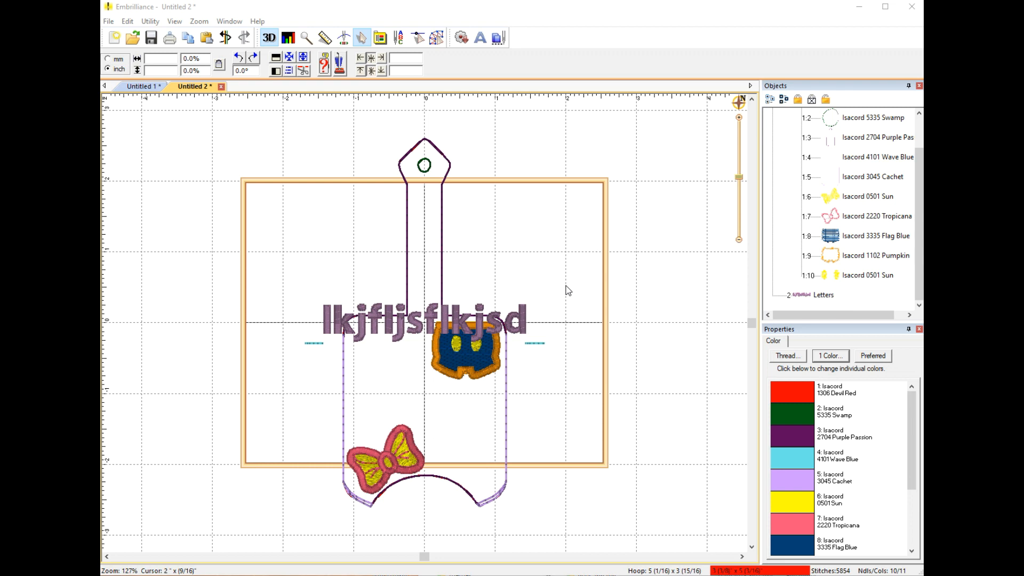
mouse_move(547, 277)
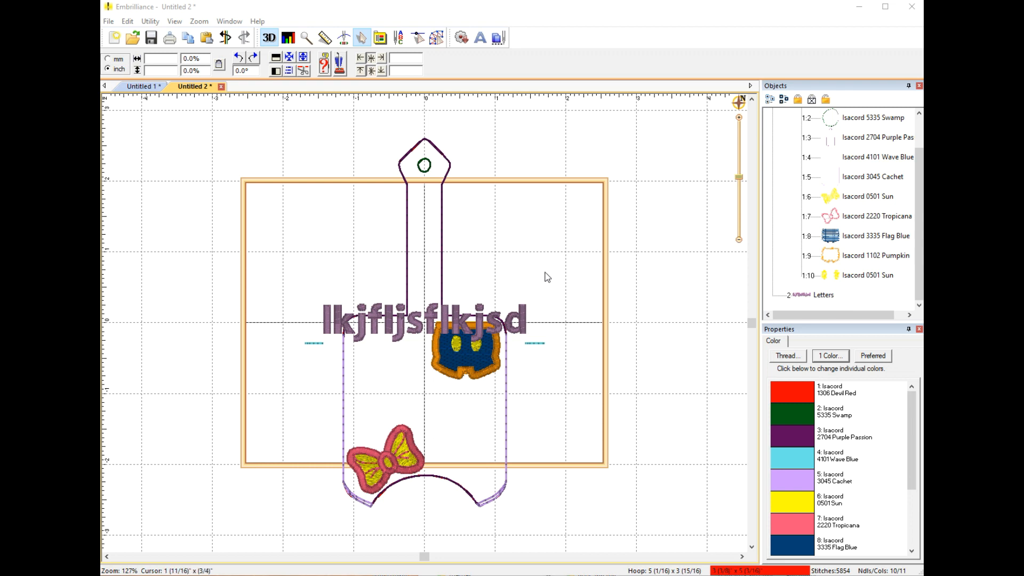
mouse_move(552, 284)
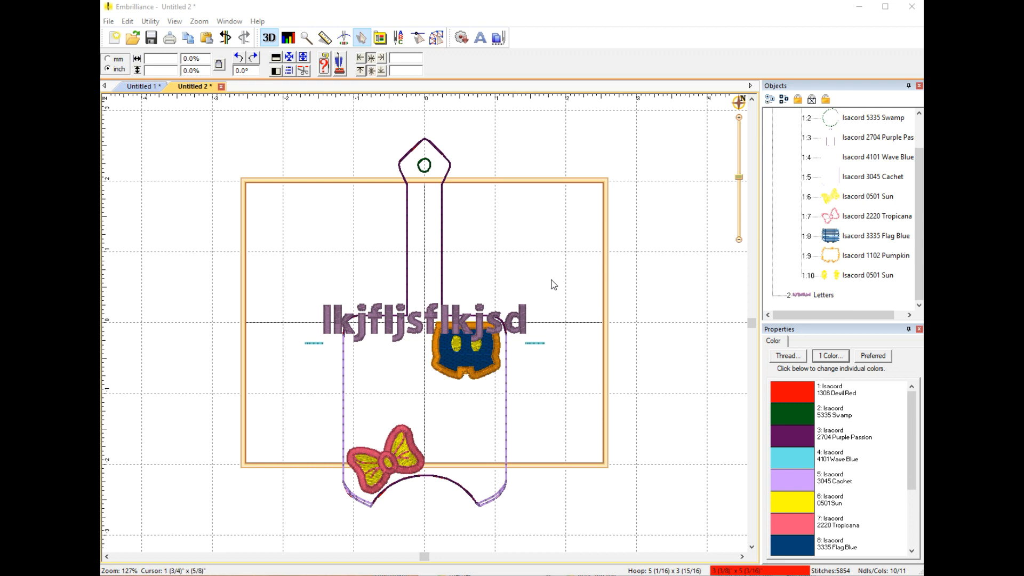
mouse_move(491, 237)
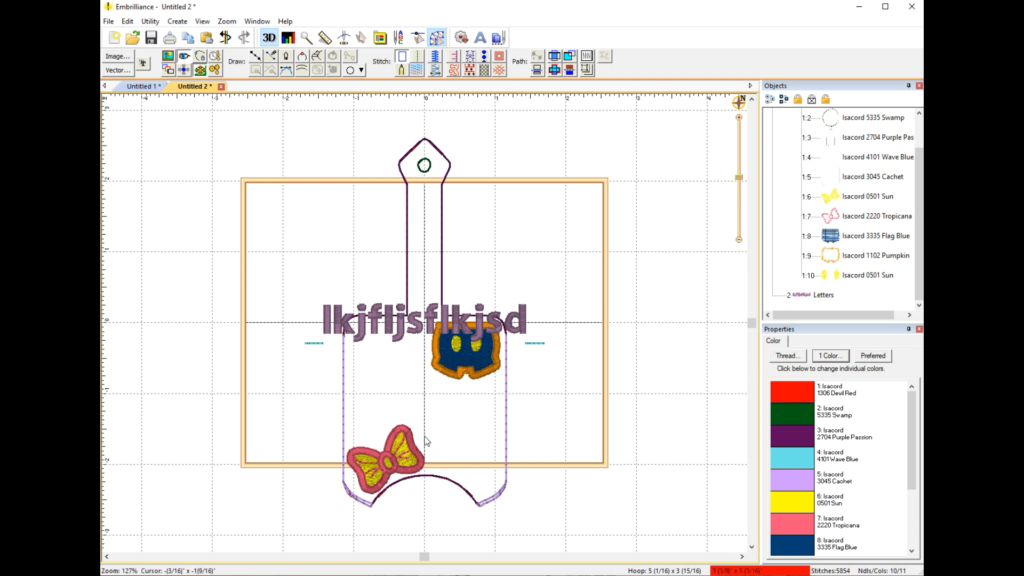
Select the placeholder lettering object for removal.
left_click(822, 295)
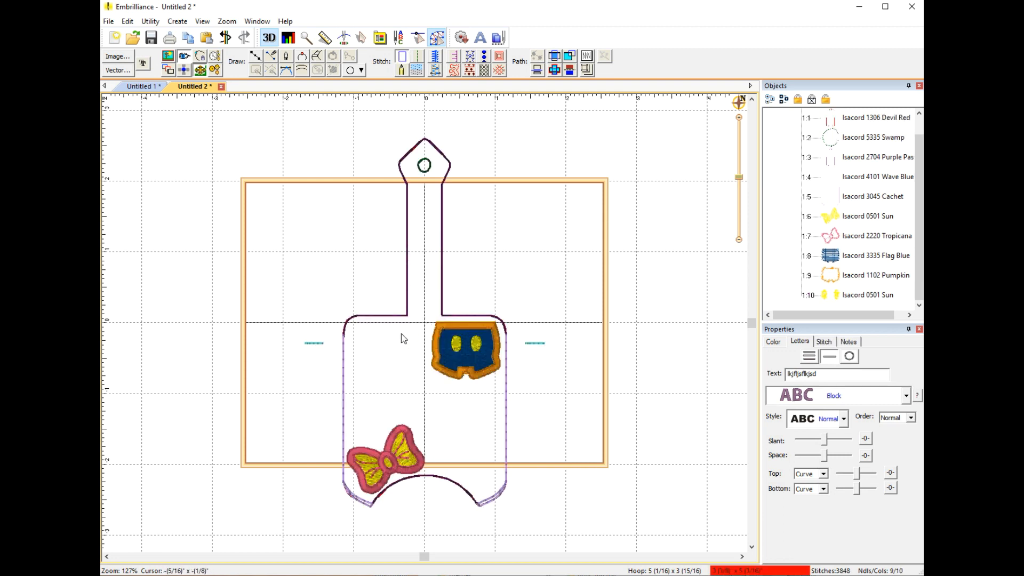
mouse_move(422, 280)
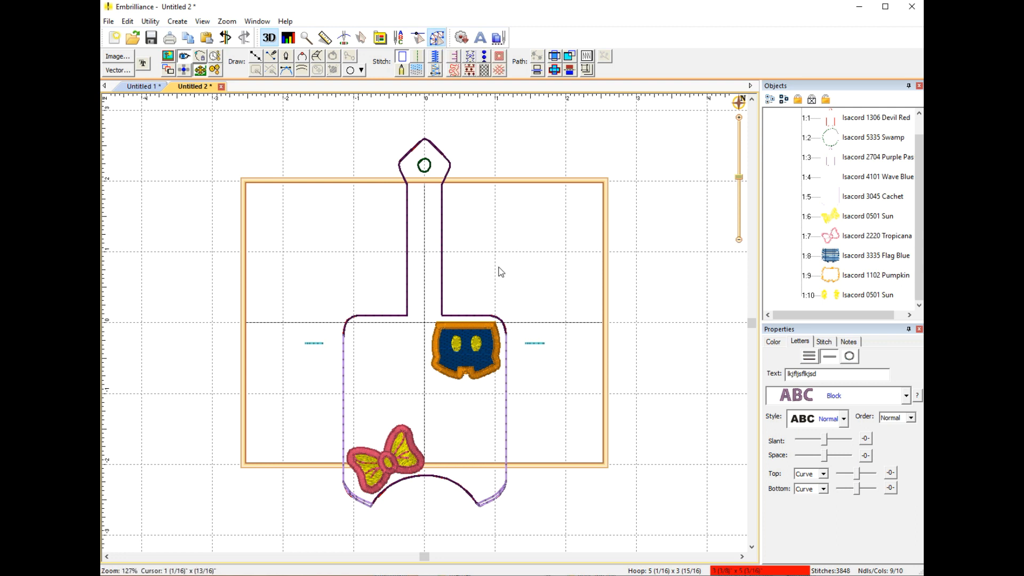
mouse_move(256, 62)
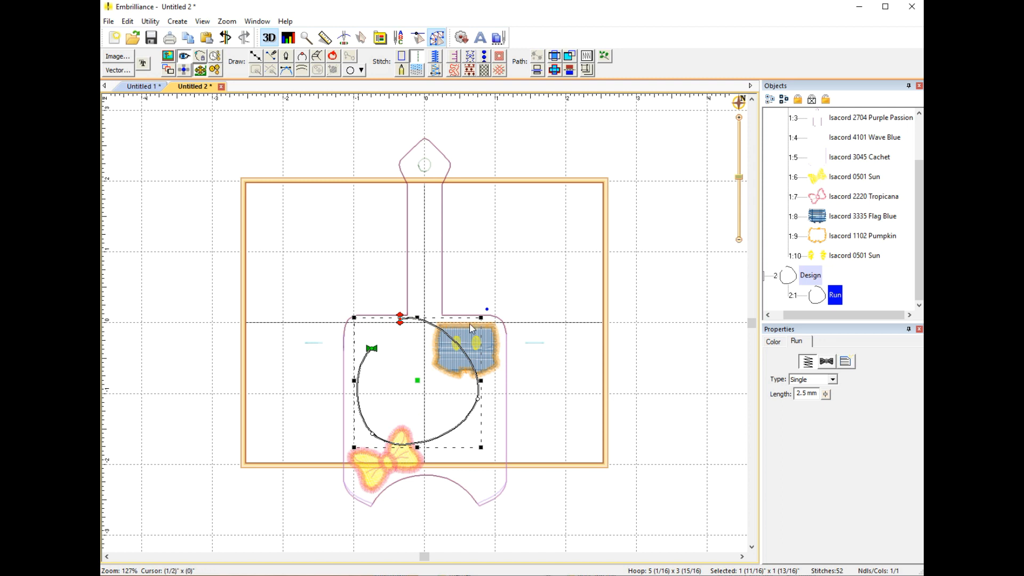
mouse_move(596, 289)
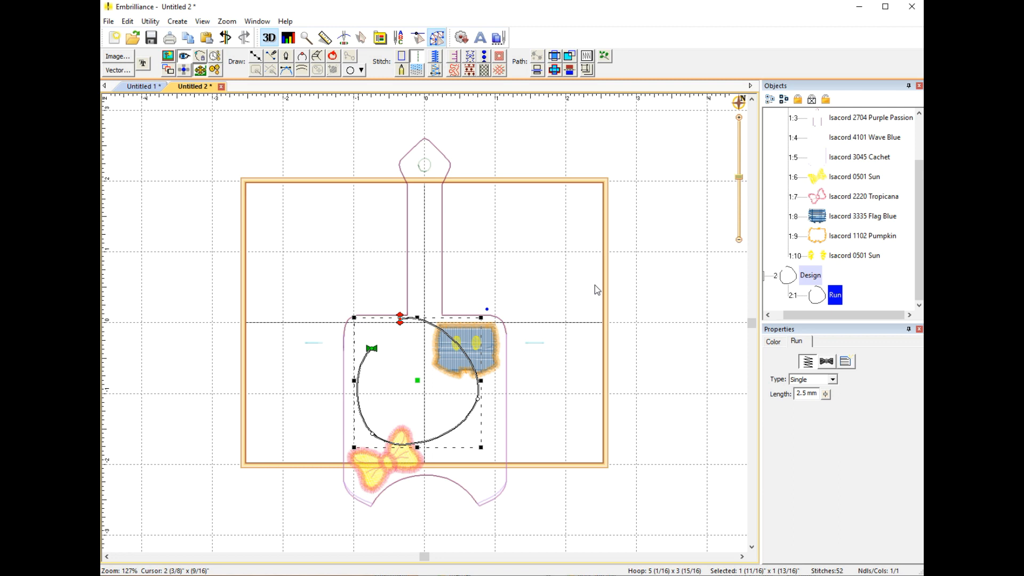
mouse_move(519, 244)
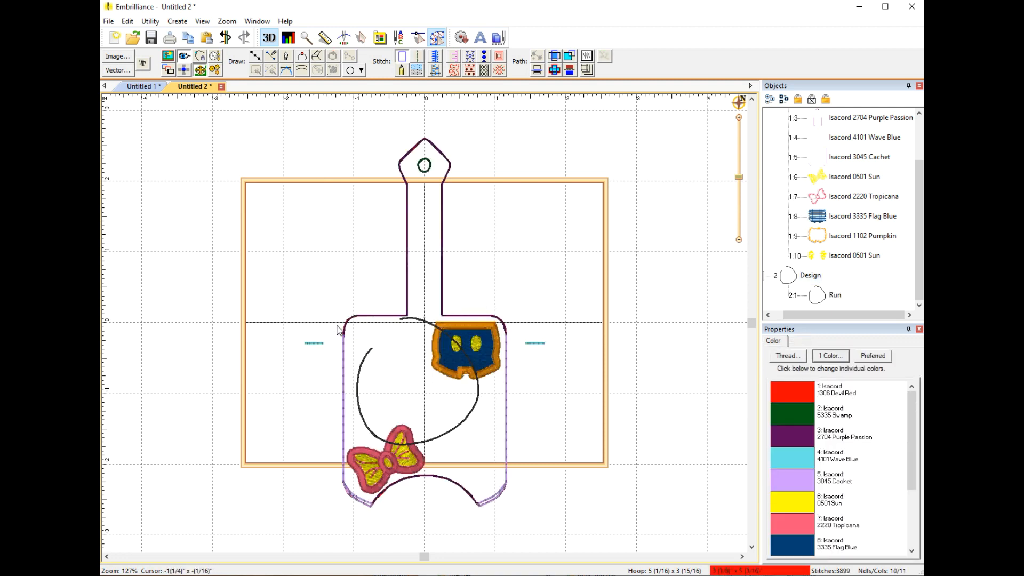
mouse_move(314, 332)
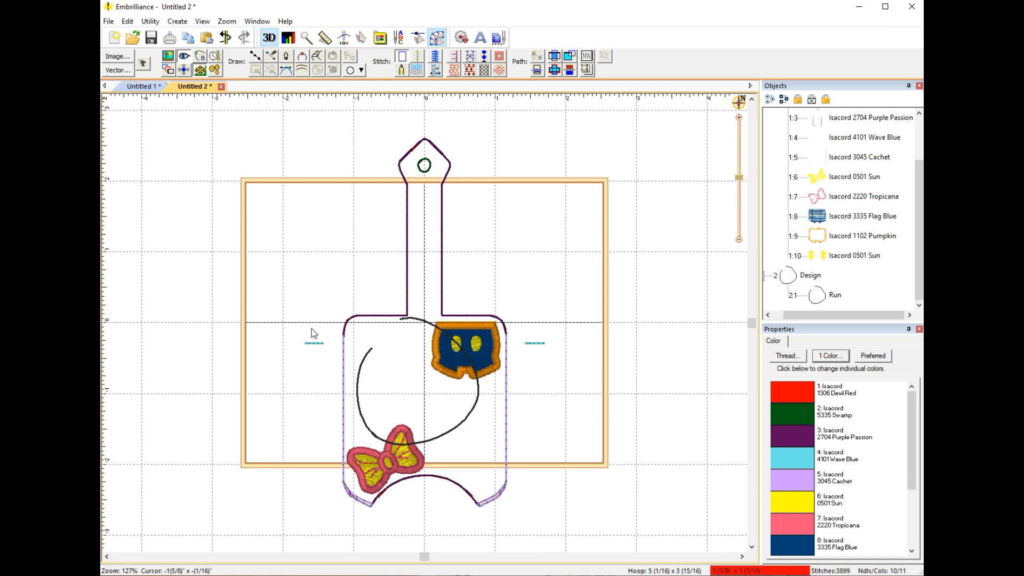
mouse_move(314, 332)
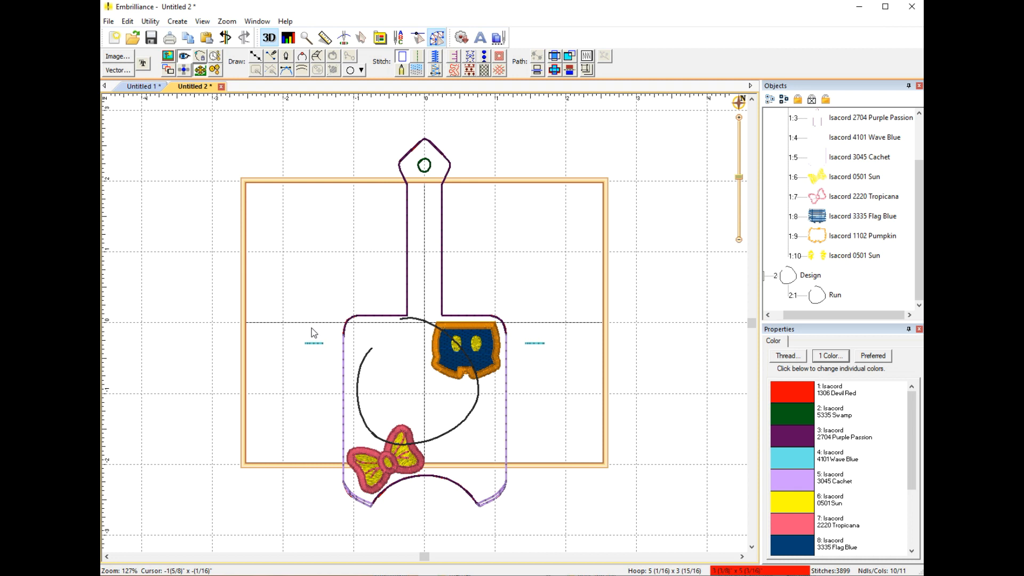